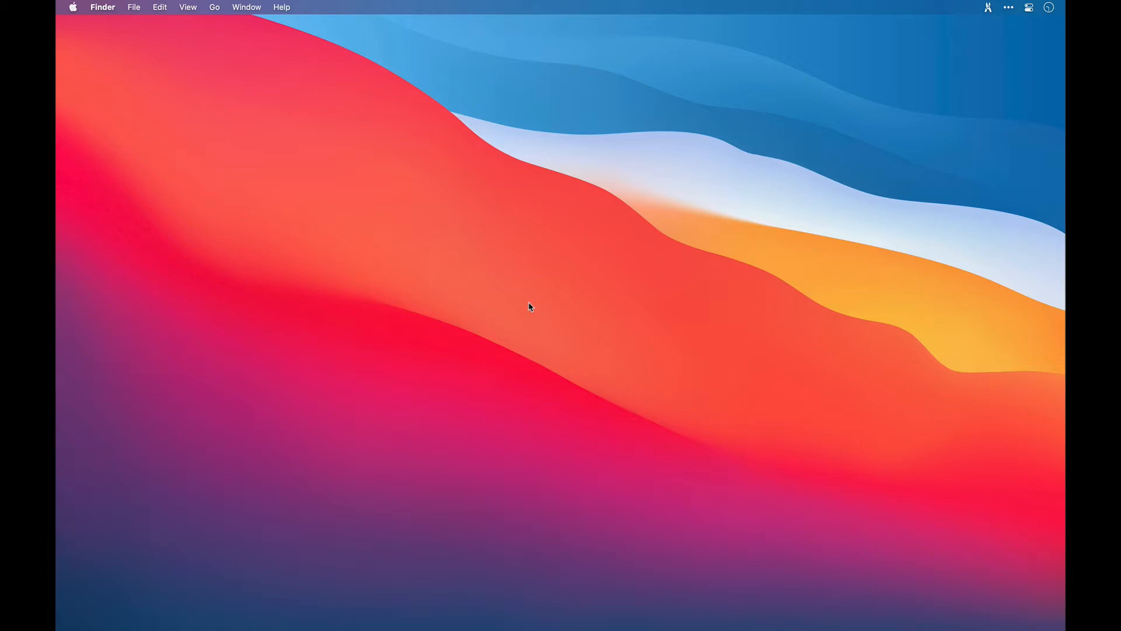
Open the Product Launch editor and inspect Schematics, Uploads and Requests for Change settings
{"action": "left_click", "coordinate": [987, 8]}
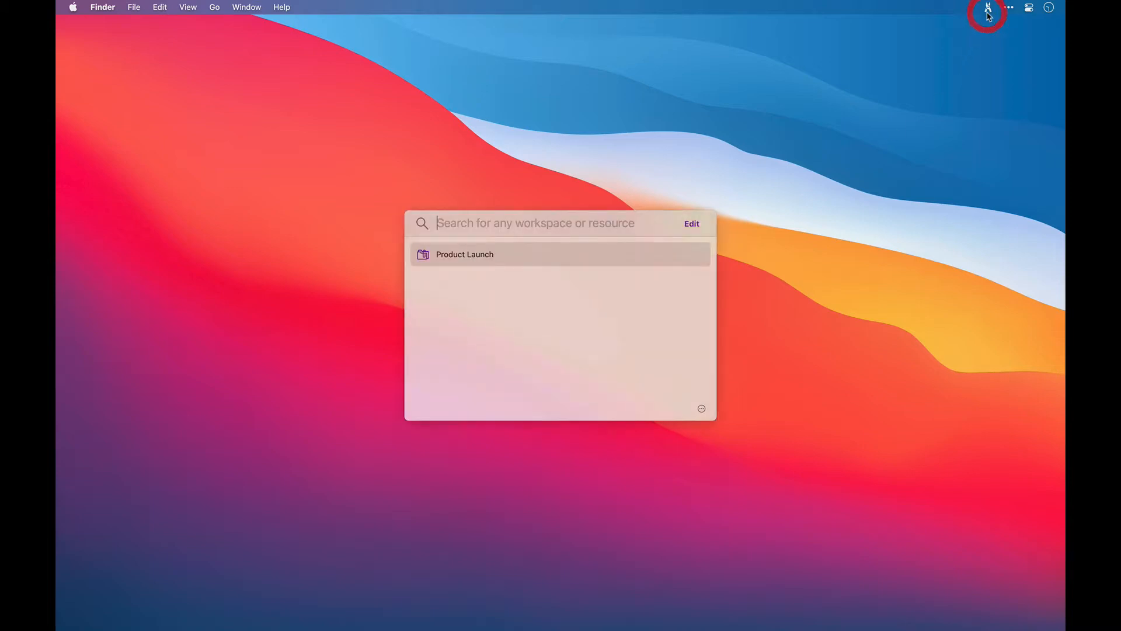
{"action": "mouse_move", "coordinate": [741, 202]}
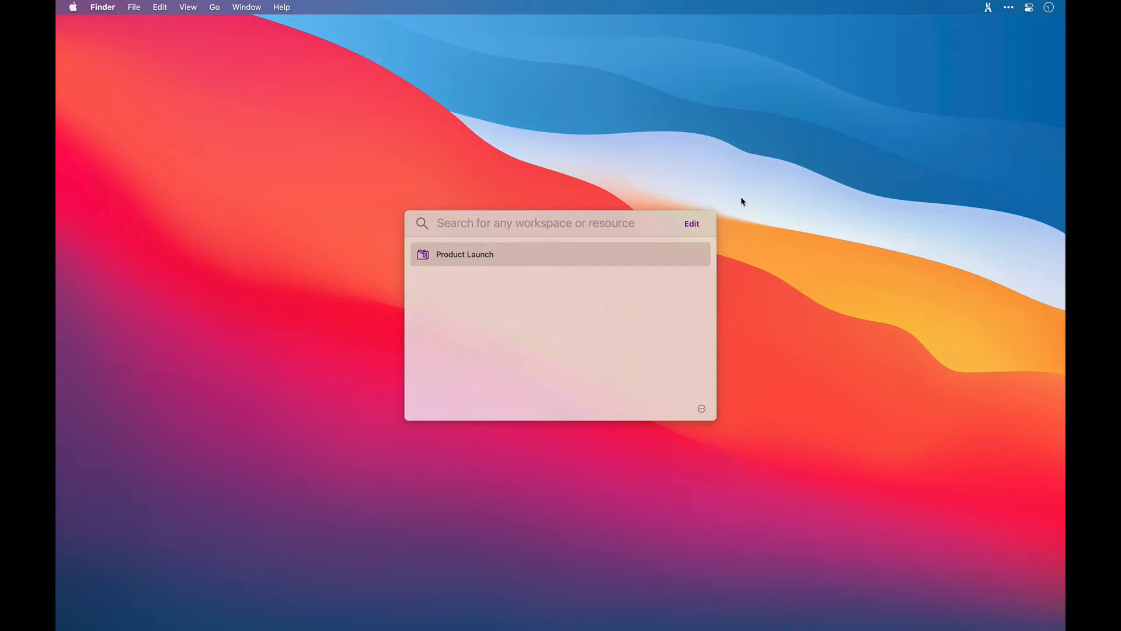
{"action": "left_click", "coordinate": [464, 254]}
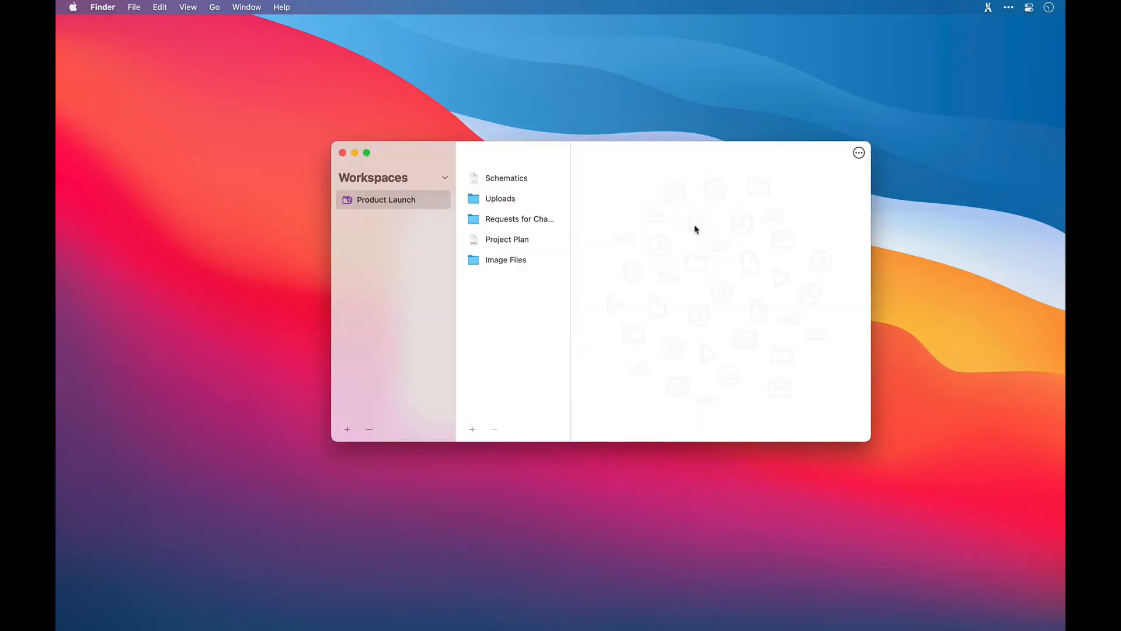
{"action": "left_click", "coordinate": [506, 178]}
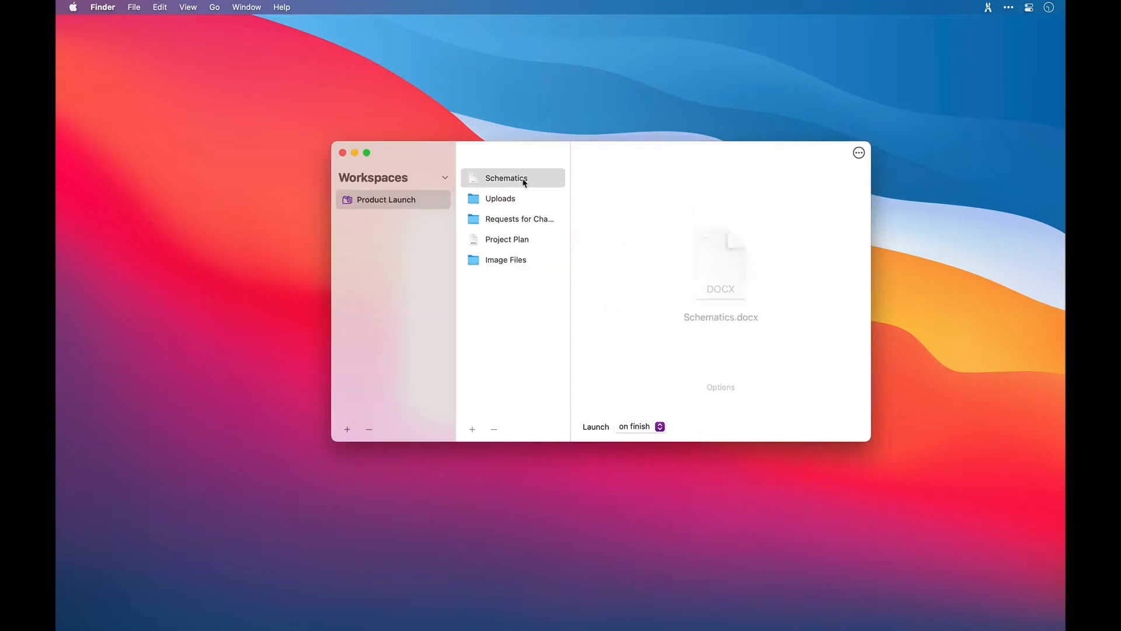
{"action": "left_click", "coordinate": [500, 198]}
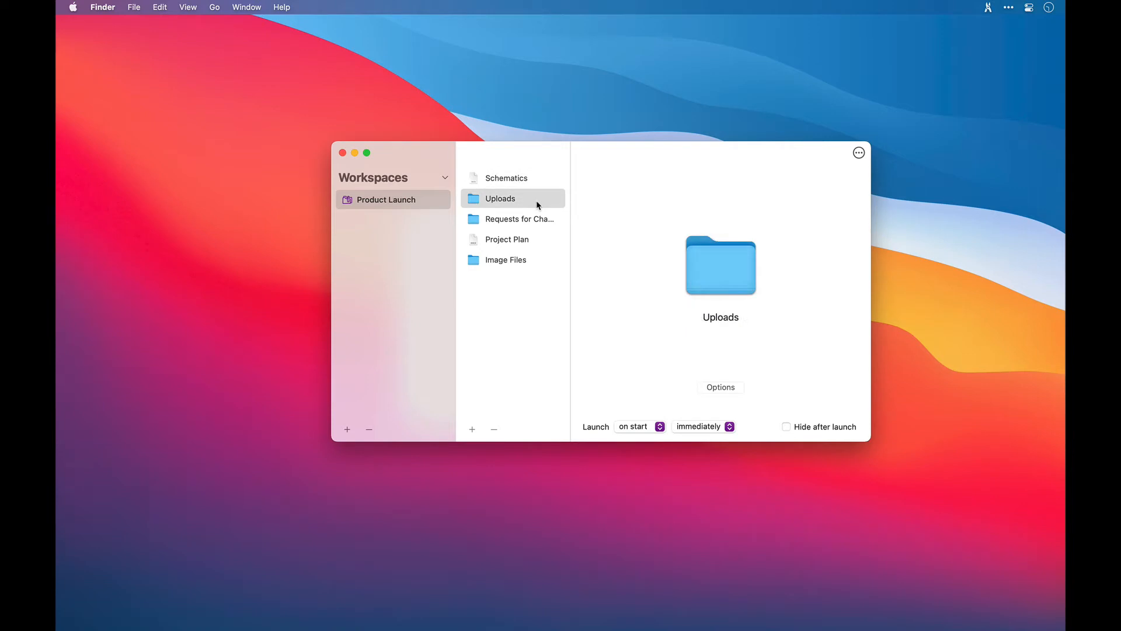
{"action": "left_click", "coordinate": [519, 219]}
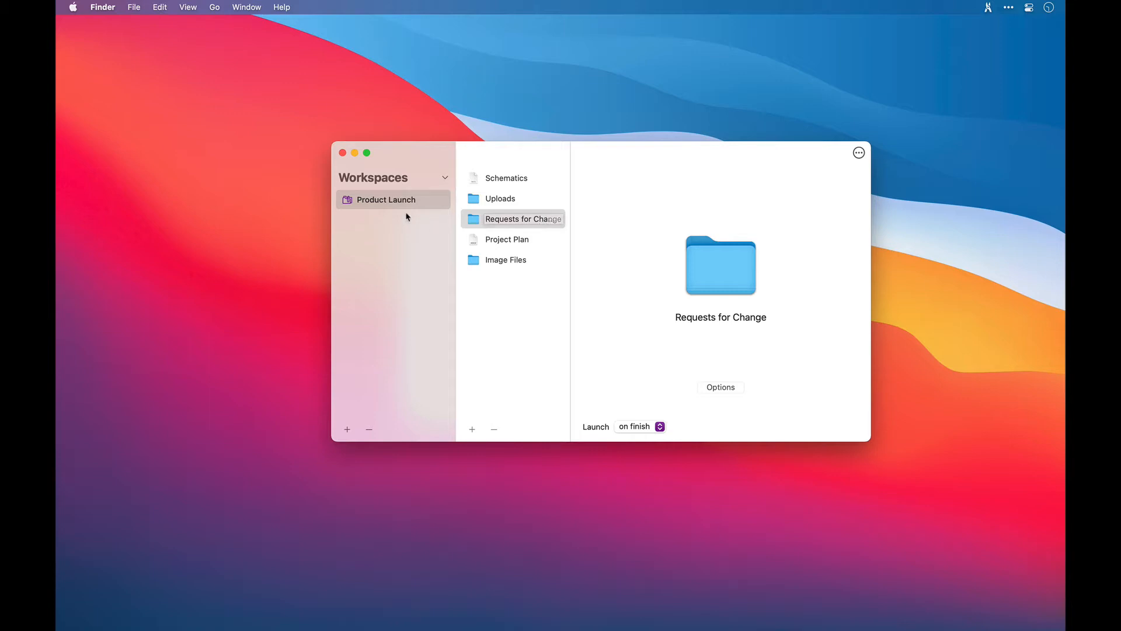
Switch the editor to the Templates collection and select the Product Launch template
{"action": "right_click", "coordinate": [386, 200]}
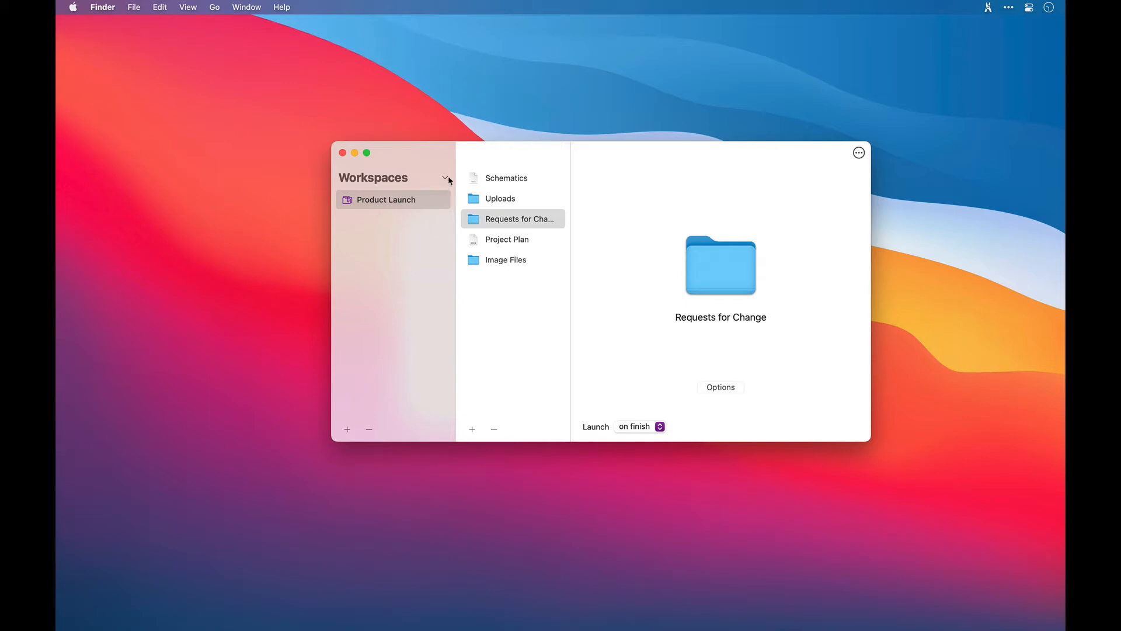
{"action": "left_click", "coordinate": [447, 179]}
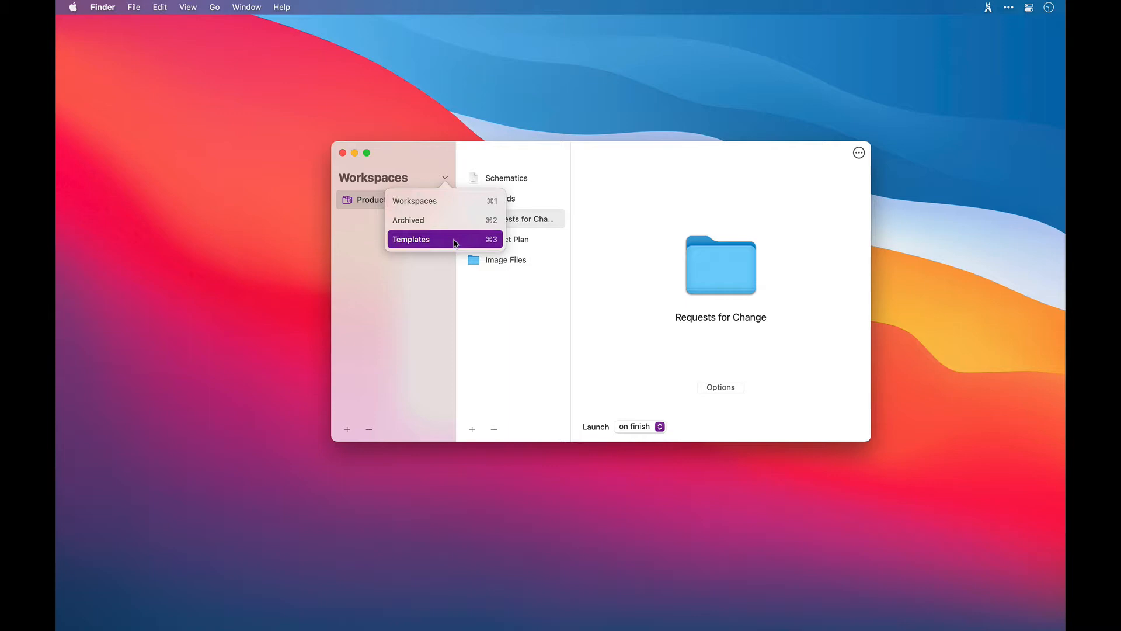
{"action": "left_click", "coordinate": [411, 239]}
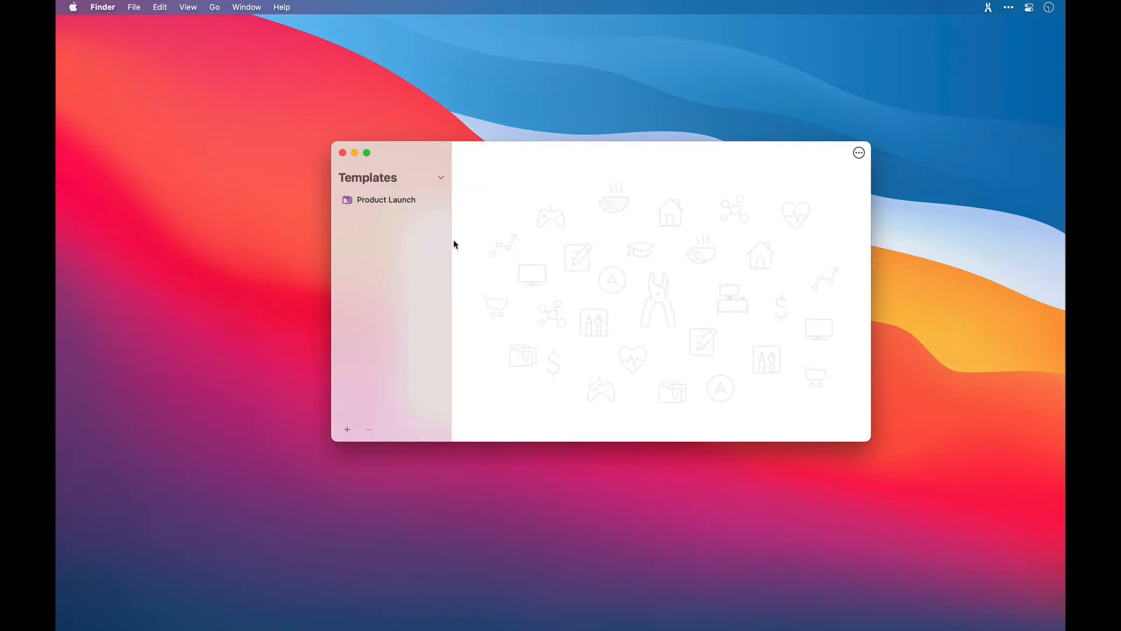
{"action": "left_click", "coordinate": [385, 200]}
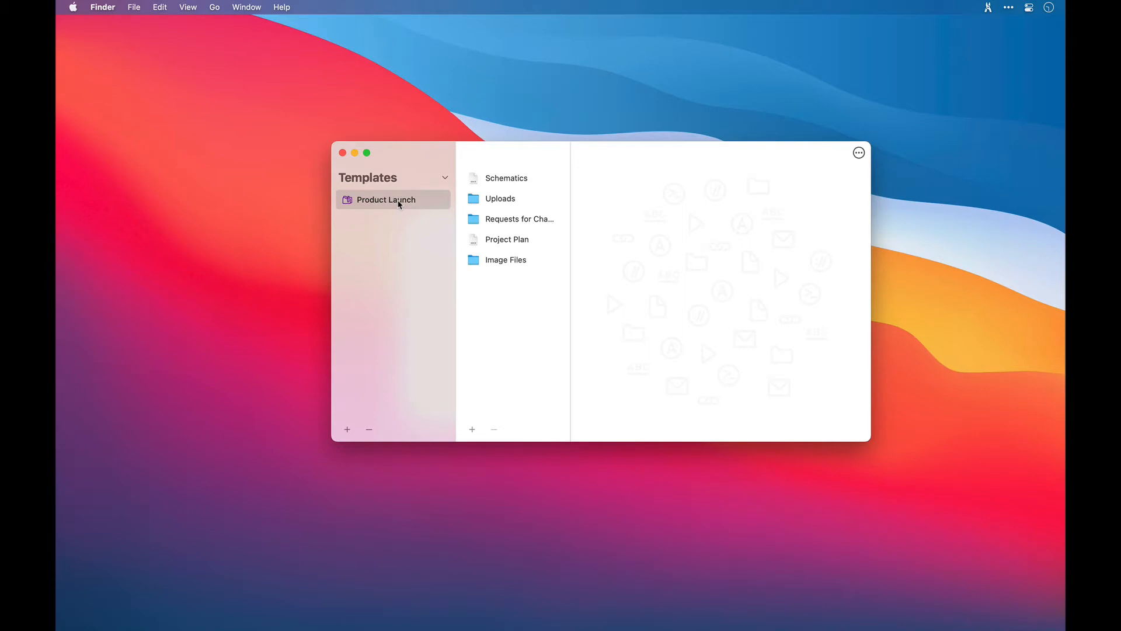
{"action": "mouse_move", "coordinate": [452, 235]}
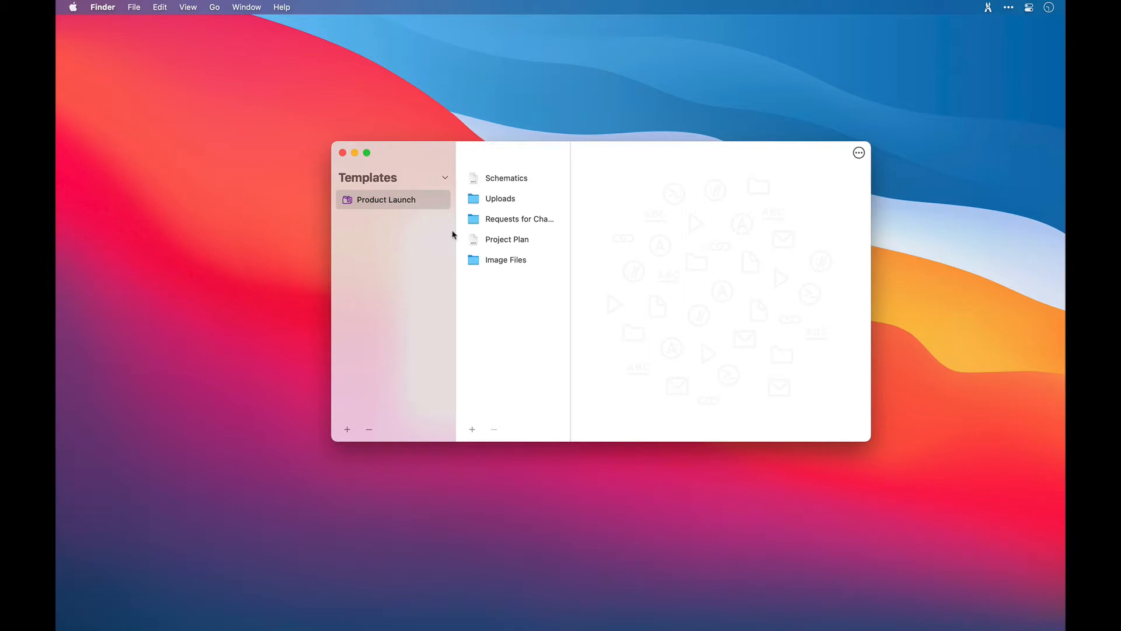
Add an empty resource named 'Dummy' to the Product Launch template
{"action": "left_click", "coordinate": [507, 238]}
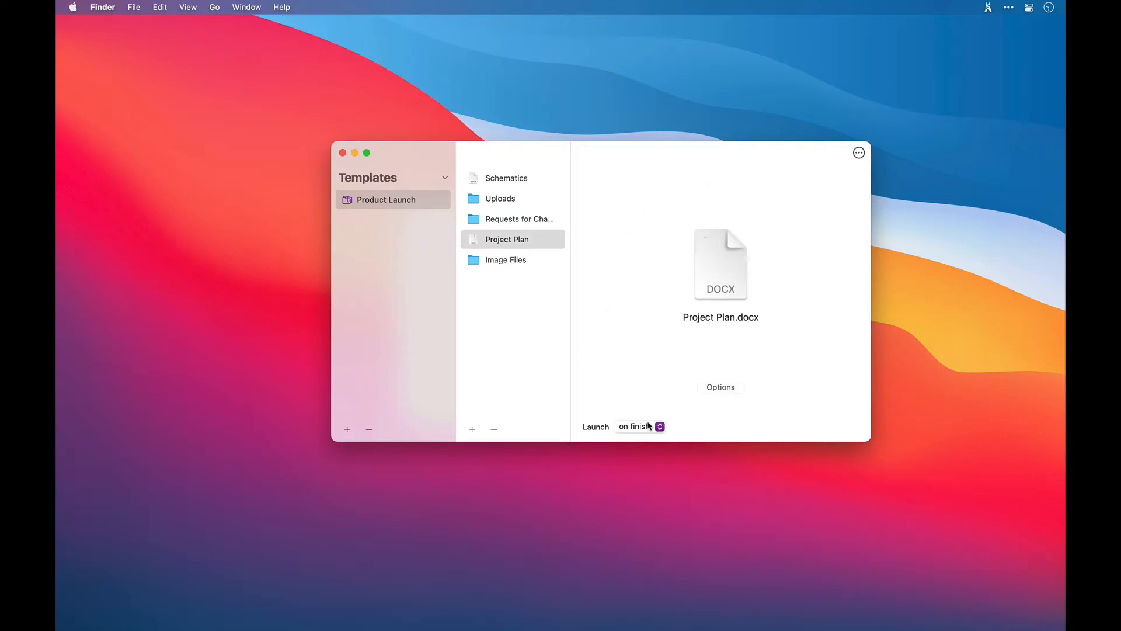
{"action": "left_click", "coordinate": [638, 426]}
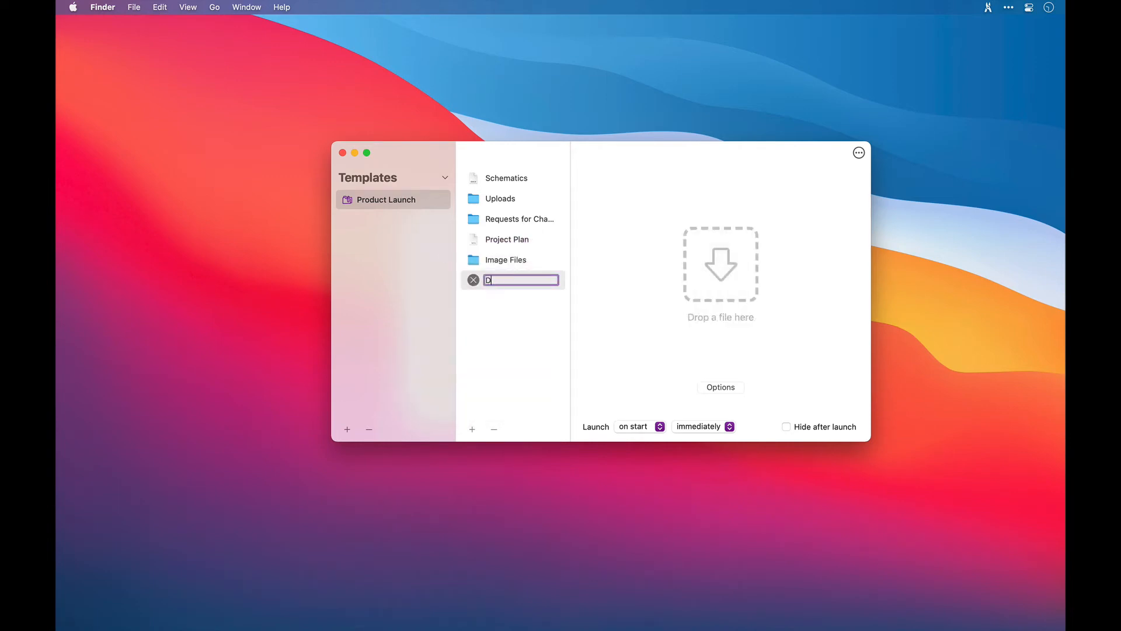
{"action": "type", "text": "ummy"}
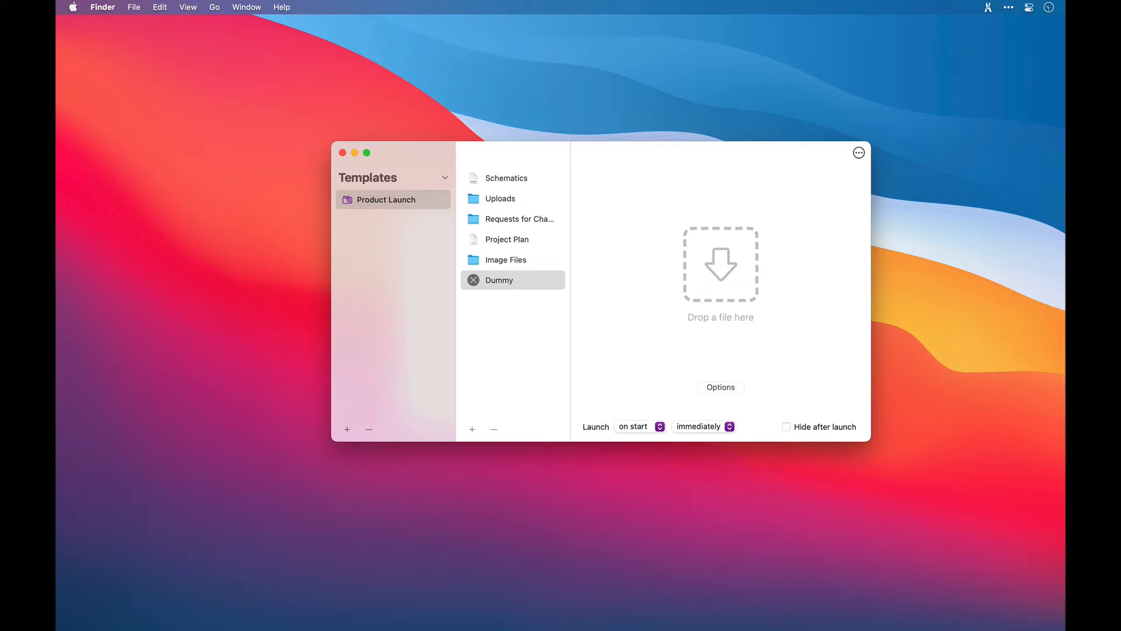
{"action": "left_click", "coordinate": [443, 177]}
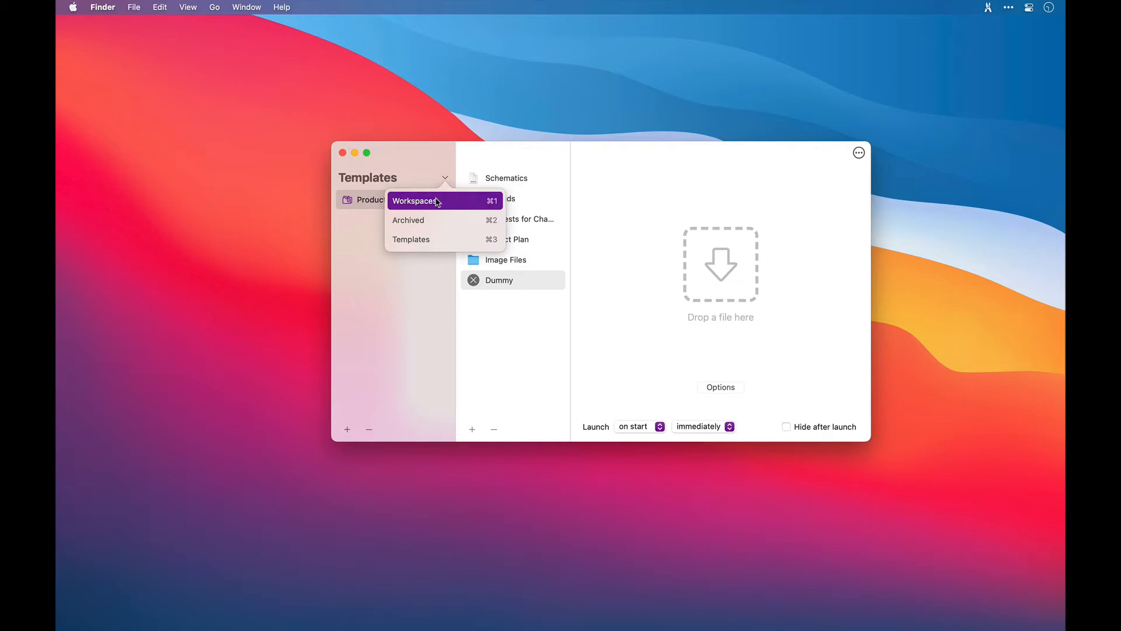
Create workspace Product Launch 2 from the Product Launch template, including Dummy
{"action": "left_click", "coordinate": [417, 201]}
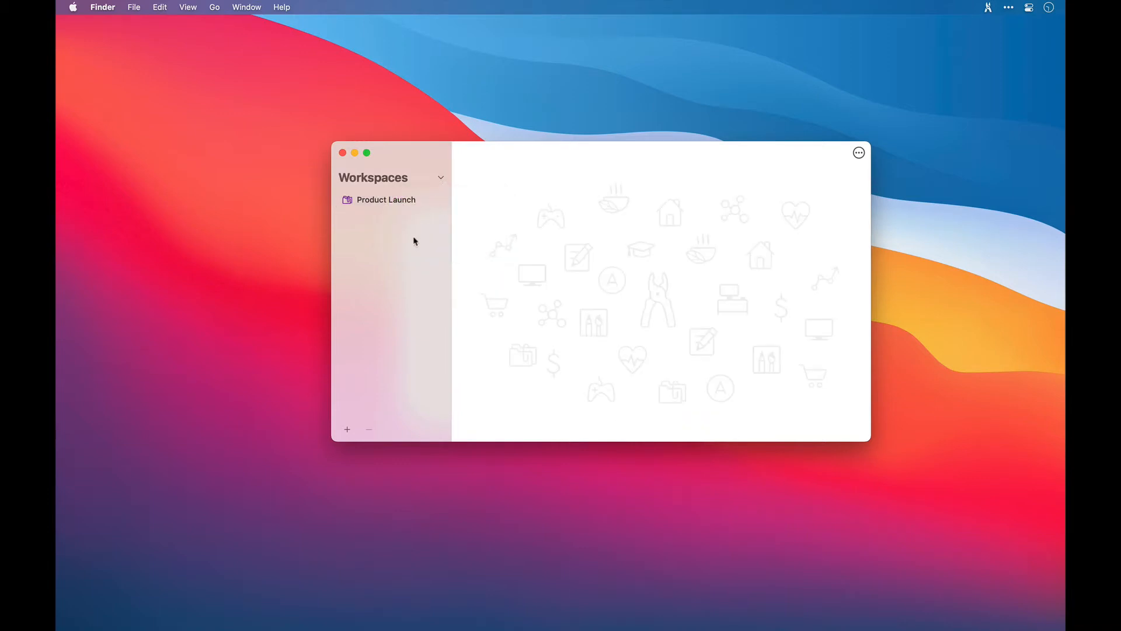
{"action": "left_click", "coordinate": [347, 430]}
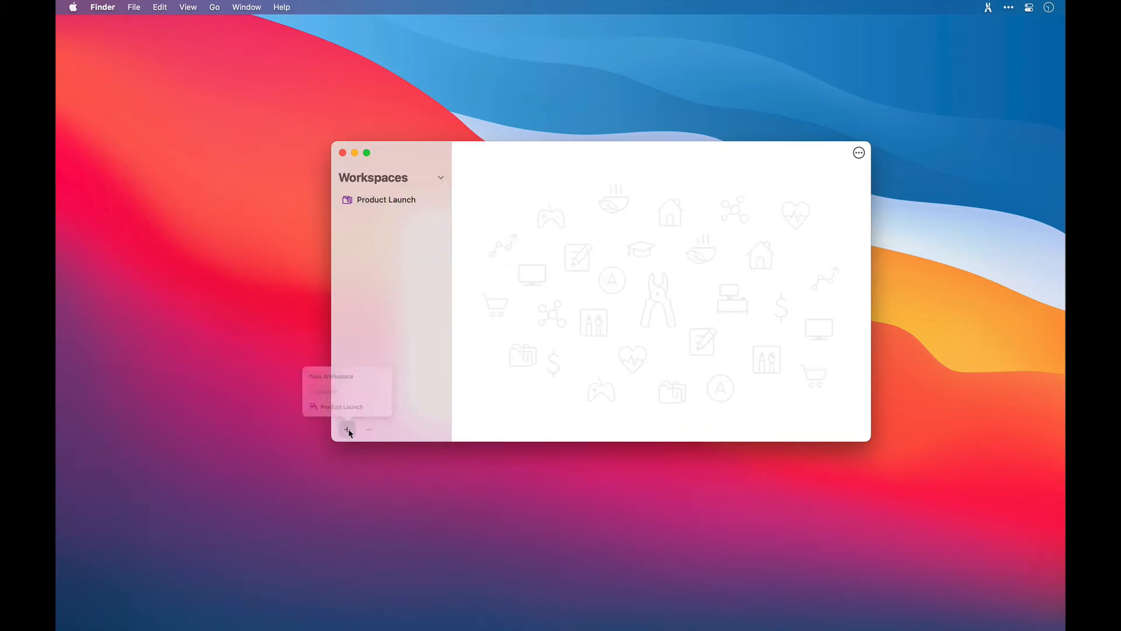
{"action": "left_click", "coordinate": [347, 430]}
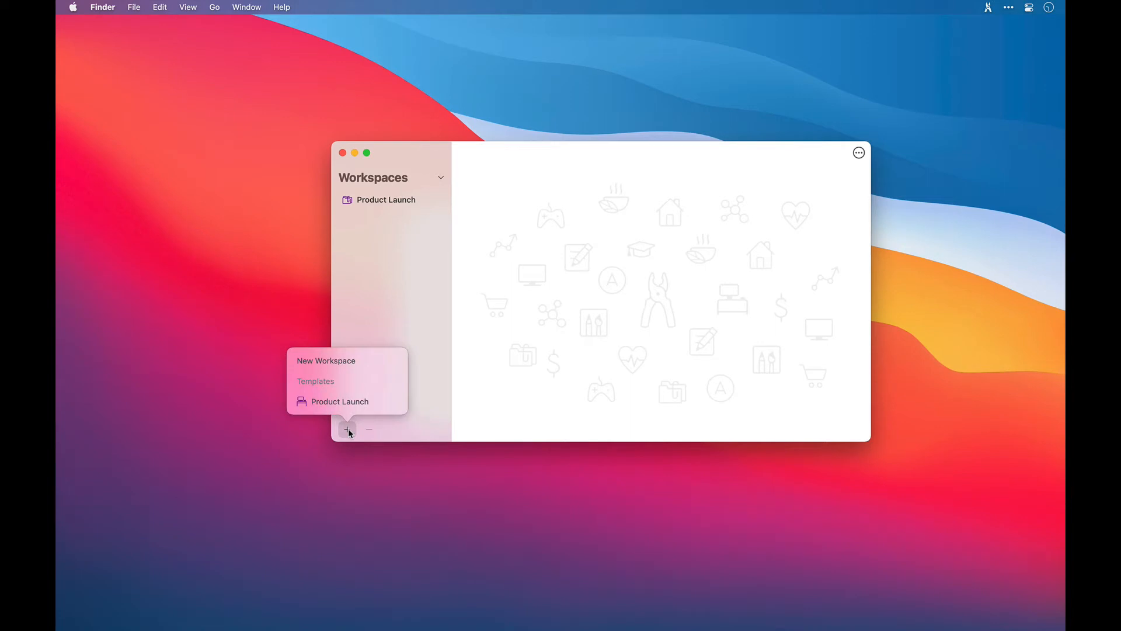
{"action": "mouse_move", "coordinate": [347, 401]}
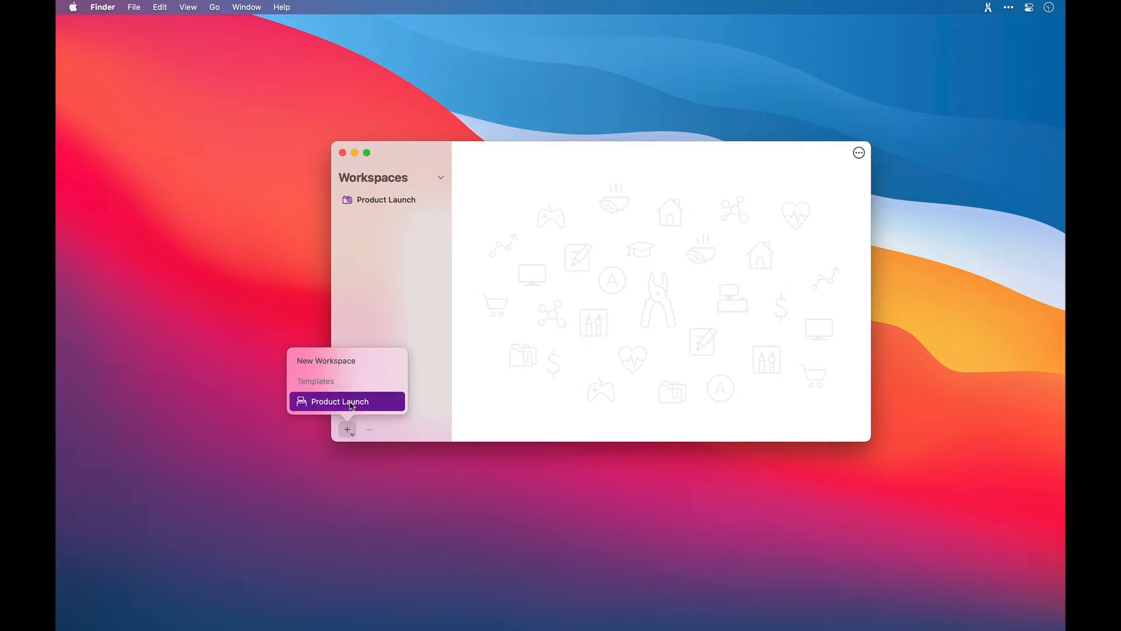
{"action": "left_click", "coordinate": [340, 401]}
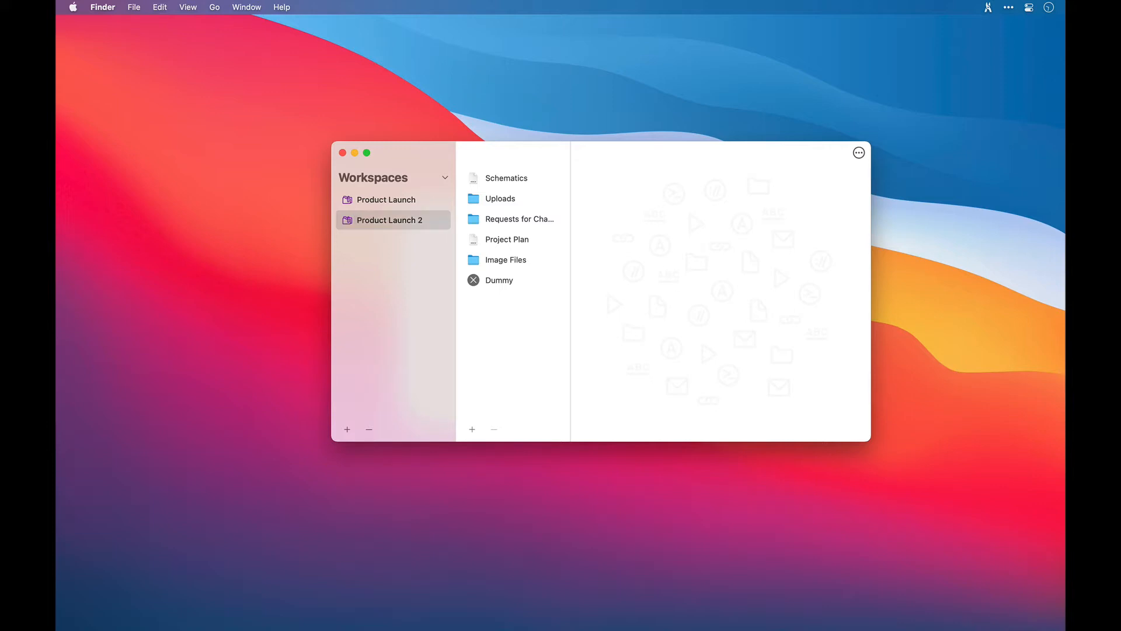
{"action": "mouse_move", "coordinate": [389, 214]}
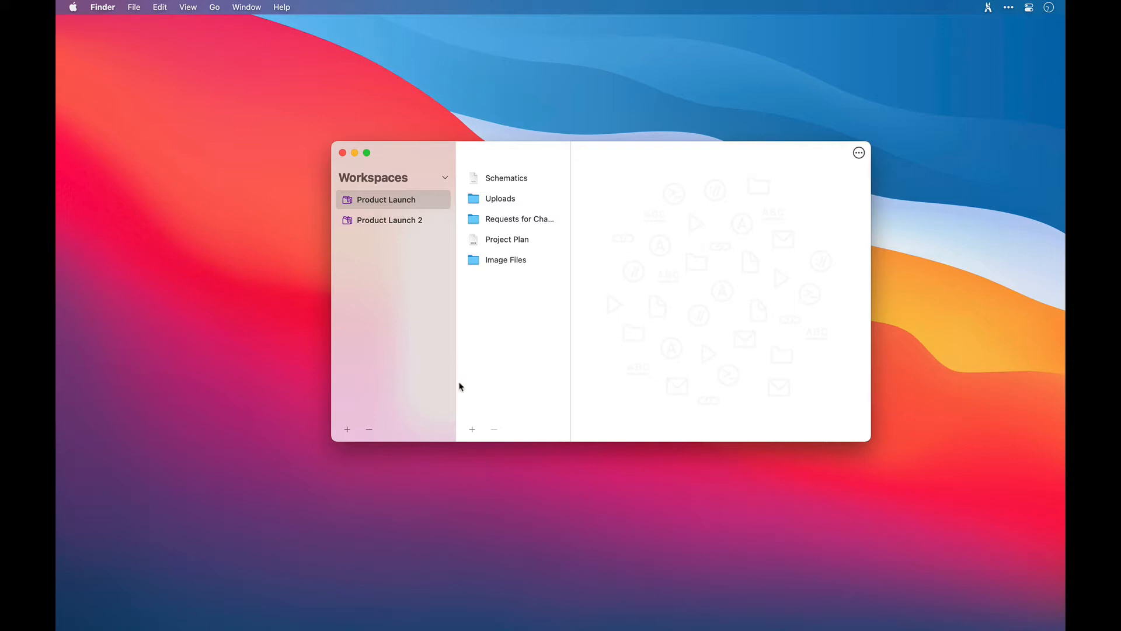
Dismiss the resource type menu and show the empty Plugins page in Preferences
{"action": "left_click", "coordinate": [472, 429]}
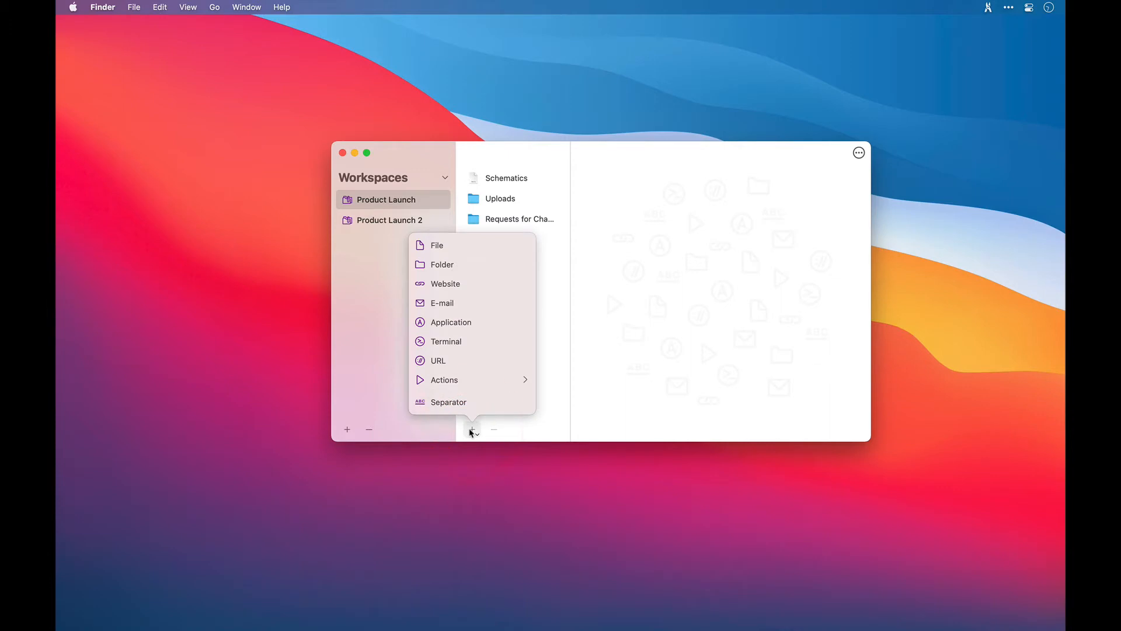
{"action": "left_click", "coordinate": [444, 379]}
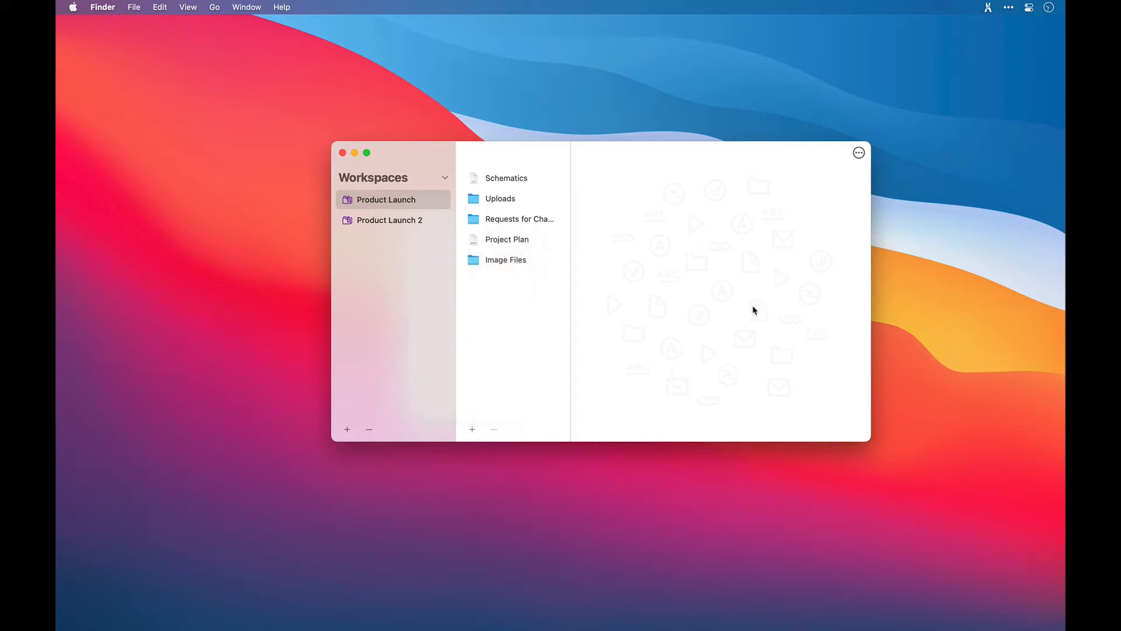
{"action": "left_click", "coordinate": [859, 153]}
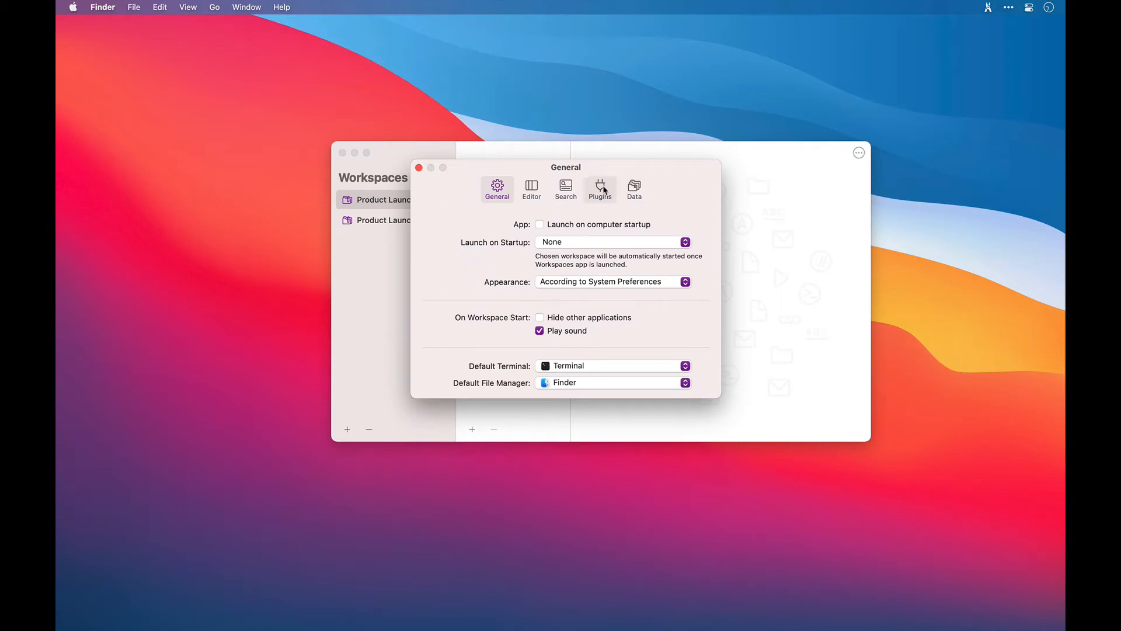
{"action": "left_click", "coordinate": [599, 189]}
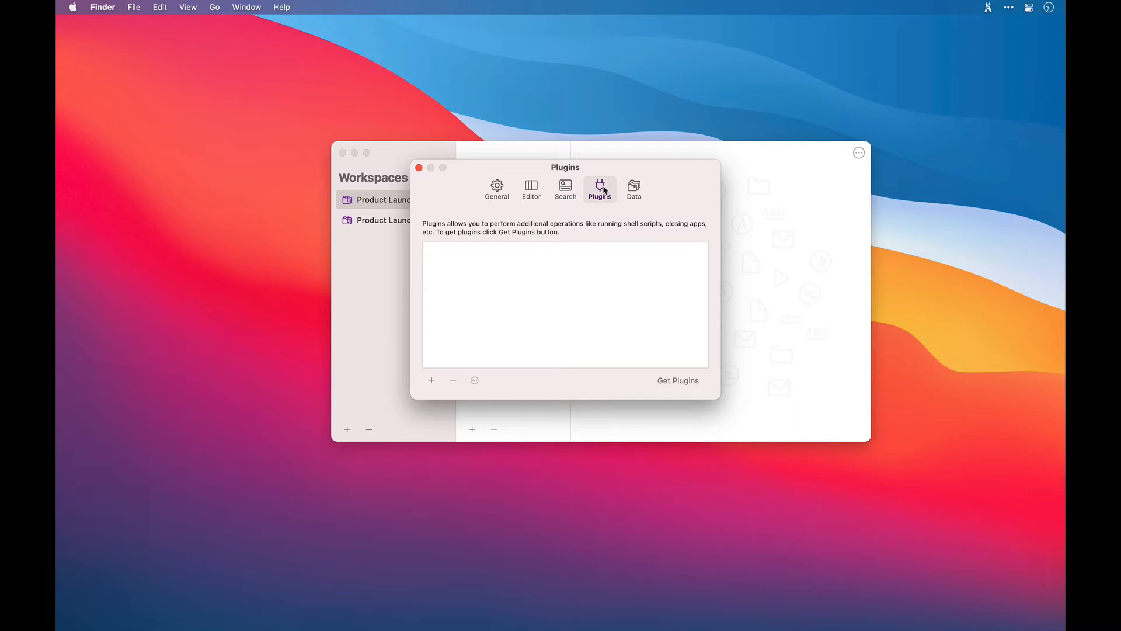
{"action": "left_click", "coordinate": [678, 380]}
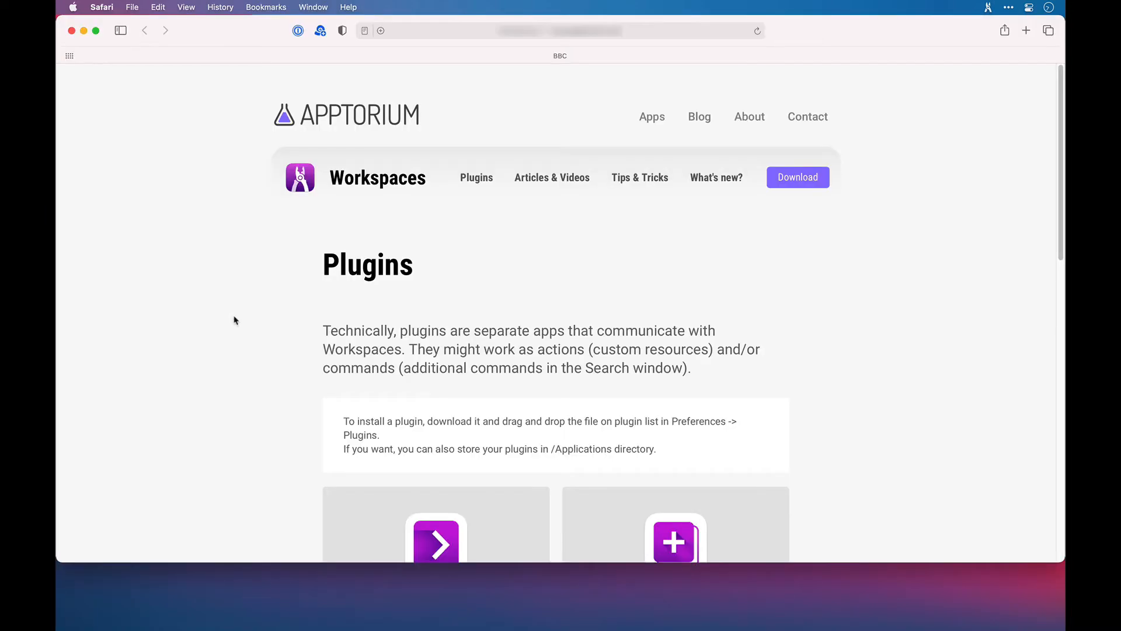
{"action": "scroll", "scroll_direction": "down", "scroll_amount": 3}
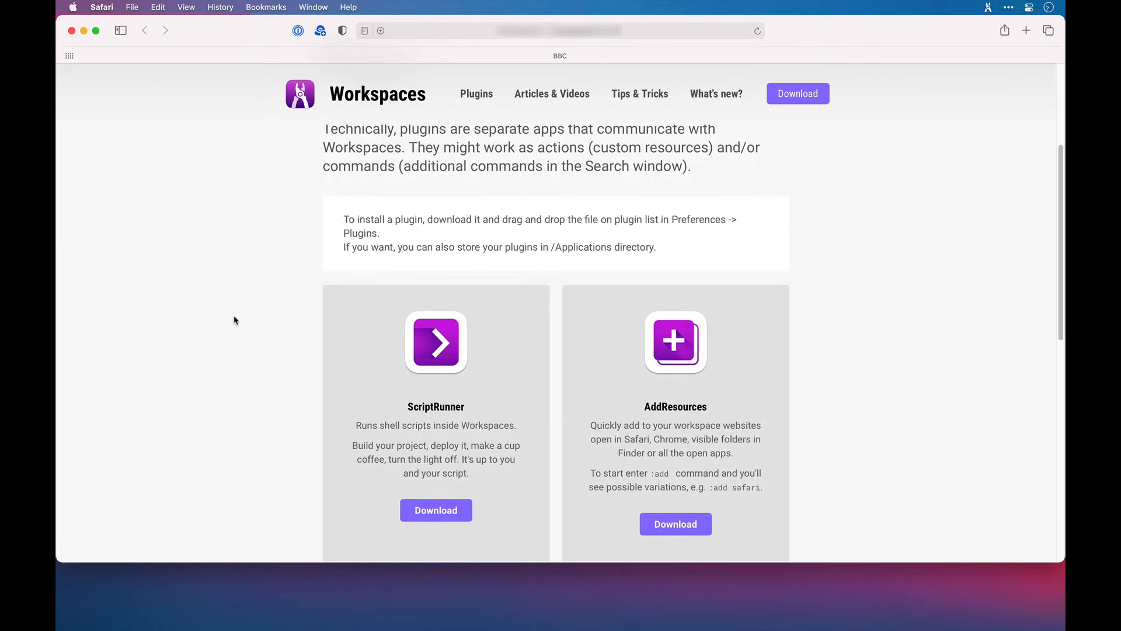
{"action": "scroll", "scroll_direction": "down", "scroll_amount": 3}
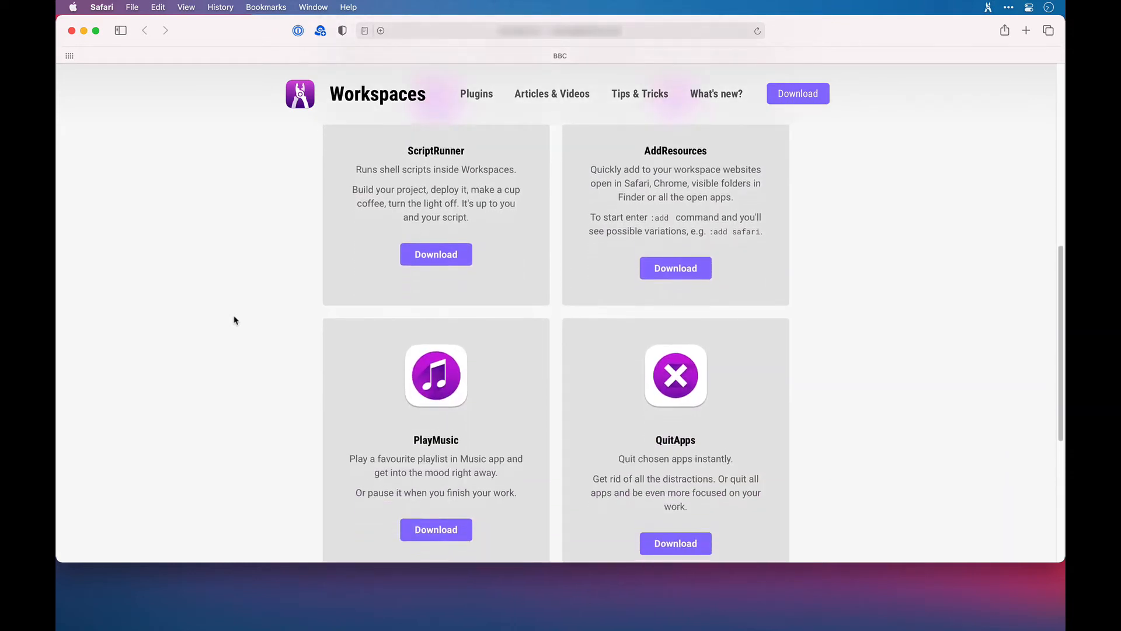
{"action": "scroll", "scroll_direction": "down", "scroll_amount": 3}
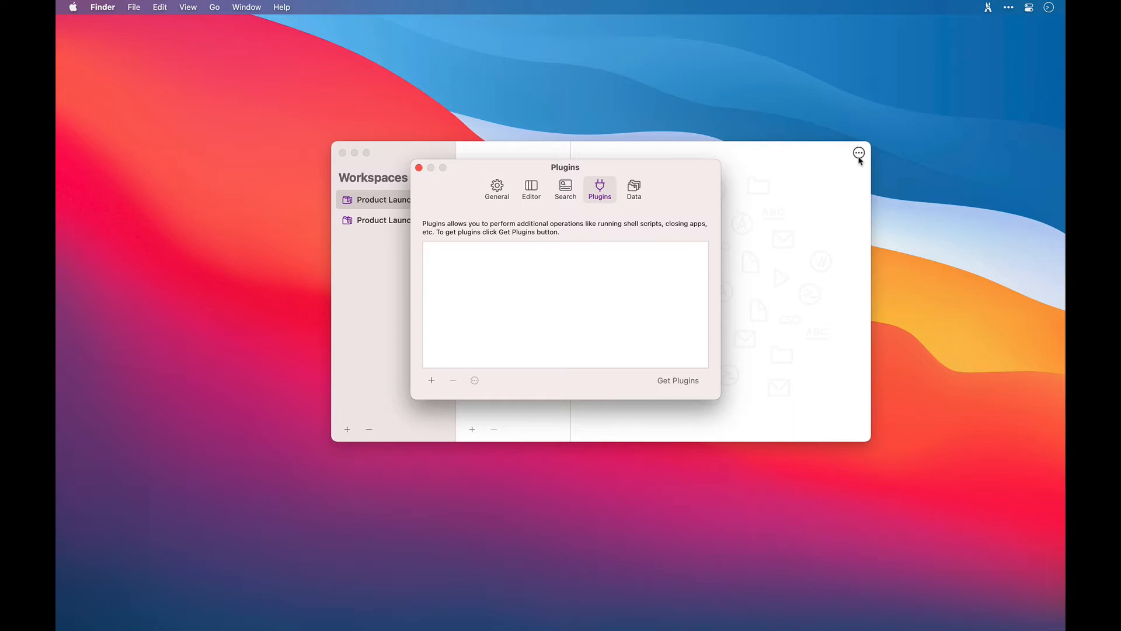
Install the AddResources, ScriptRunner, QuitApps and PlayMusic plugins from the Plugins folder
{"action": "key", "text": "cmd+space"}
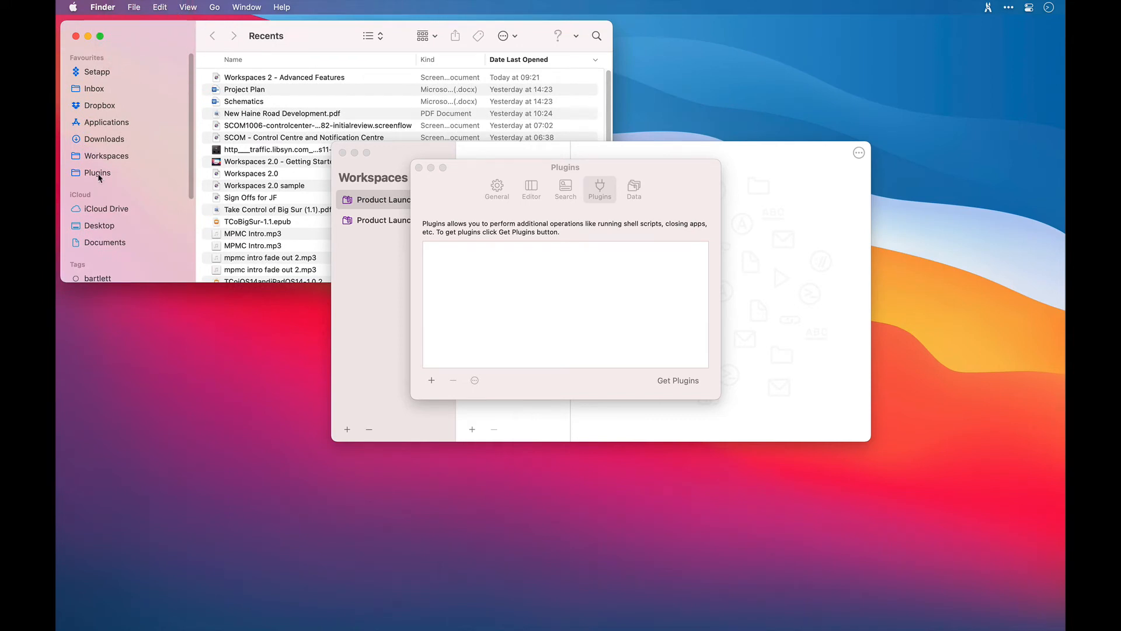
{"action": "left_click", "coordinate": [97, 172]}
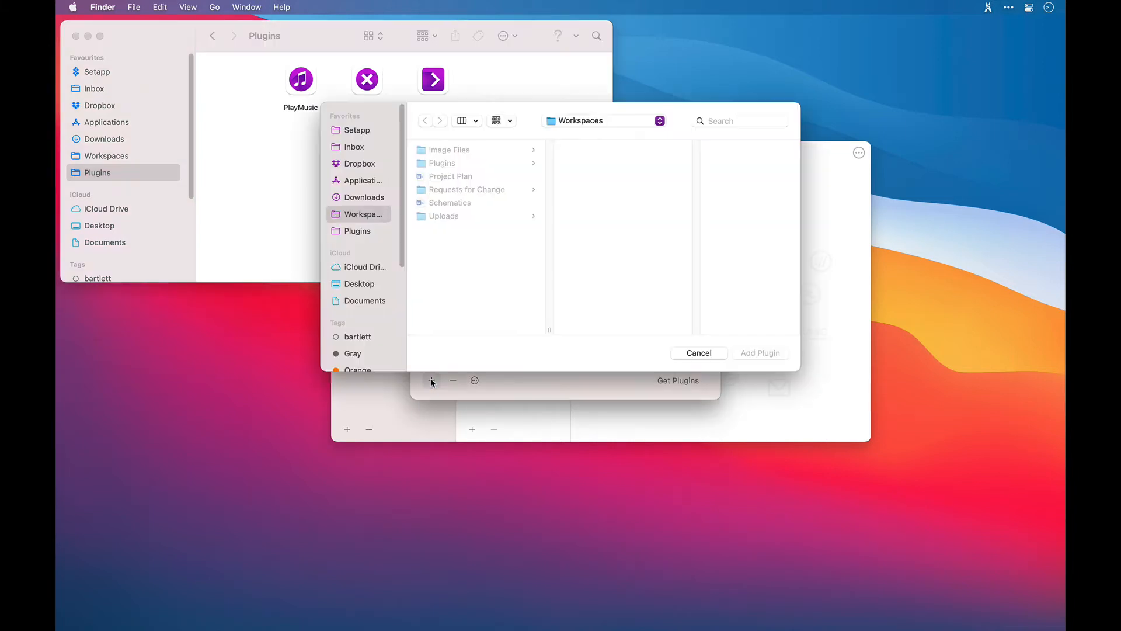
{"action": "left_click", "coordinate": [356, 230]}
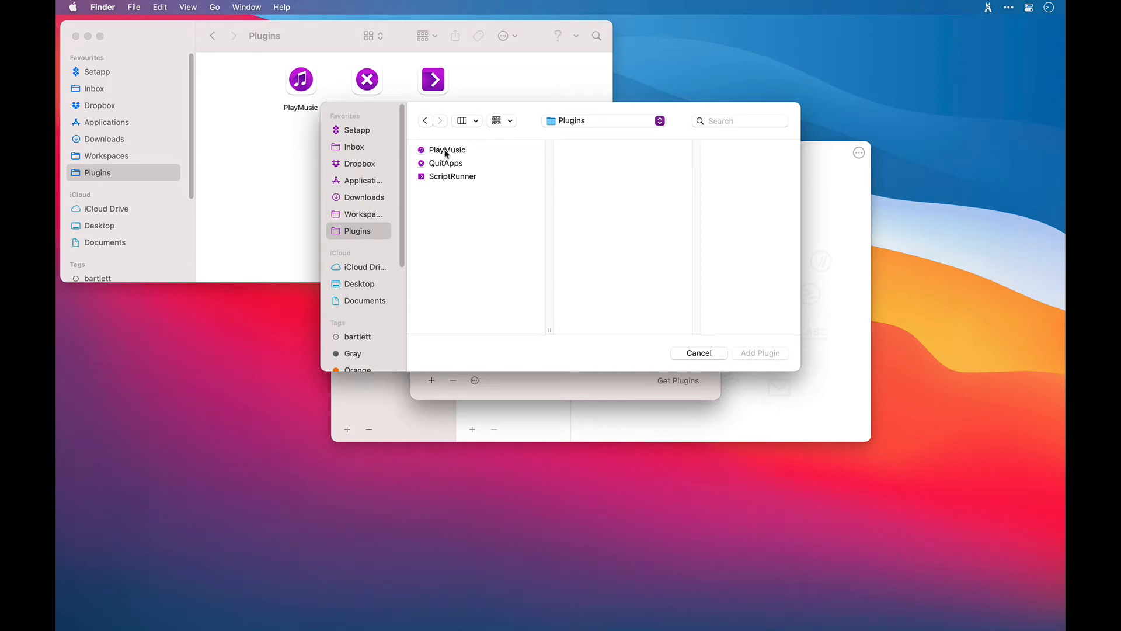
{"action": "left_click", "coordinate": [446, 150]}
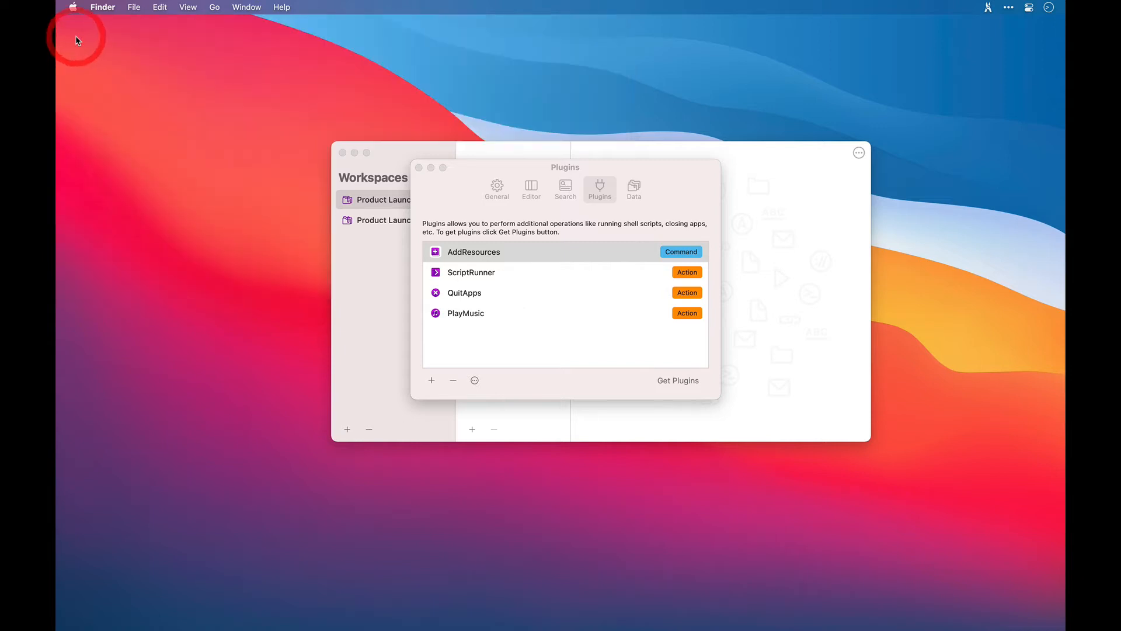
{"action": "mouse_move", "coordinate": [414, 170]}
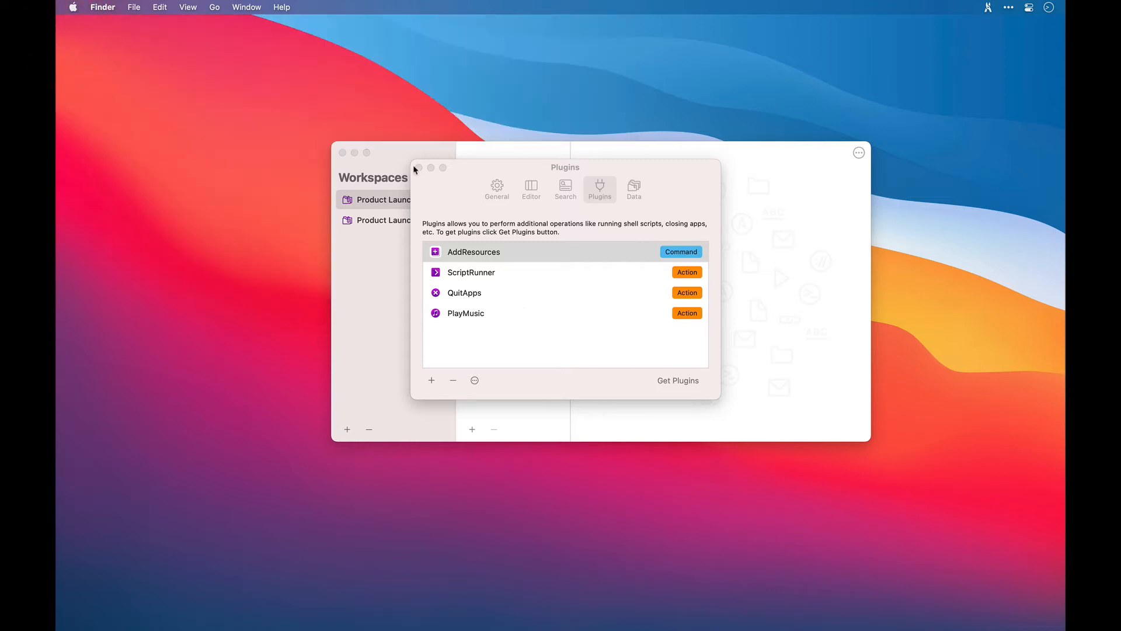
Add PlayMusic, QuitApps and ScriptRunner actions to Product Launch, then show the search panel
{"action": "left_click", "coordinate": [417, 168]}
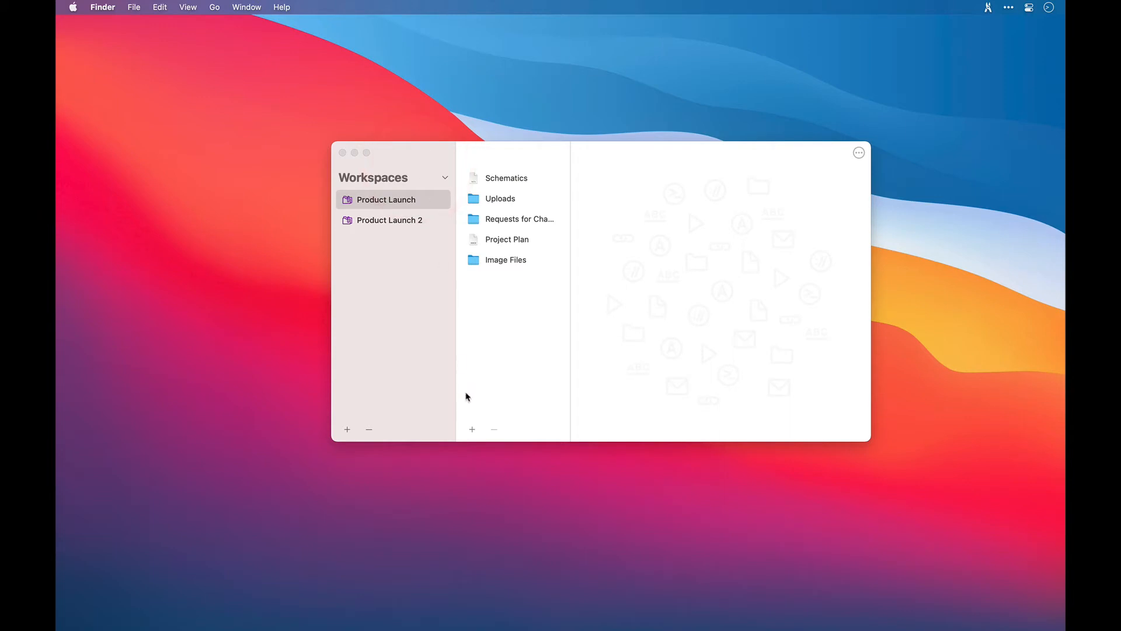
{"action": "left_click", "coordinate": [472, 429]}
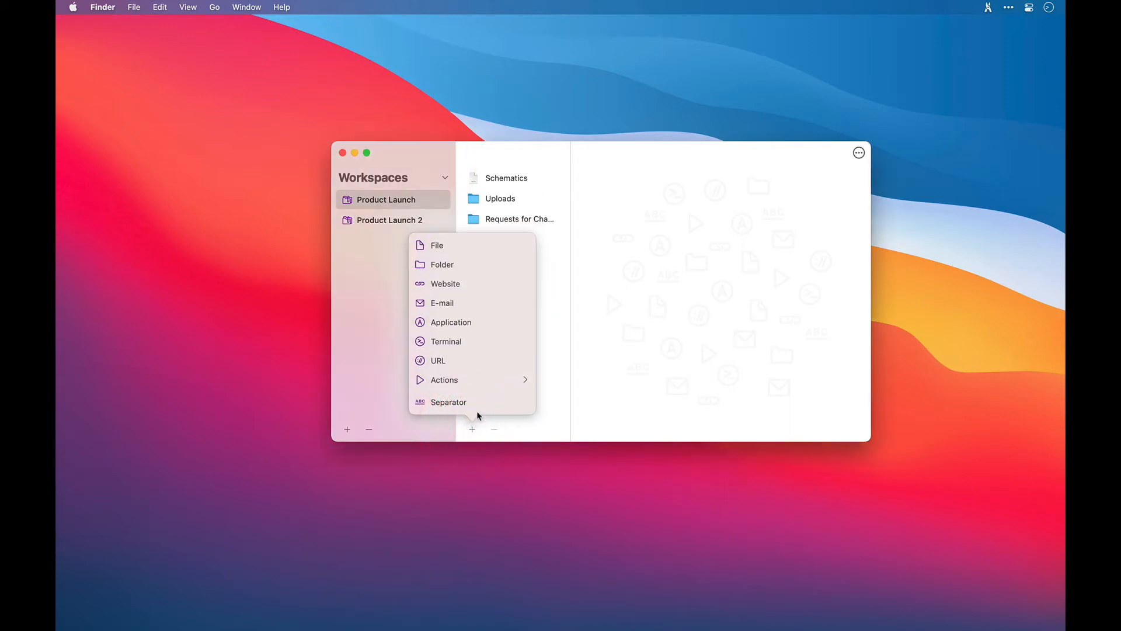
{"action": "left_click", "coordinate": [444, 379]}
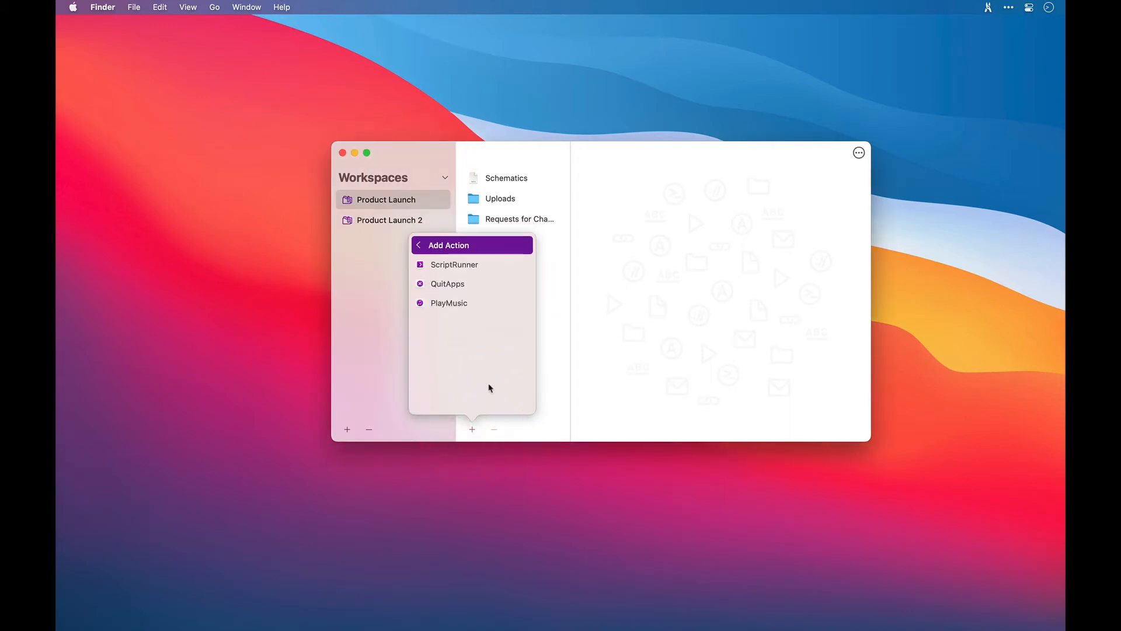
{"action": "mouse_move", "coordinate": [472, 284]}
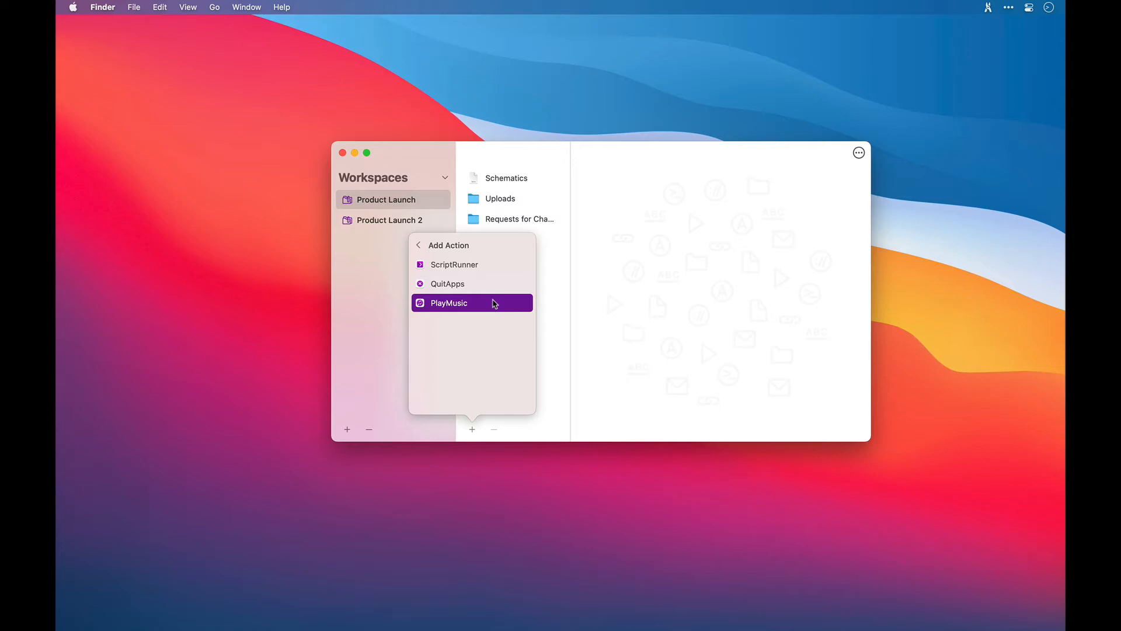
{"action": "left_click", "coordinate": [453, 264]}
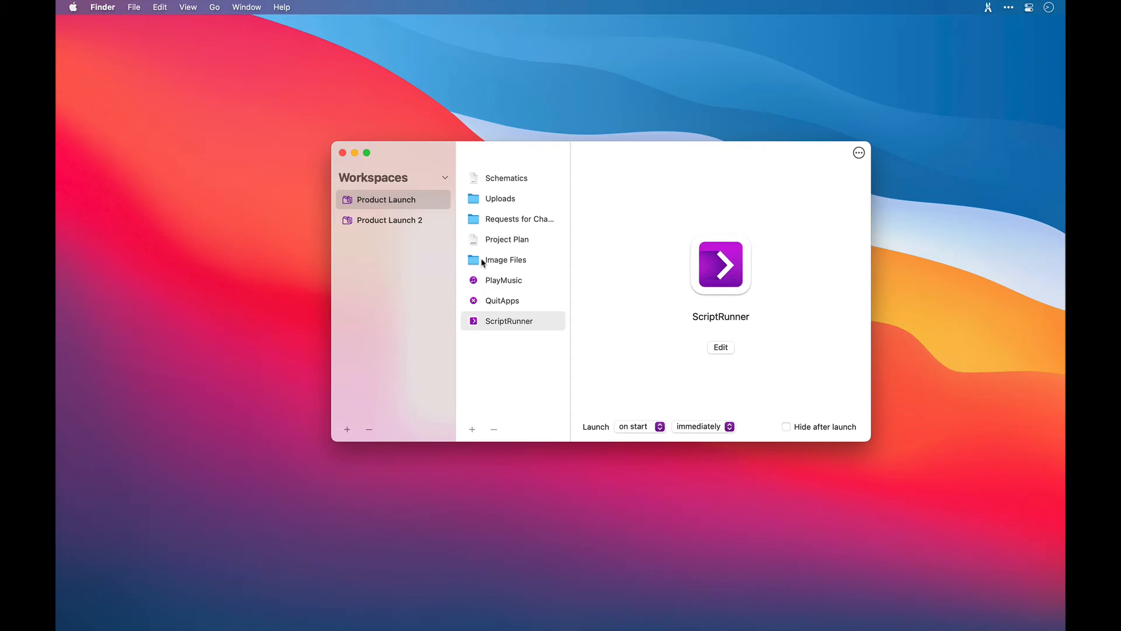
{"action": "left_click", "coordinate": [342, 153]}
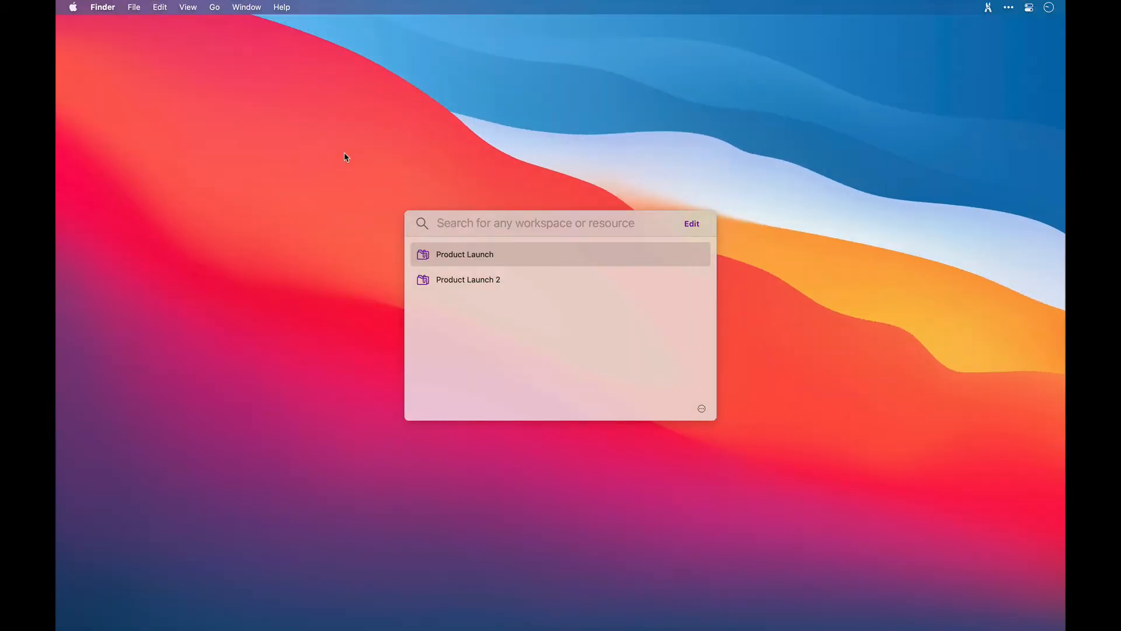
Use :add to add TextExpander, ScreenFlow and Safari to Product Launch, excluding Slack and Finder
{"action": "type", "text": ":"}
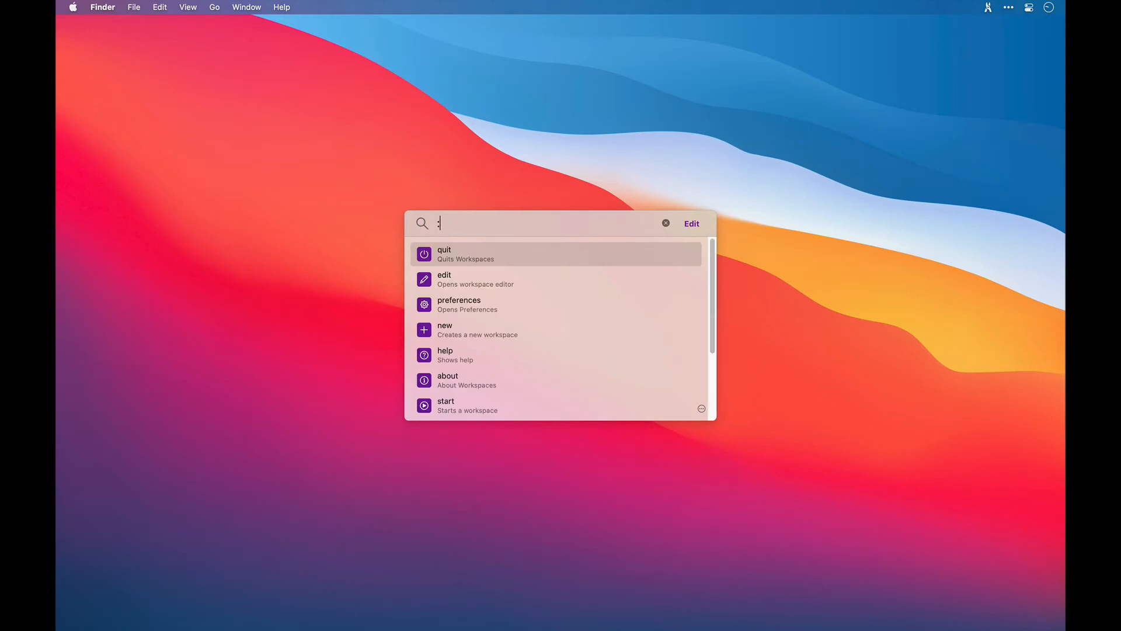
{"action": "type", "text": "a"}
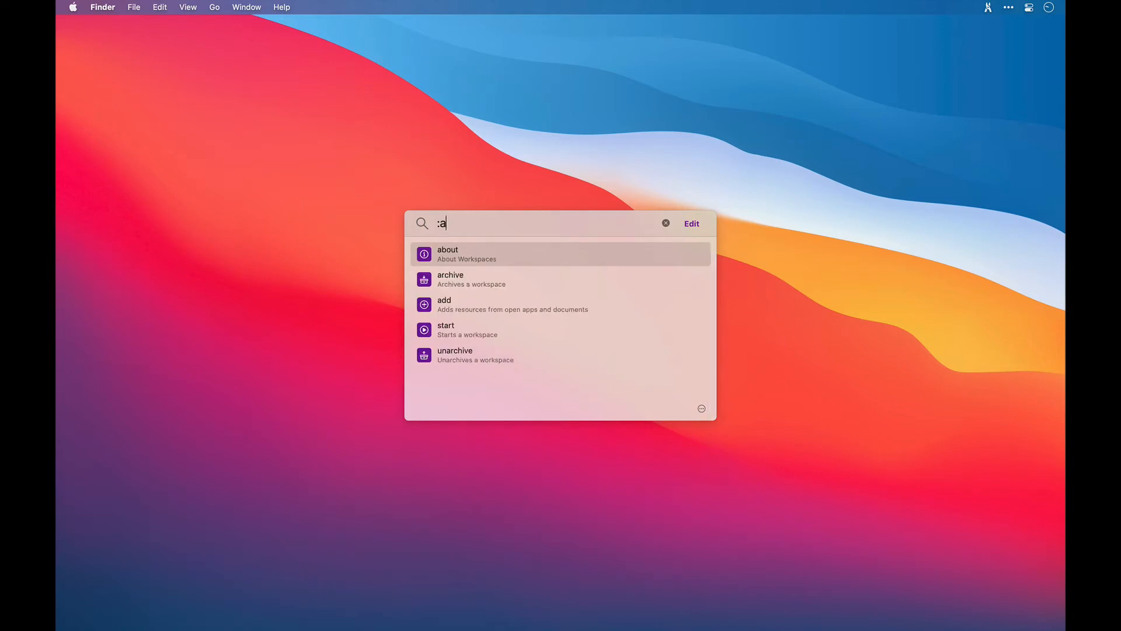
{"action": "type", "text": "dd"}
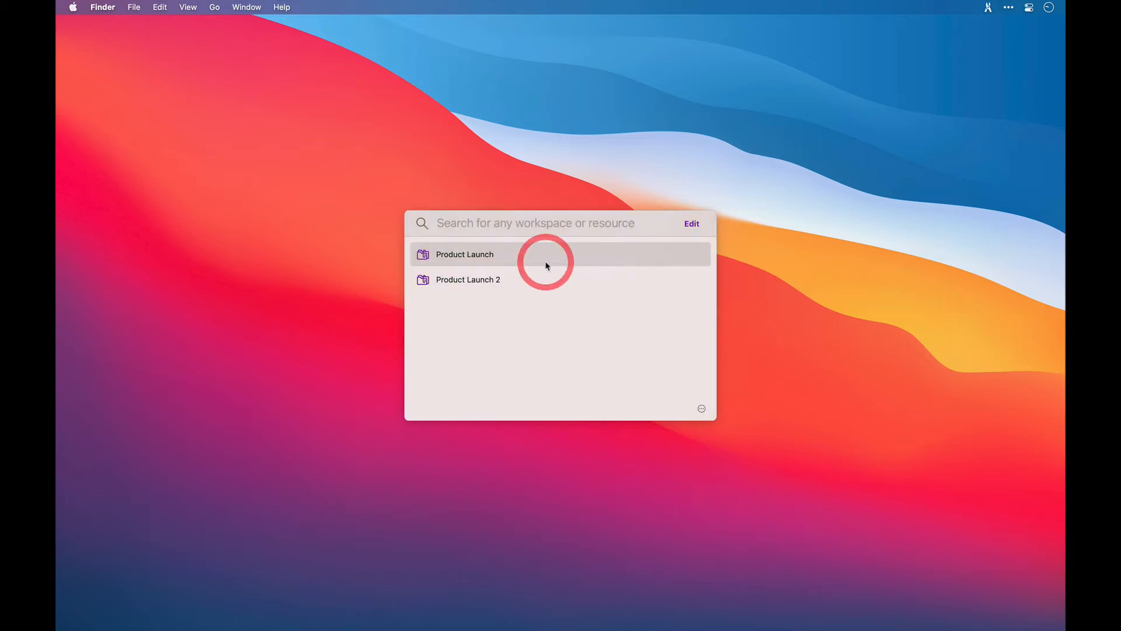
{"action": "left_click", "coordinate": [464, 254]}
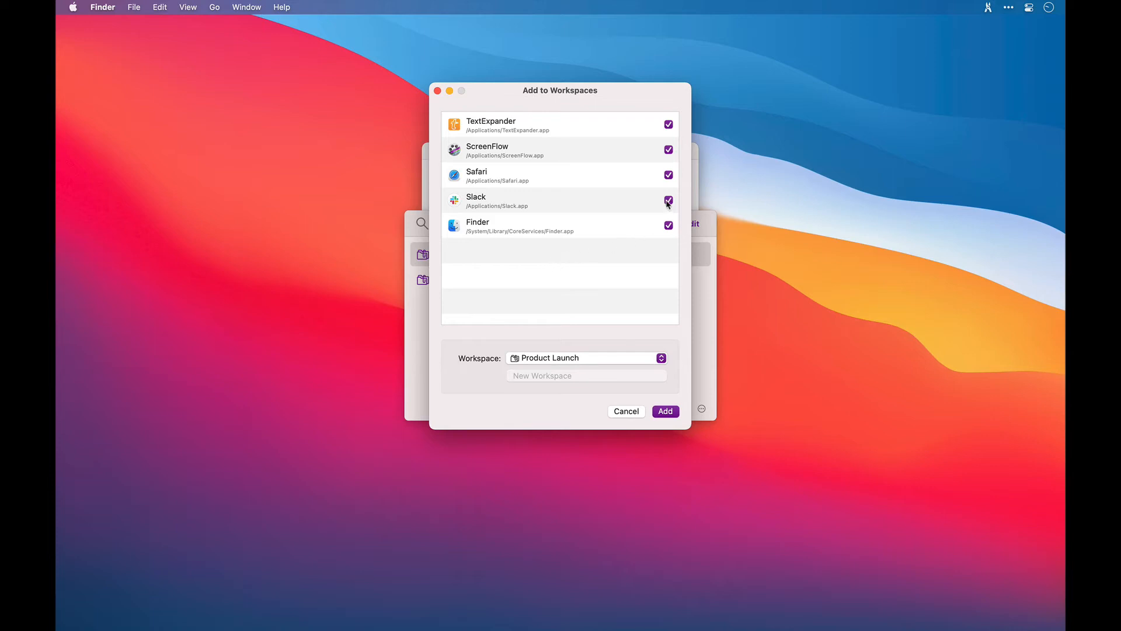
{"action": "left_click", "coordinate": [668, 201]}
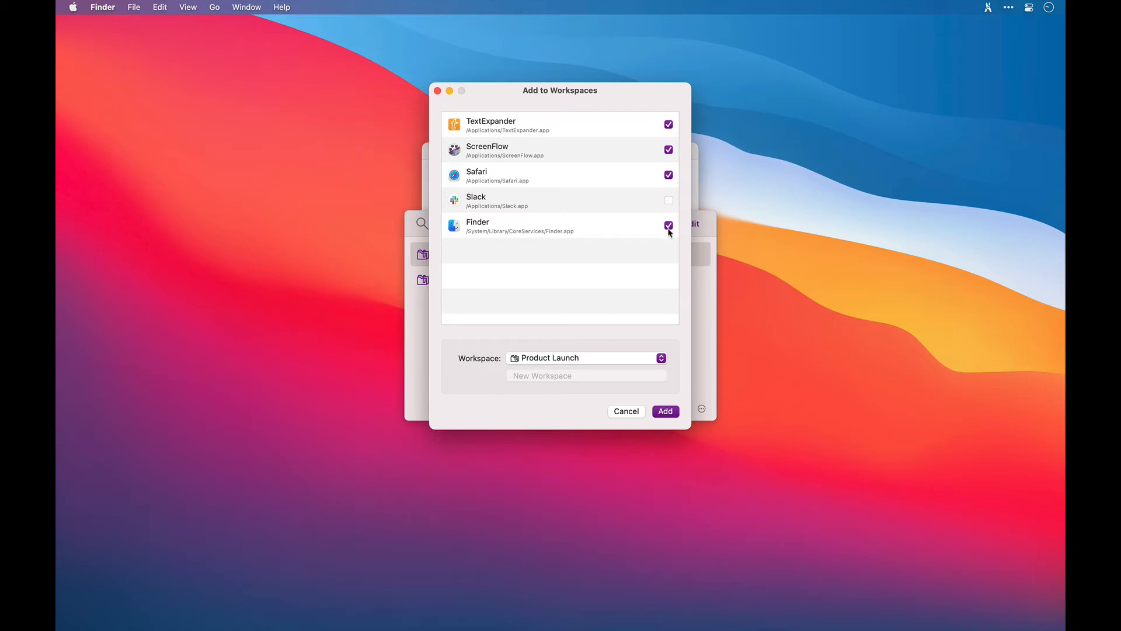
{"action": "left_click", "coordinate": [668, 225]}
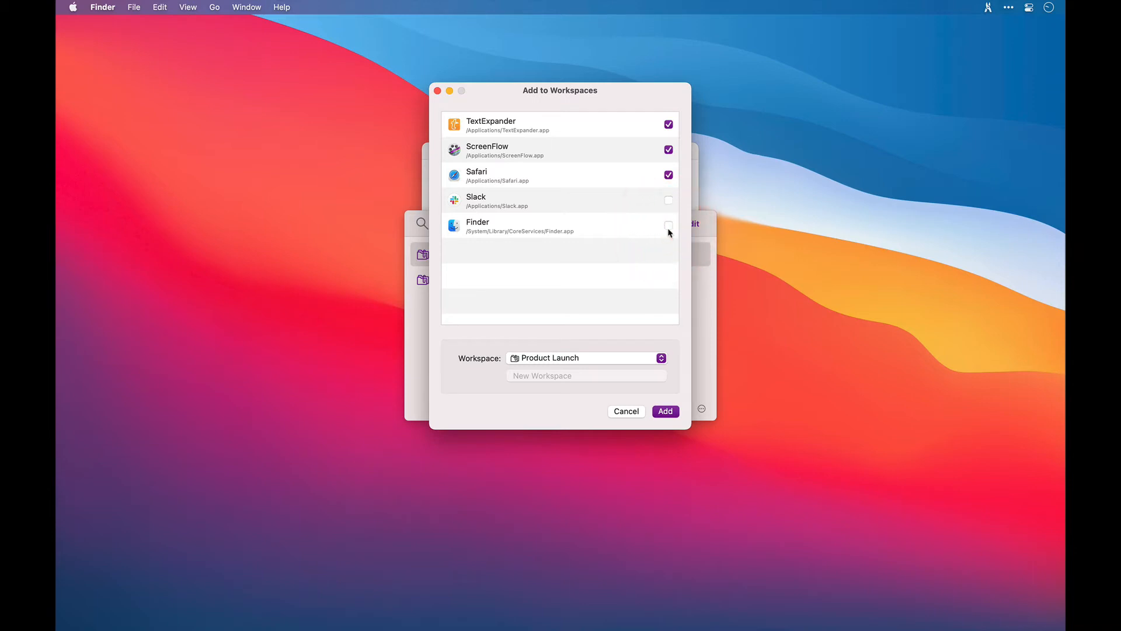
{"action": "left_click", "coordinate": [660, 358]}
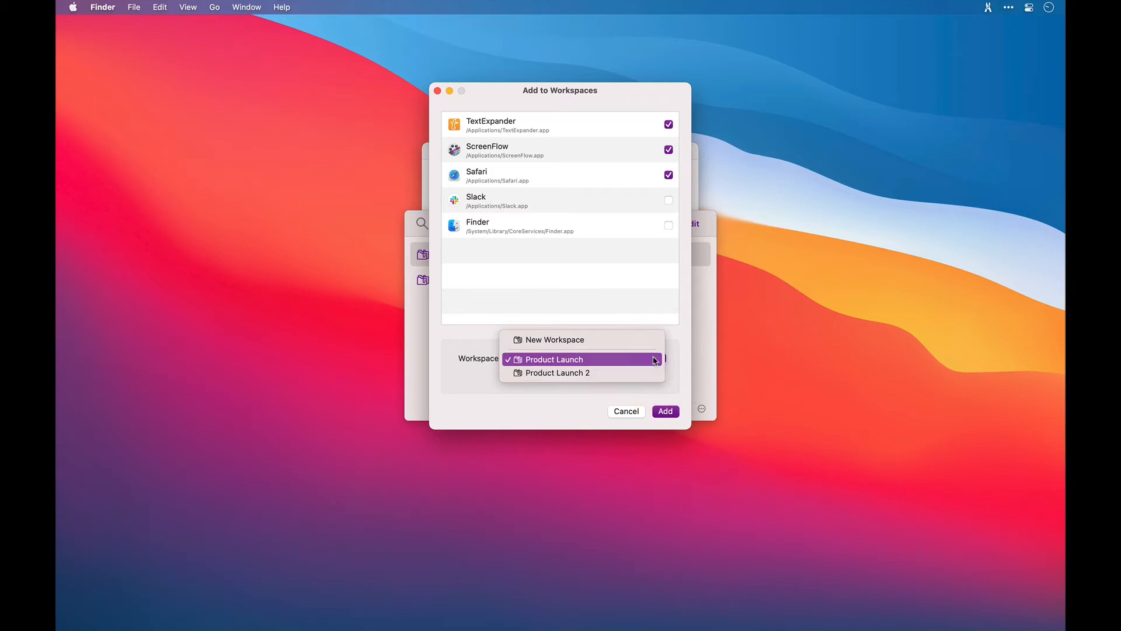
{"action": "mouse_move", "coordinate": [629, 340]}
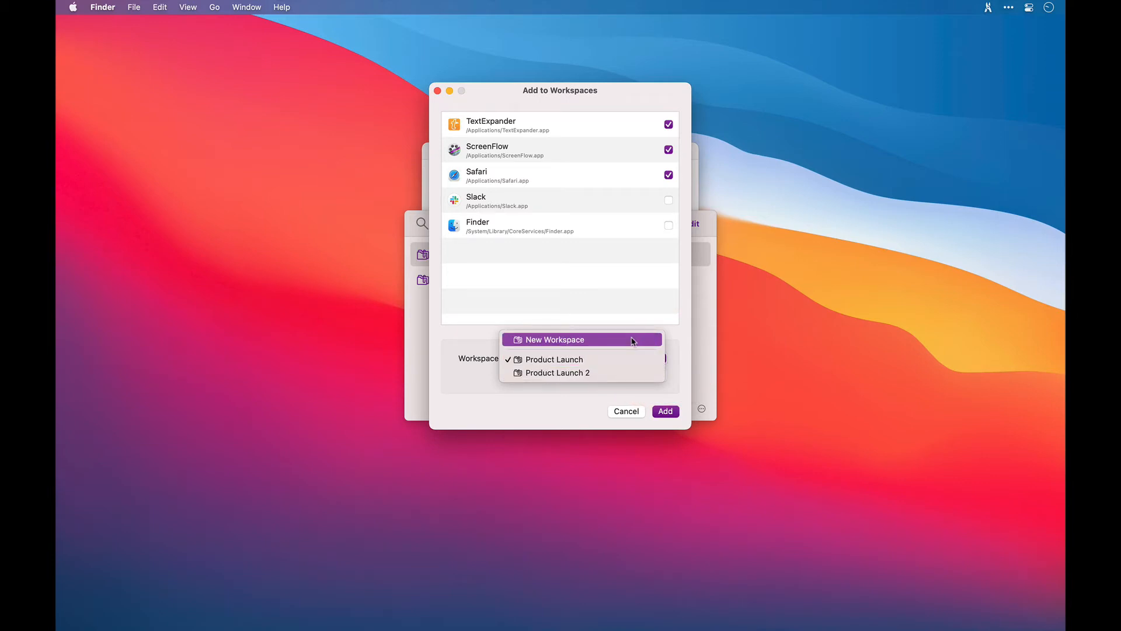
{"action": "mouse_move", "coordinate": [629, 295]}
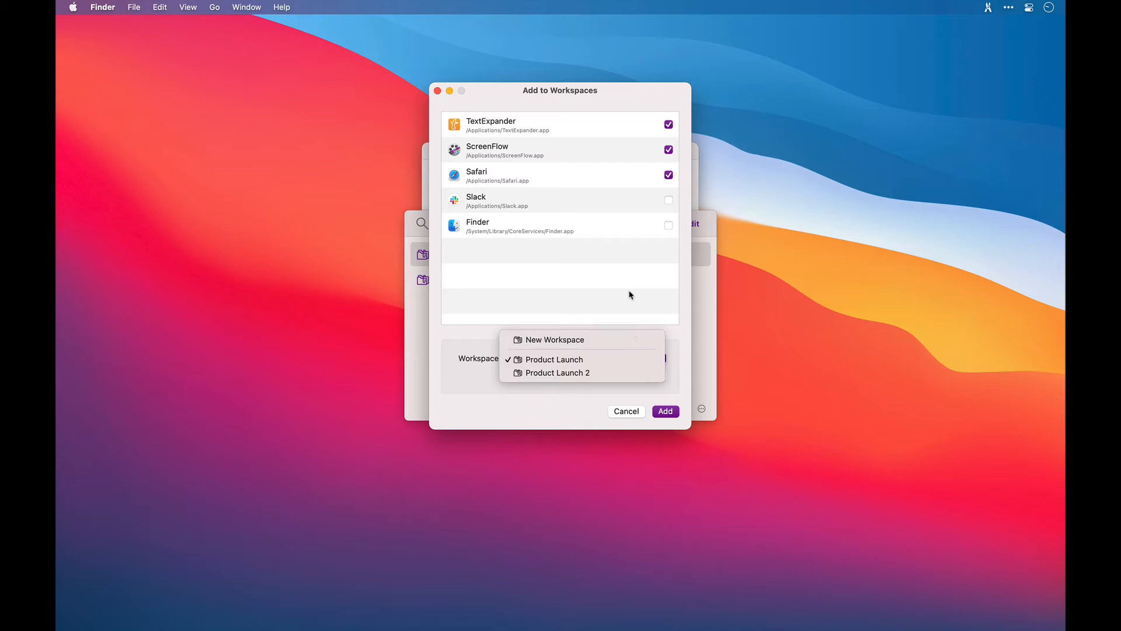
{"action": "left_click", "coordinate": [553, 359]}
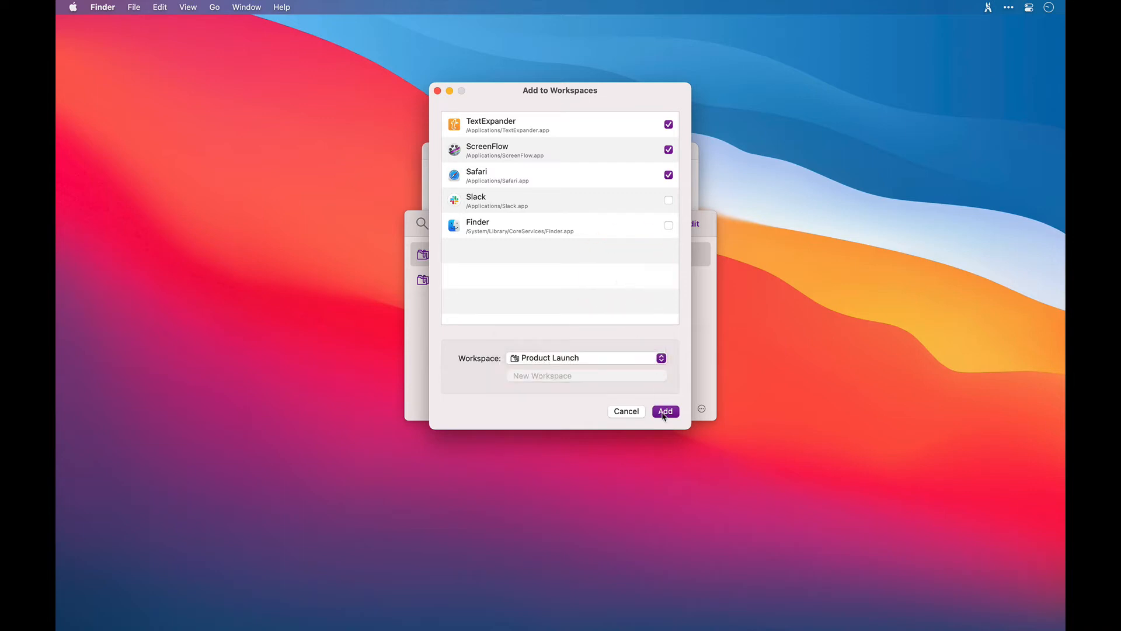
{"action": "left_click", "coordinate": [664, 411]}
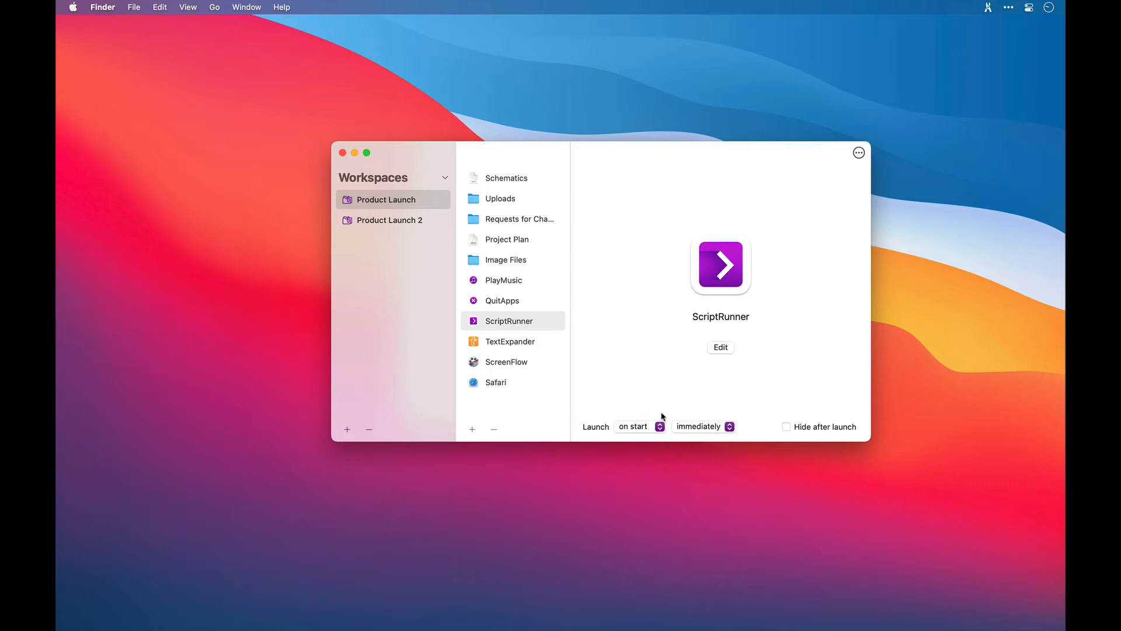
Add two separators to Product Launch titled 'Apps' and 'Actions'
{"action": "left_click", "coordinate": [472, 429]}
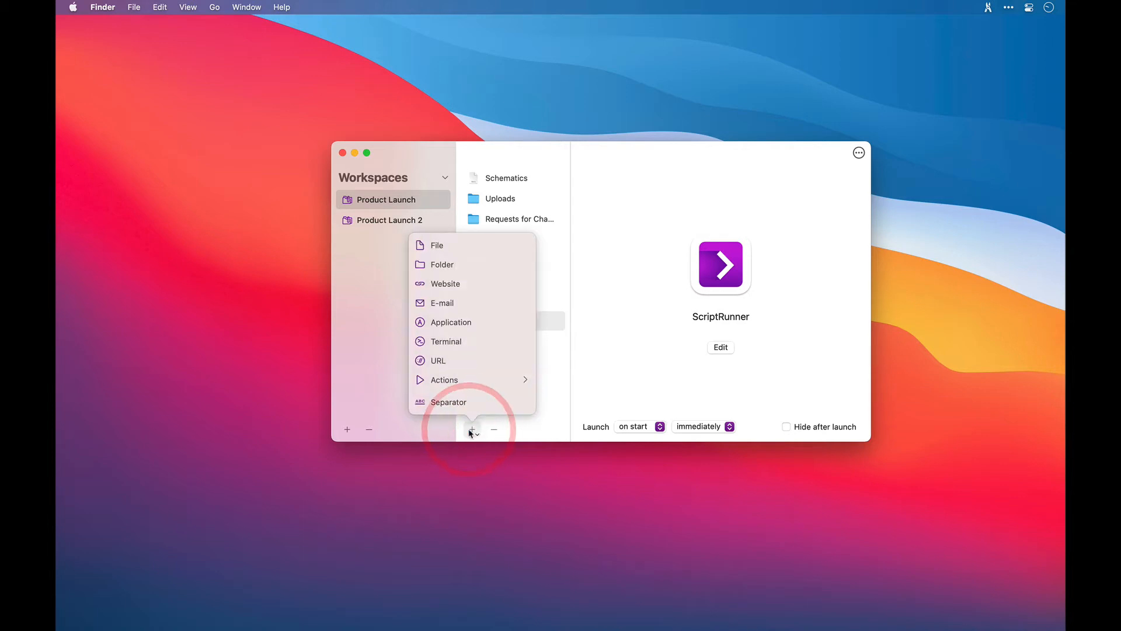
{"action": "left_click", "coordinate": [449, 401]}
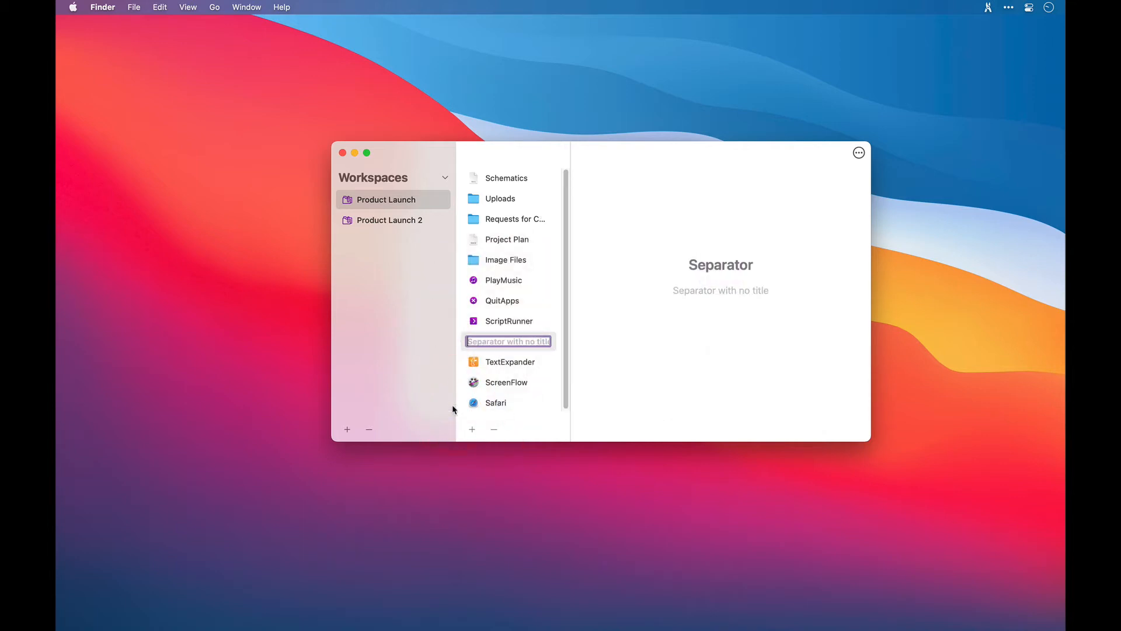
{"action": "type", "text": "Apps"}
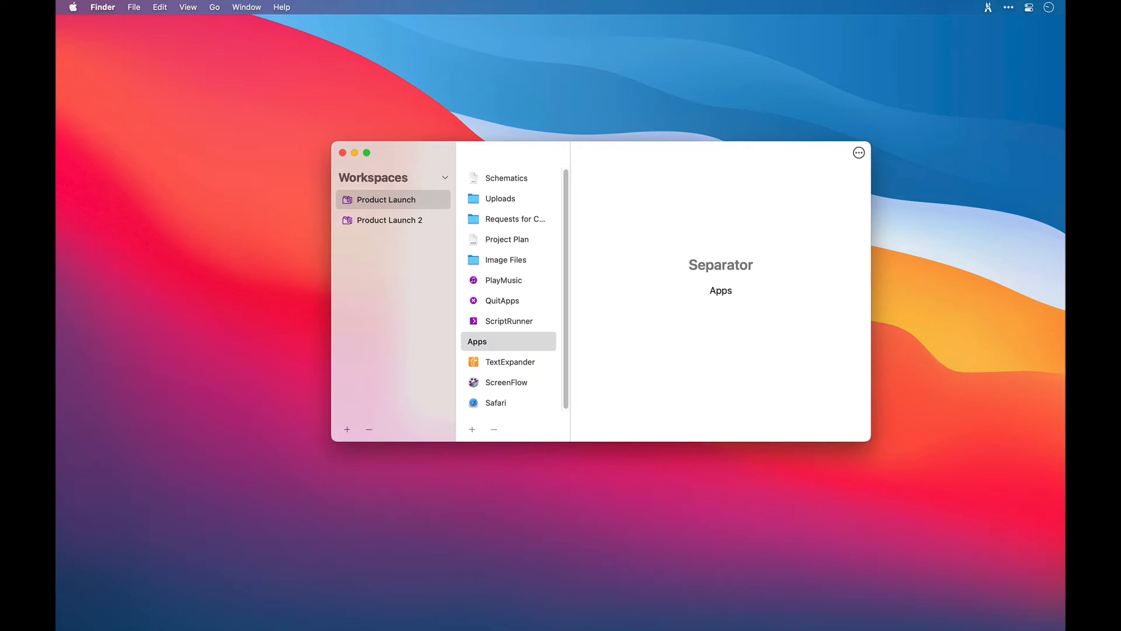
{"action": "left_click", "coordinate": [472, 429]}
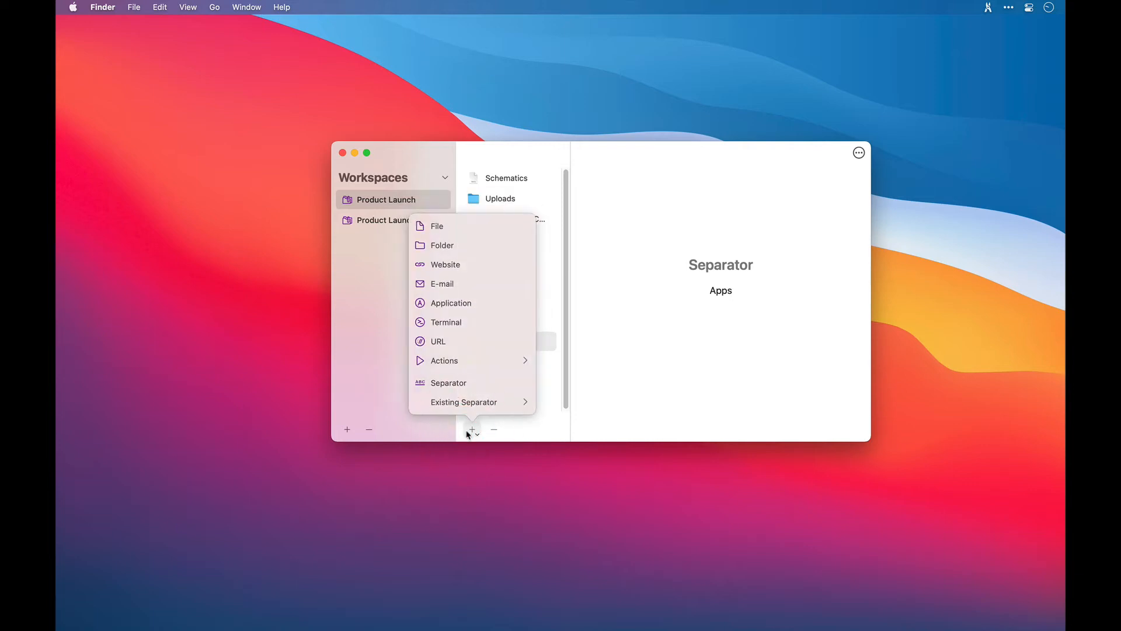
{"action": "left_click", "coordinate": [449, 382]}
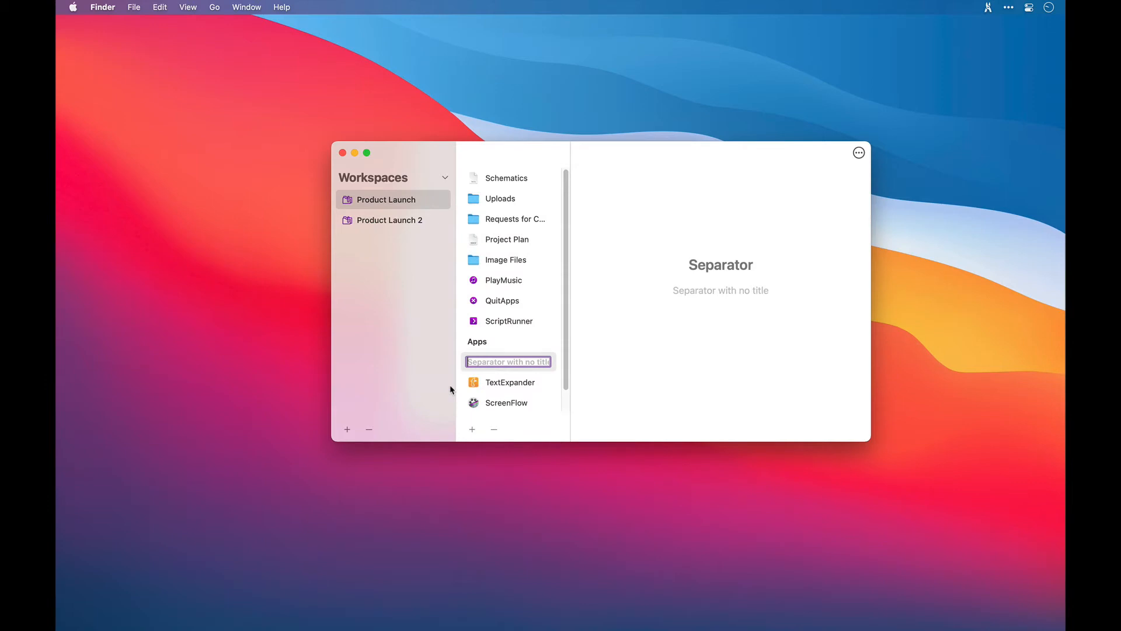
{"action": "type", "text": "Actions"}
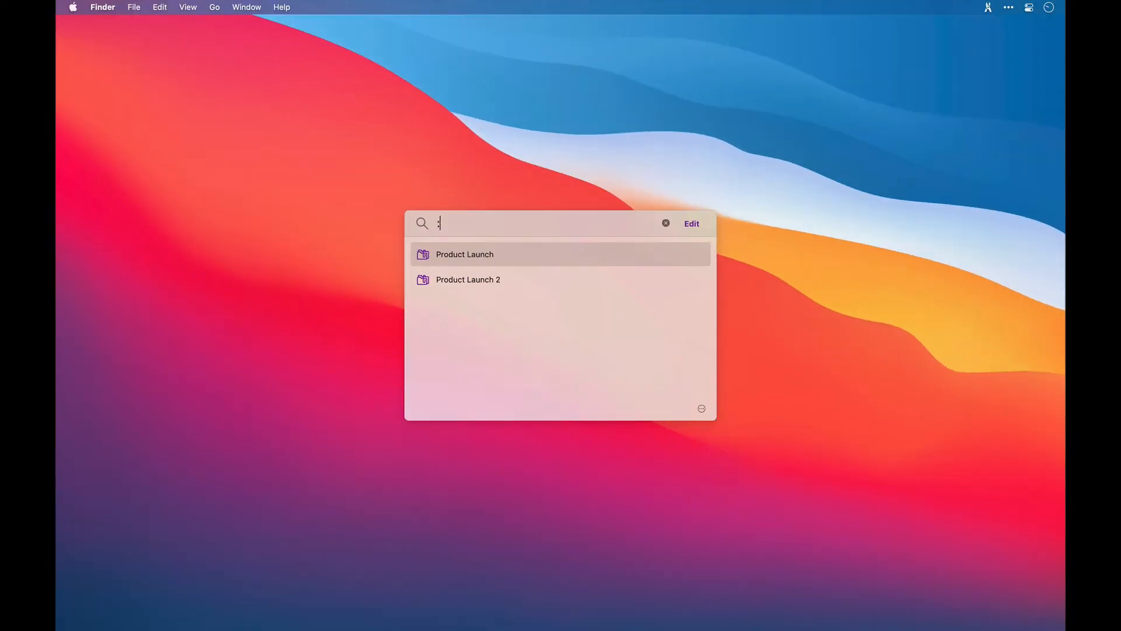
Run the add finder command, allow AddResources to control Finder, and return to search
{"action": "type", "text": "add"}
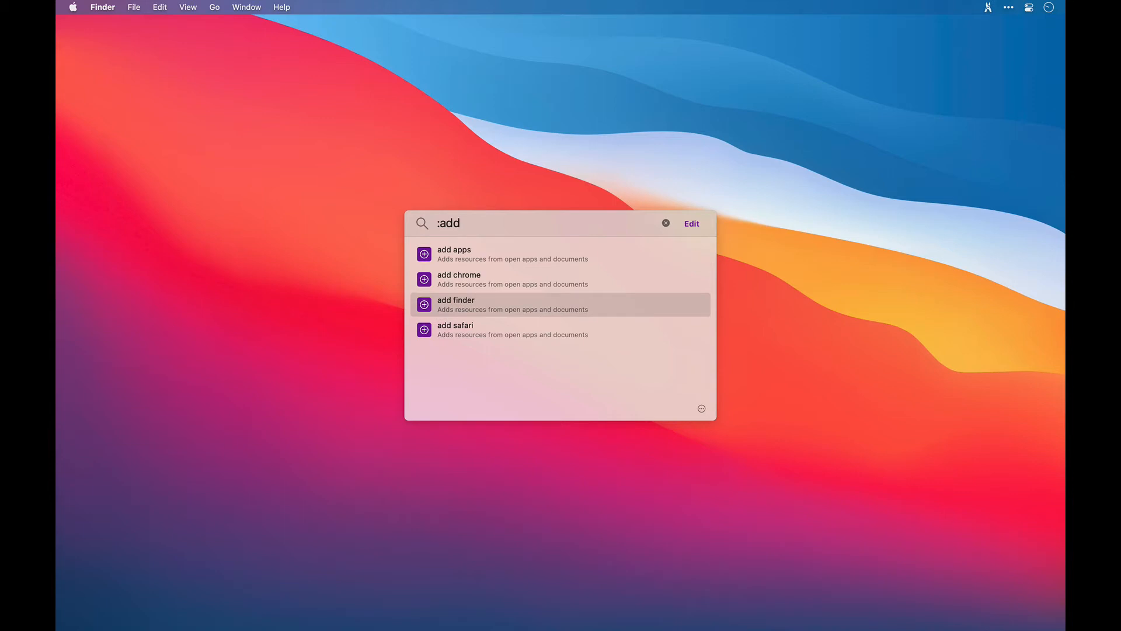
{"action": "left_click", "coordinate": [456, 304]}
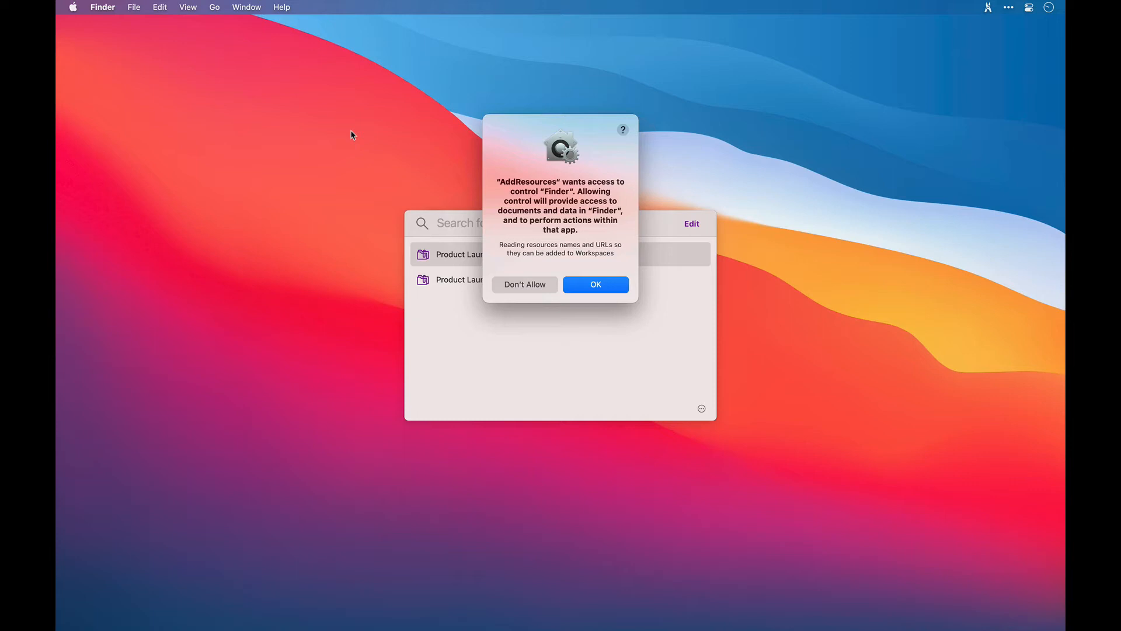
{"action": "left_click", "coordinate": [595, 284]}
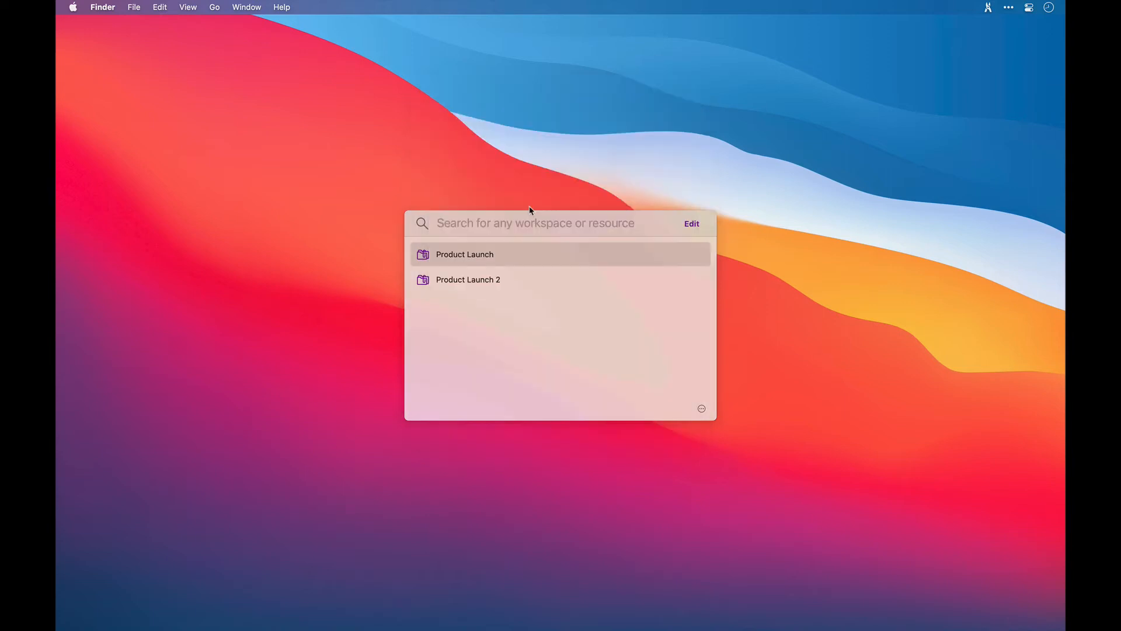
{"action": "left_click", "coordinate": [535, 223]}
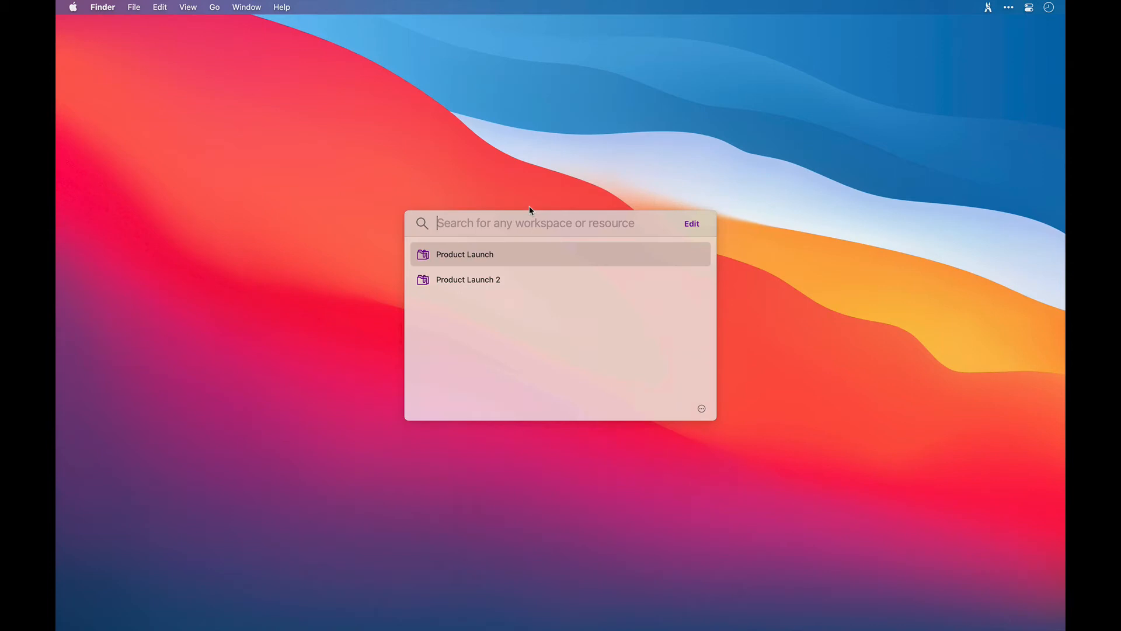
Run the :add command and add all three open web pages to Product Launch
{"action": "type", "text": ":add"}
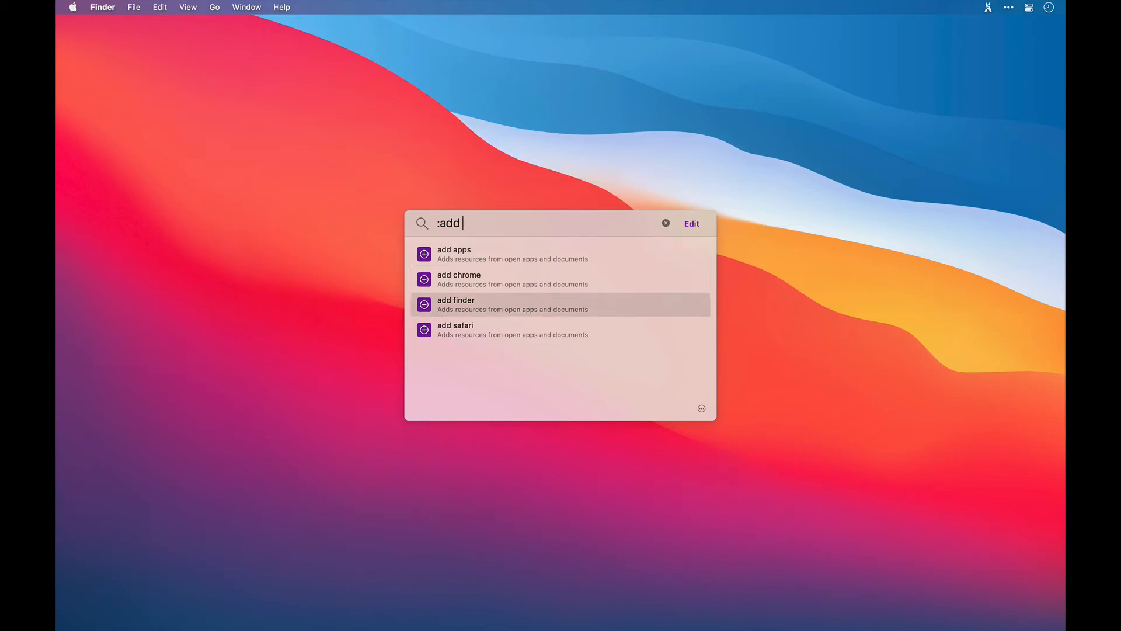
{"action": "key", "text": "Down"}
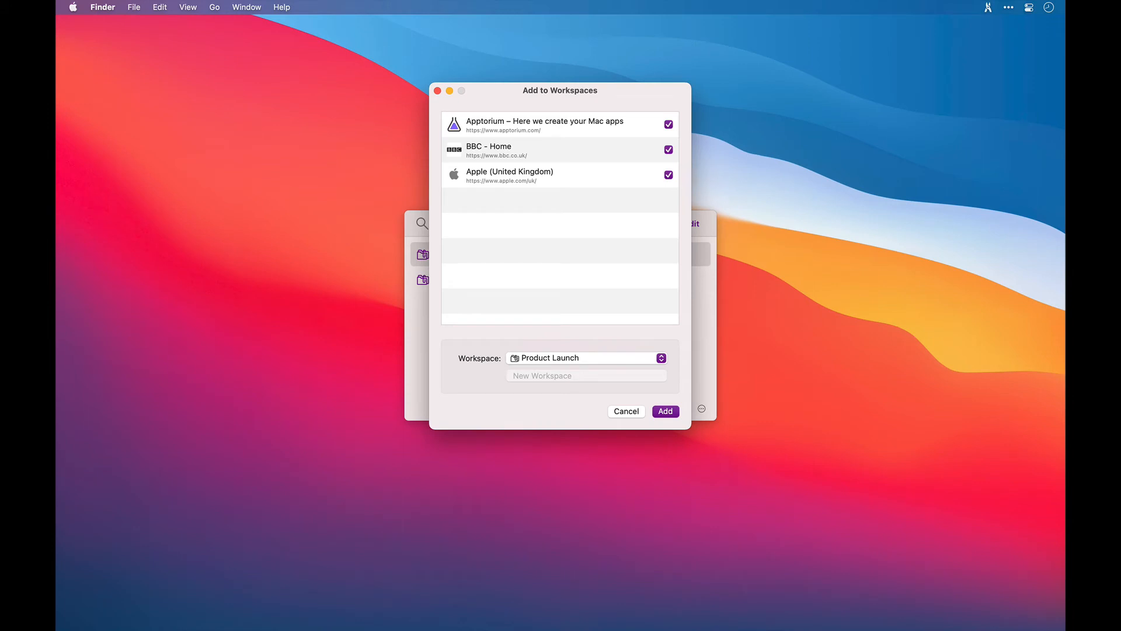
{"action": "mouse_move", "coordinate": [558, 178]}
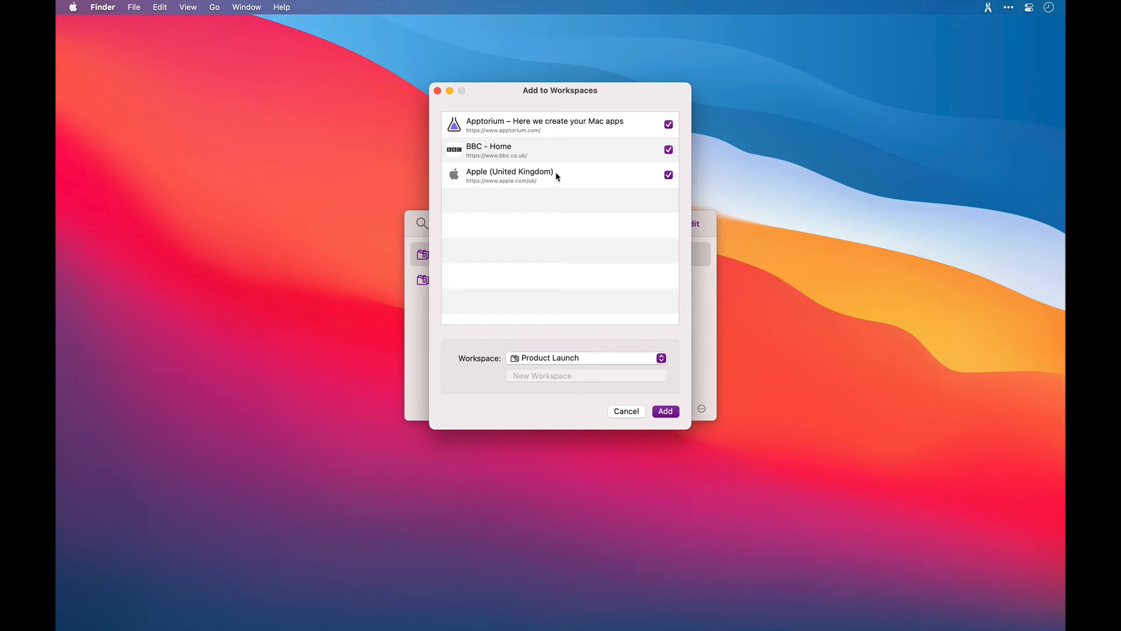
{"action": "mouse_move", "coordinate": [593, 160]}
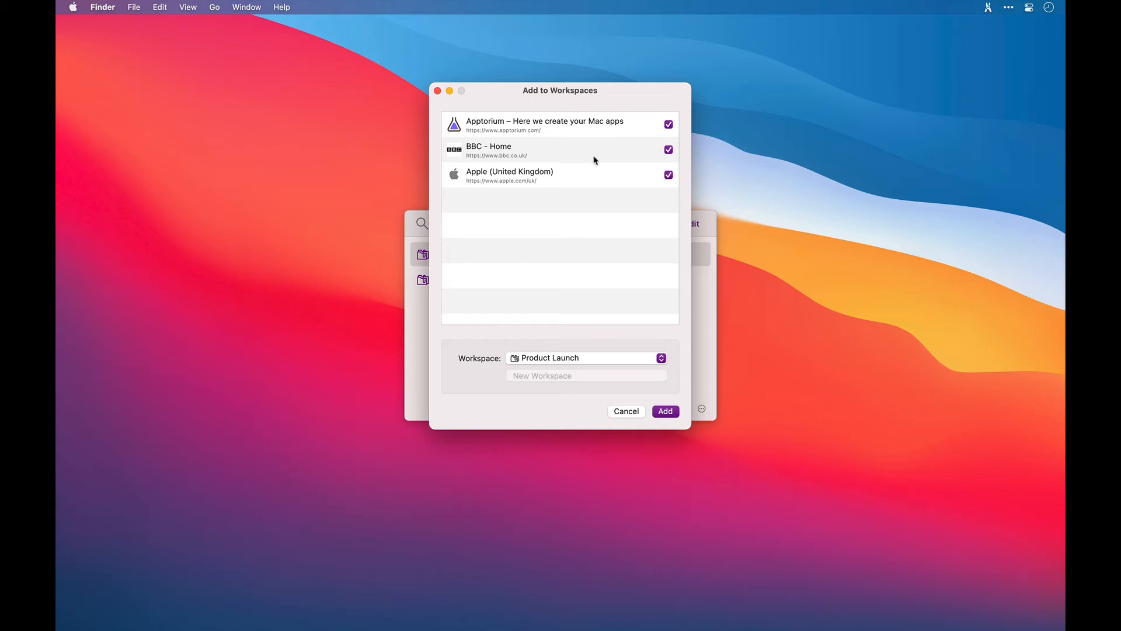
{"action": "mouse_move", "coordinate": [607, 194]}
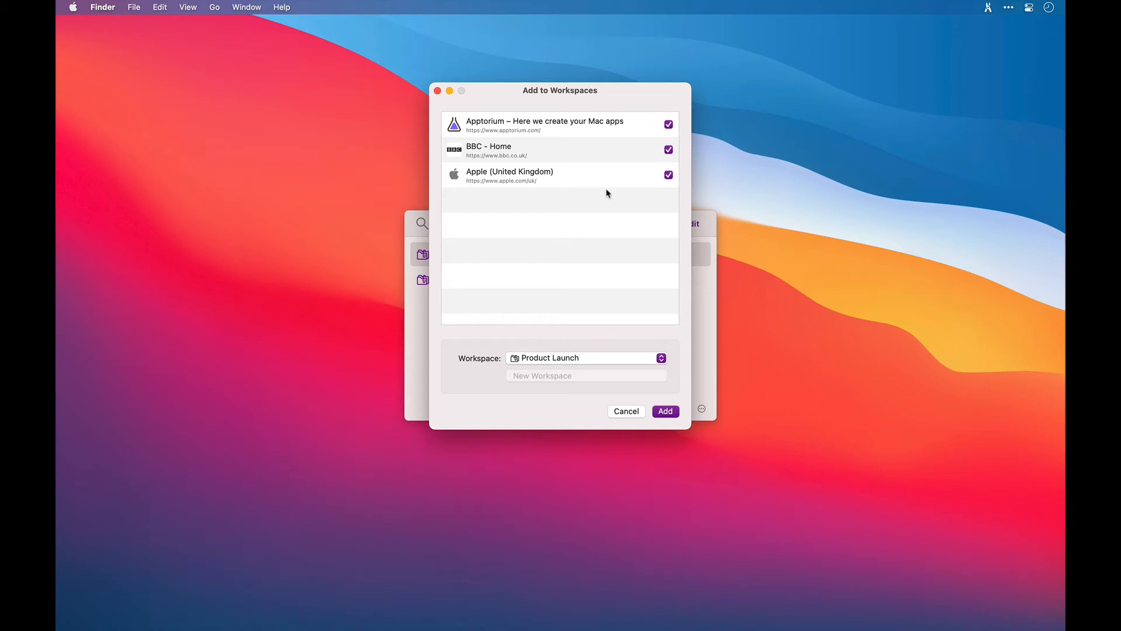
{"action": "left_click", "coordinate": [664, 411]}
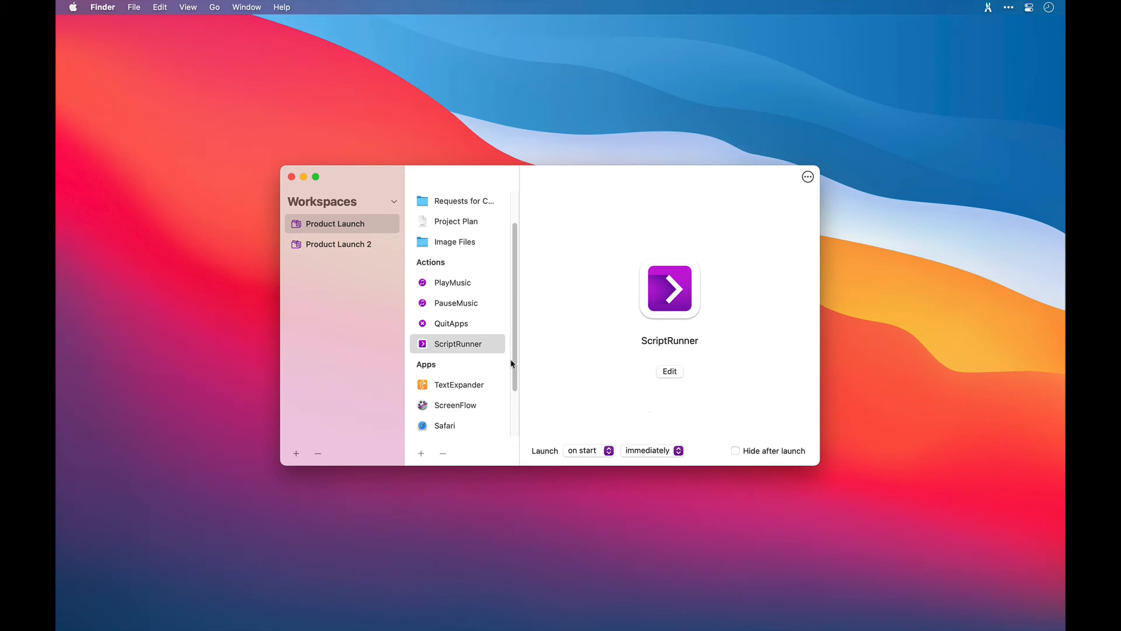
Inspect the newly added BBC - Home and Apple (United Kingdom) pages in the resource list
{"action": "scroll", "scroll_direction": "down", "scroll_amount": 3}
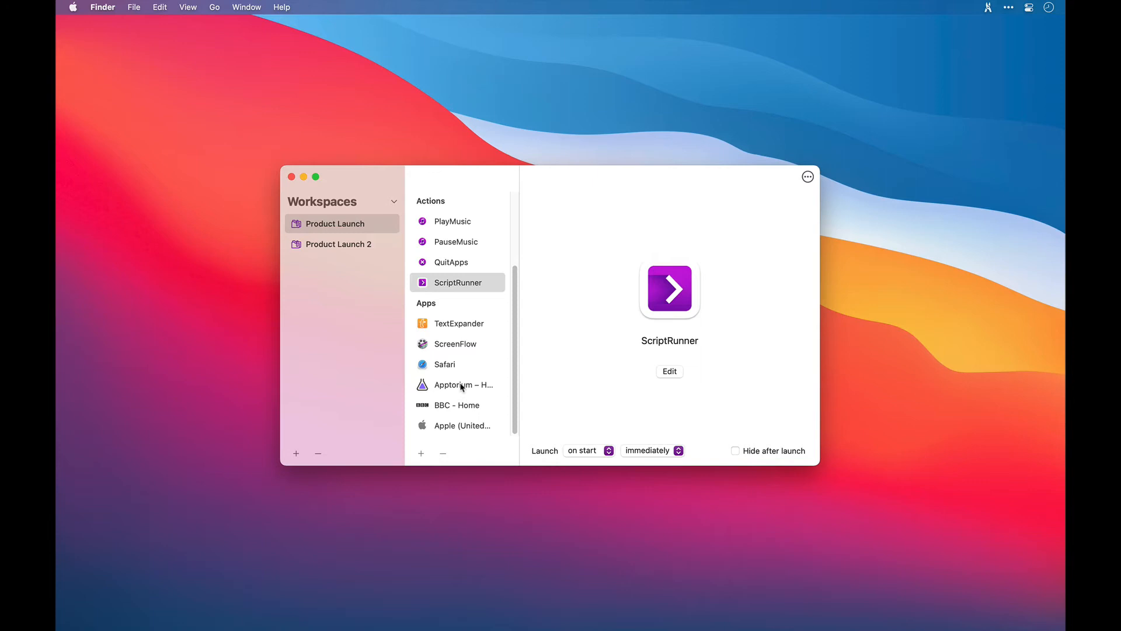
{"action": "left_click", "coordinate": [457, 405]}
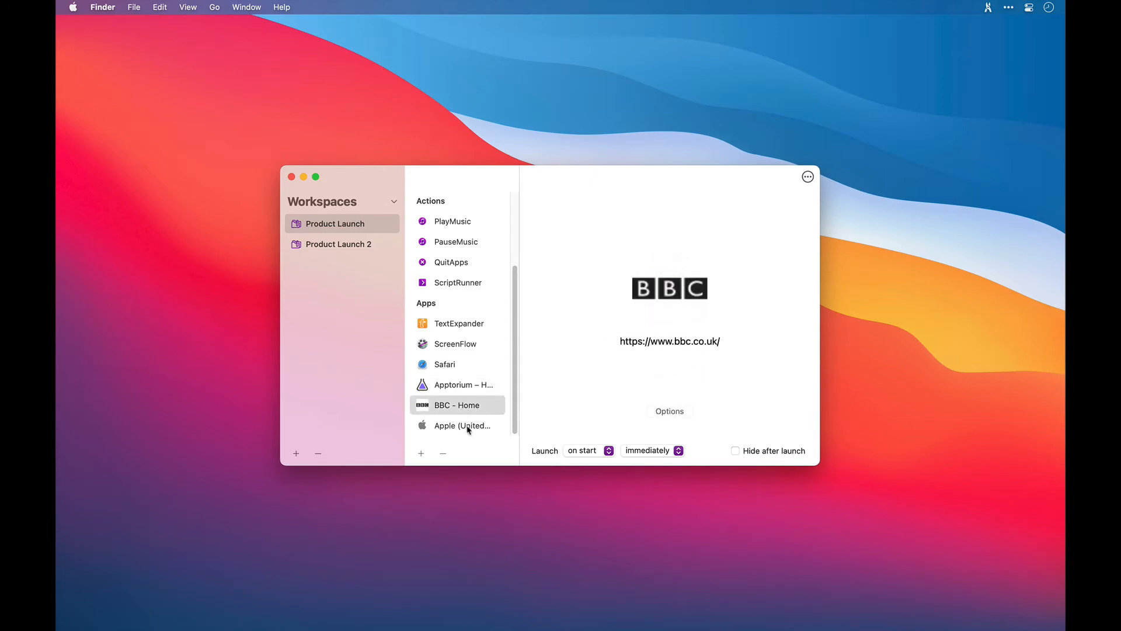
{"action": "left_click", "coordinate": [469, 426]}
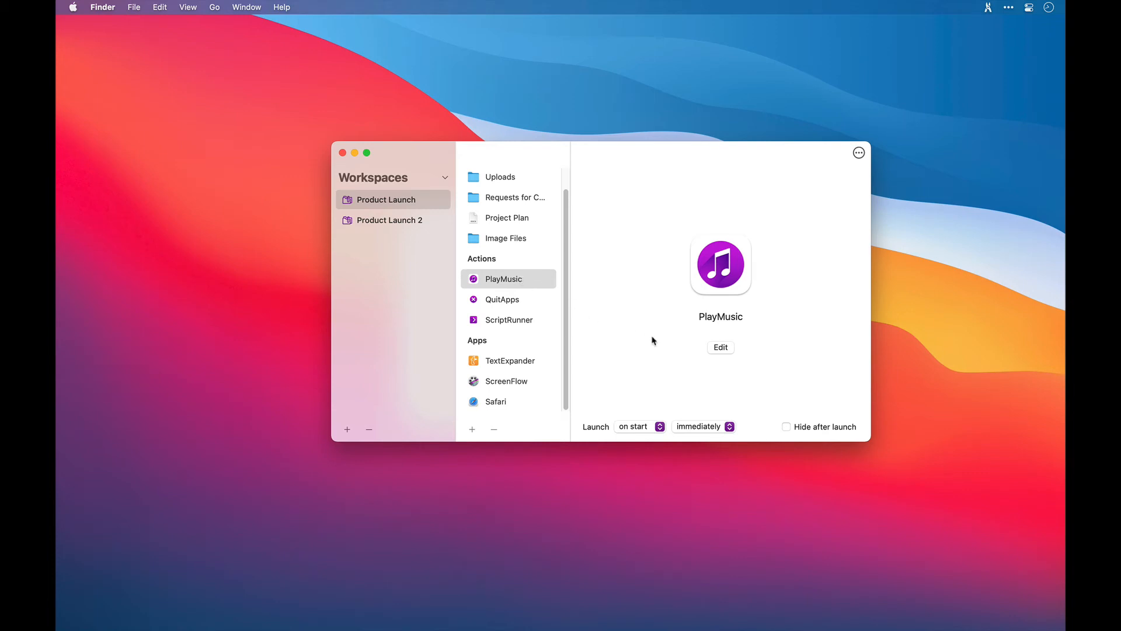
Approve PlayMusic's security prompt, then set it to Essential Christmas with Shuffle on
{"action": "left_click", "coordinate": [720, 347]}
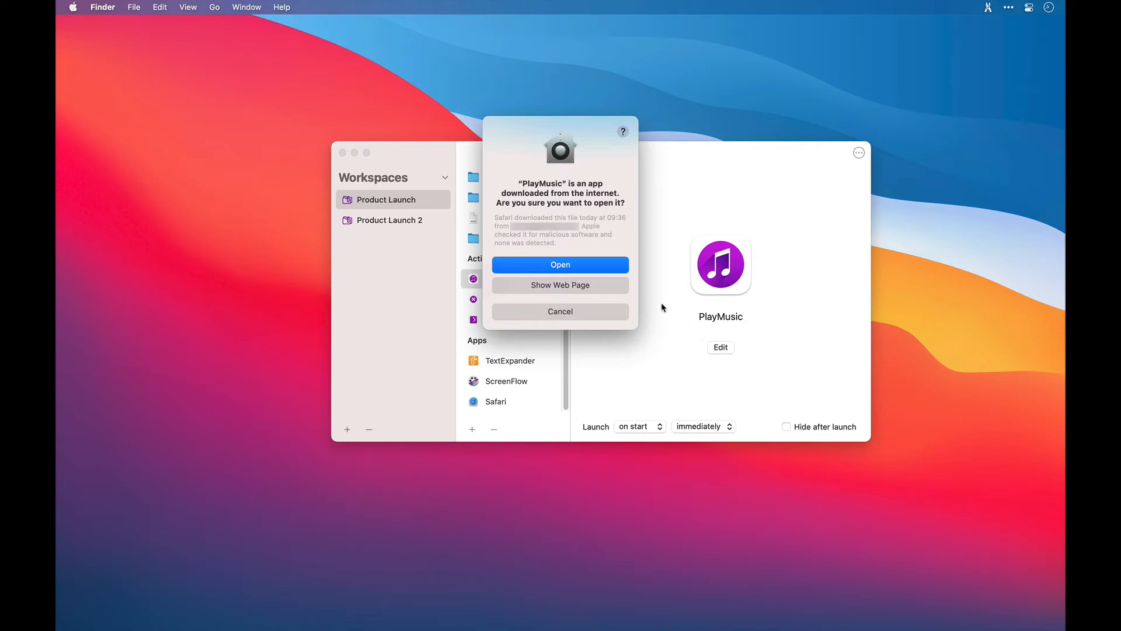
{"action": "left_click", "coordinate": [561, 264]}
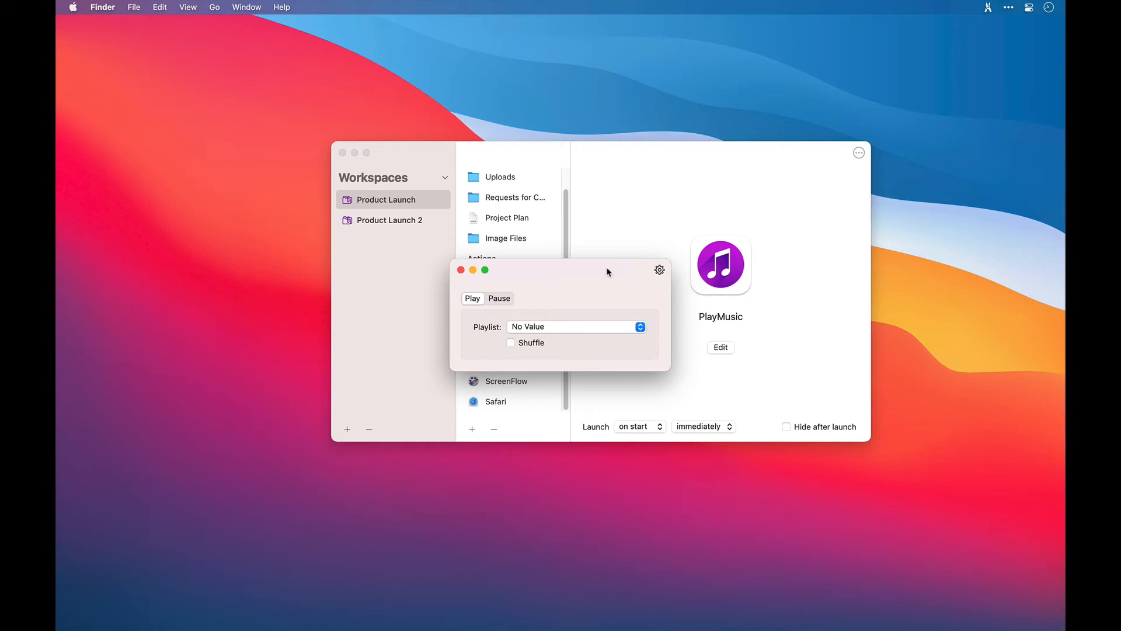
{"action": "left_click", "coordinate": [575, 327]}
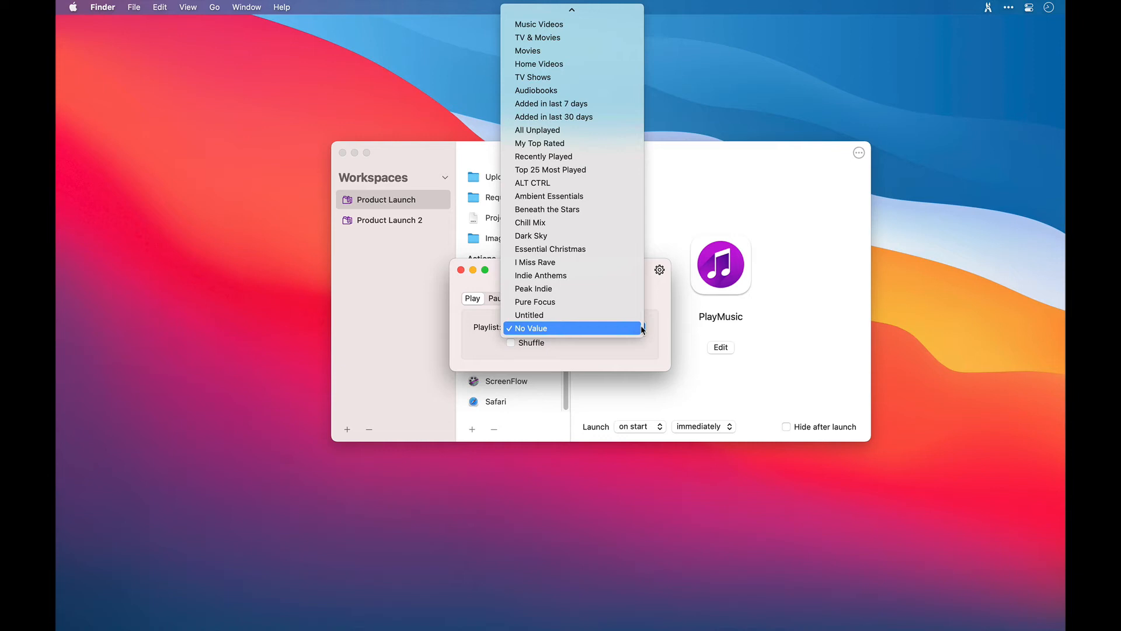
{"action": "mouse_move", "coordinate": [640, 328]}
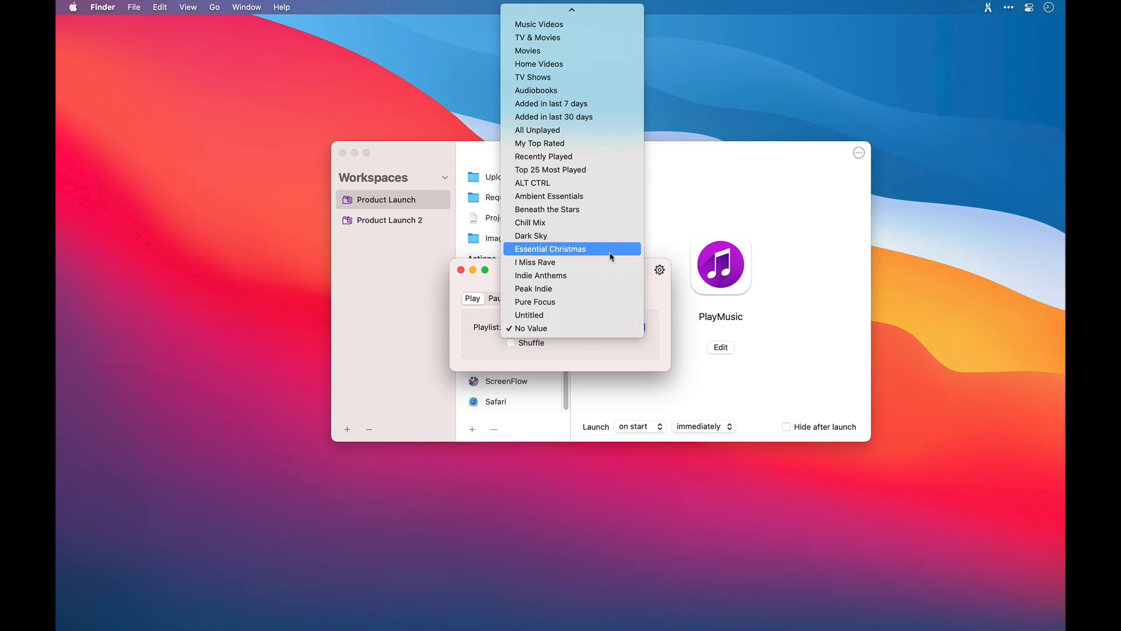
{"action": "left_click", "coordinate": [550, 248]}
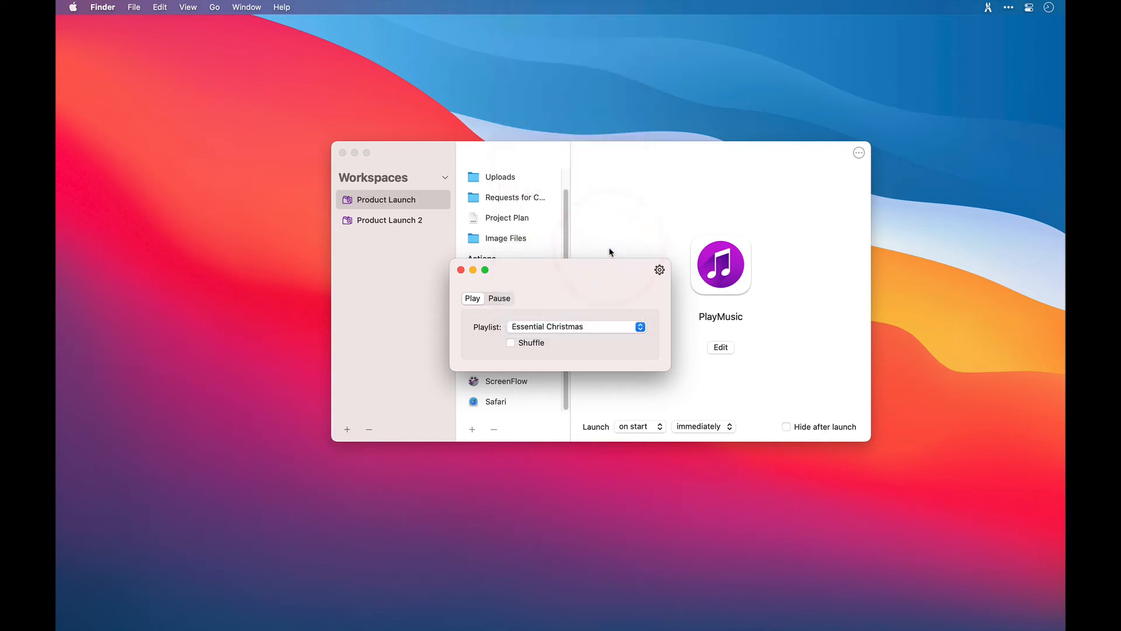
{"action": "mouse_move", "coordinate": [517, 337]}
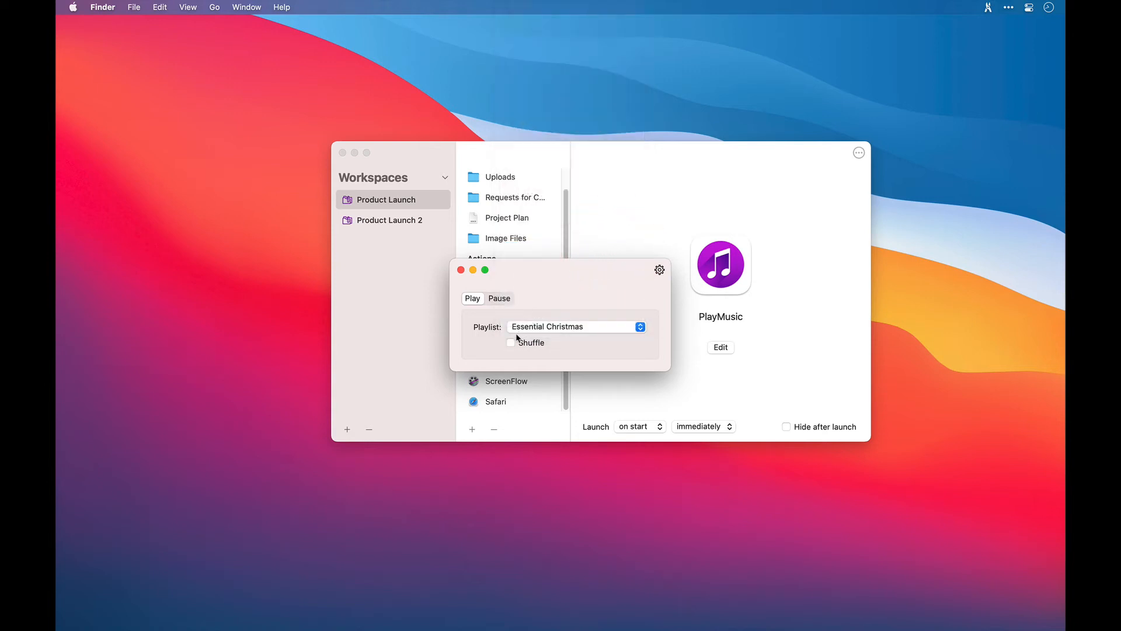
{"action": "left_click", "coordinate": [510, 343]}
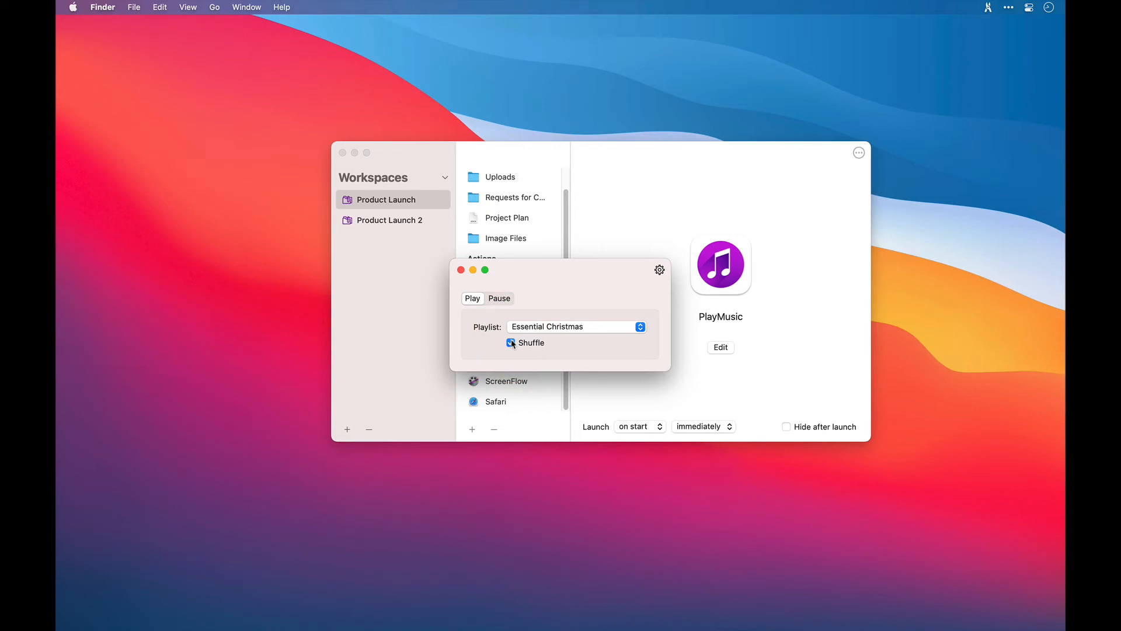
{"action": "left_click", "coordinate": [658, 269]}
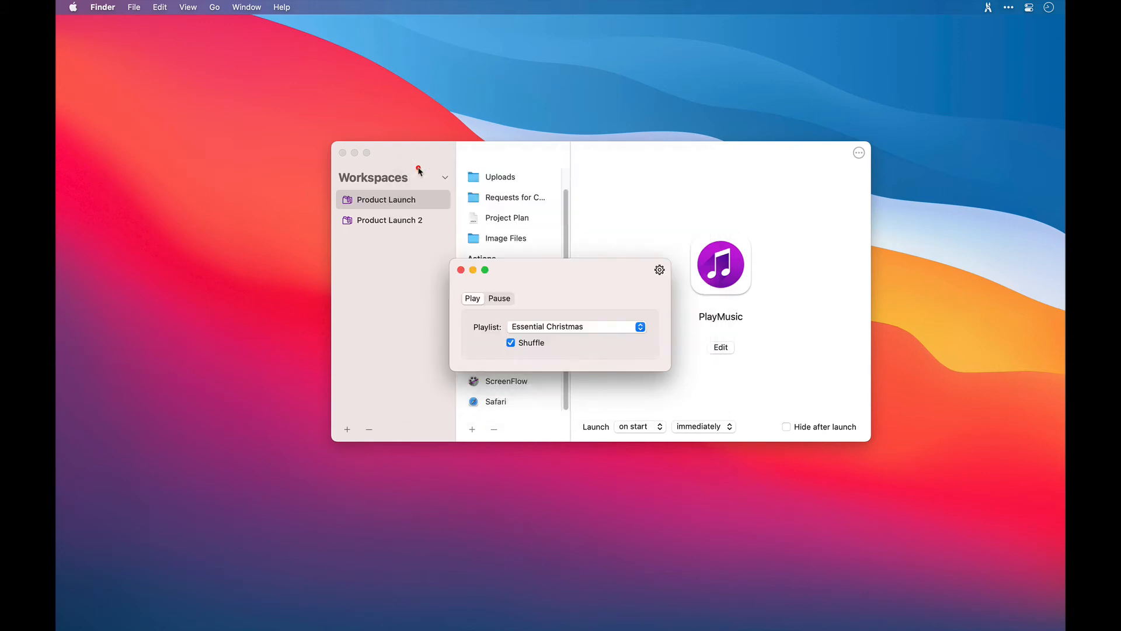
{"action": "mouse_move", "coordinate": [623, 226]}
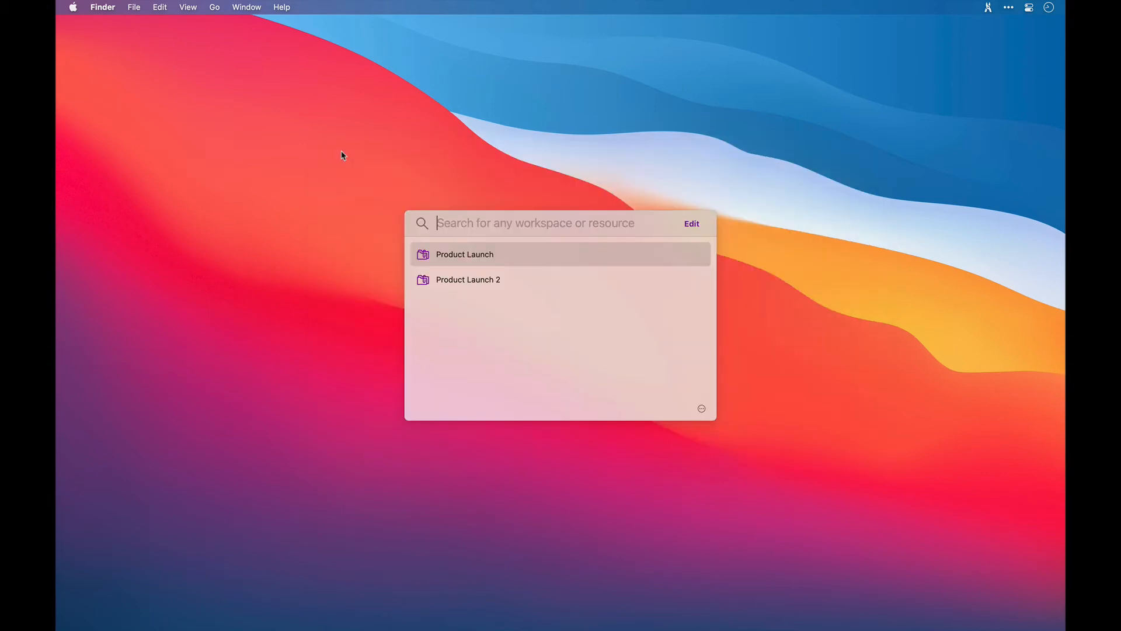
Run PlayMusic from the 'pl' search and allow it to control Music, then search 'pl' again
{"action": "type", "text": "pl"}
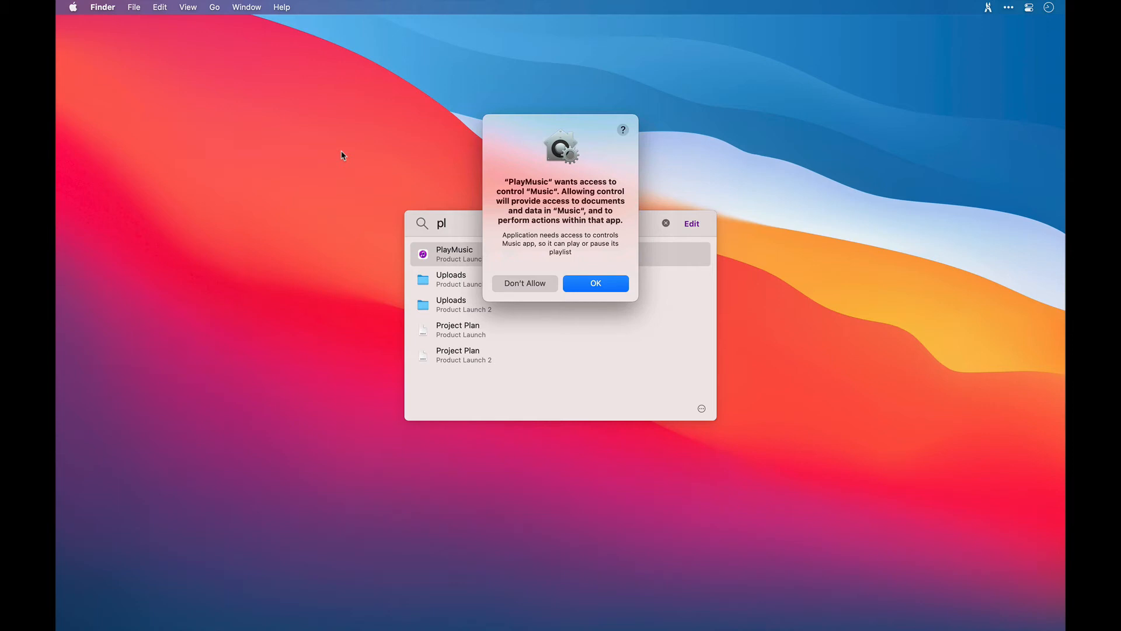
{"action": "mouse_move", "coordinate": [595, 283]}
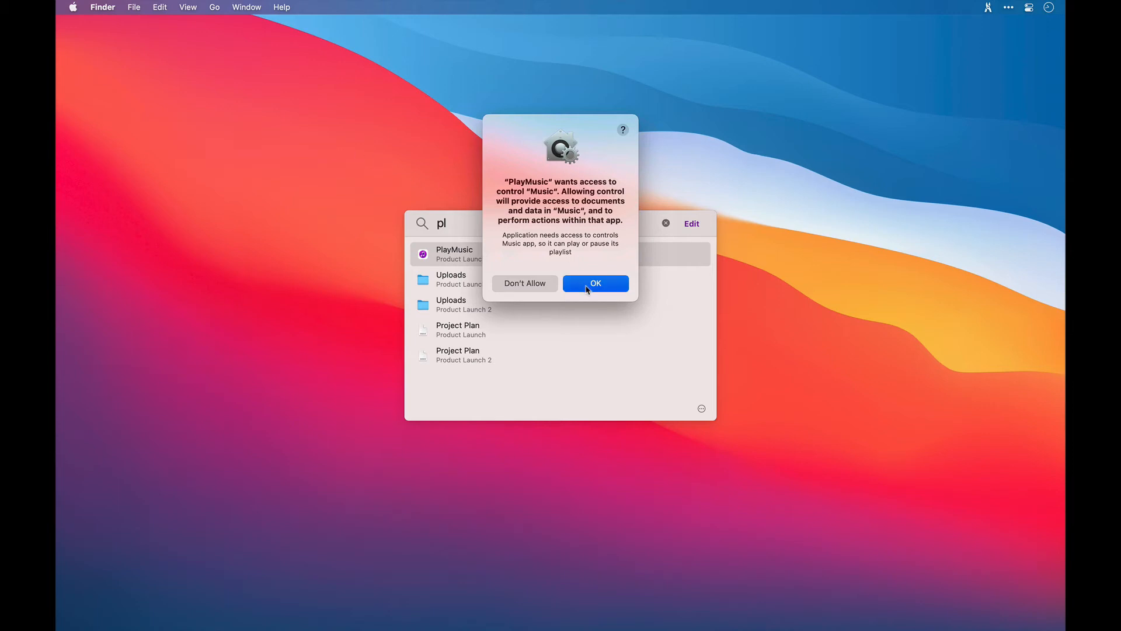
{"action": "left_click", "coordinate": [595, 284]}
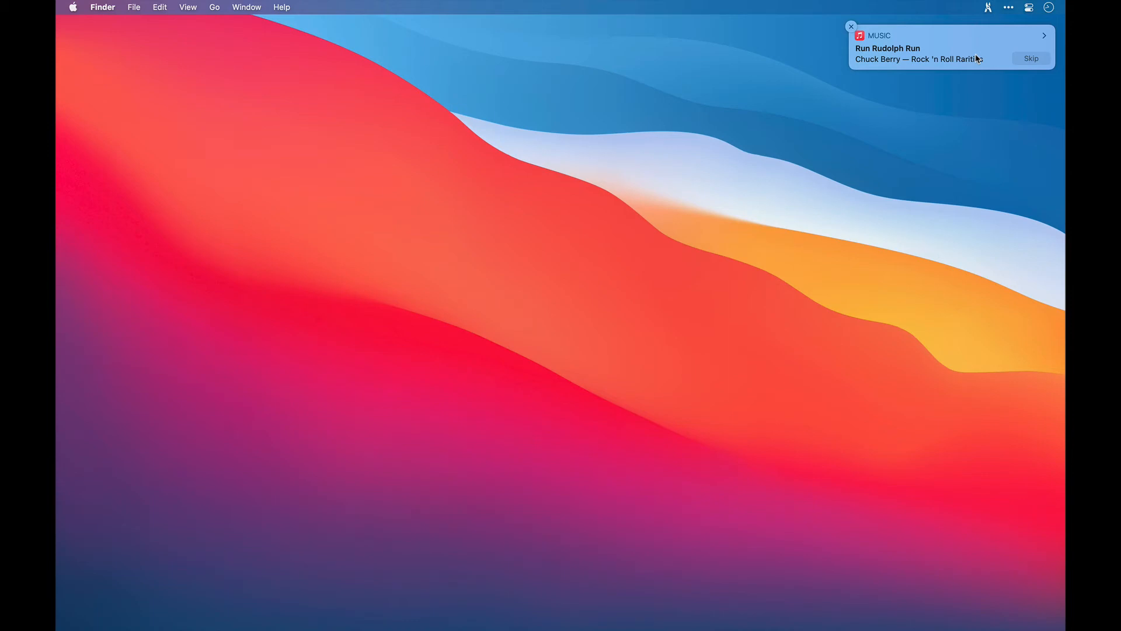
{"action": "left_click", "coordinate": [850, 26]}
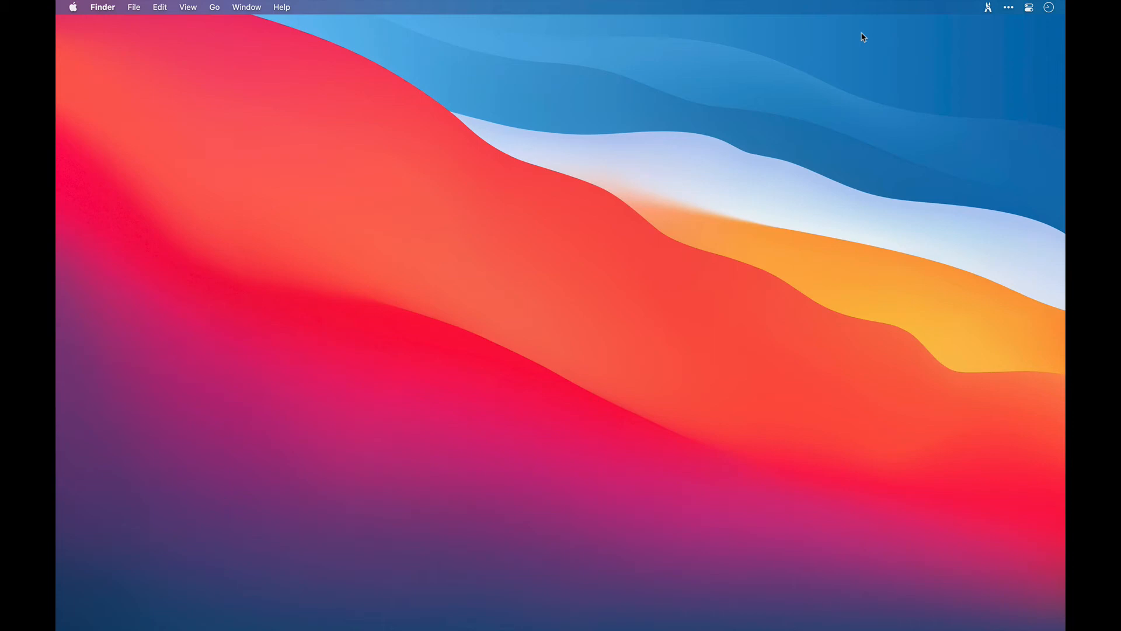
{"action": "type", "text": "pl"}
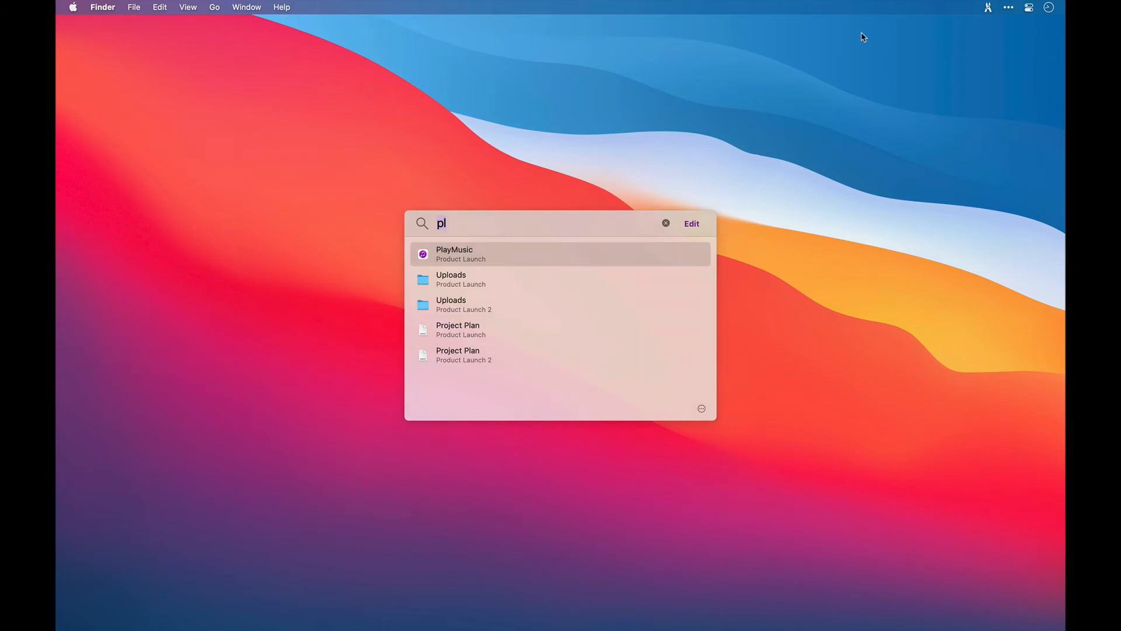
{"action": "mouse_move", "coordinate": [776, 142]}
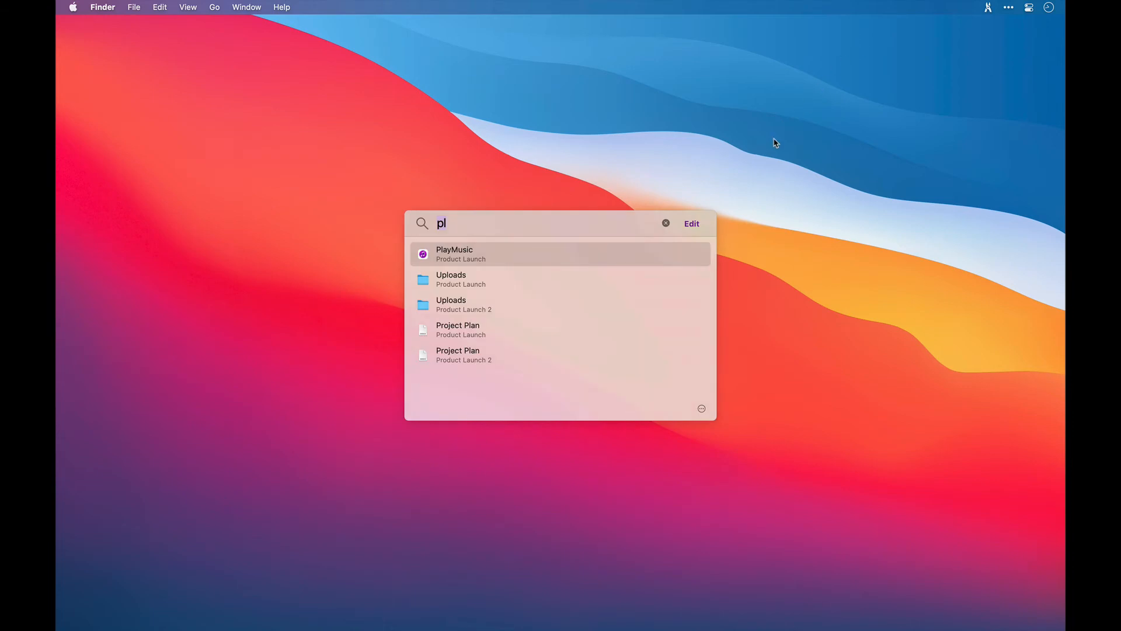
{"action": "left_click", "coordinate": [454, 253]}
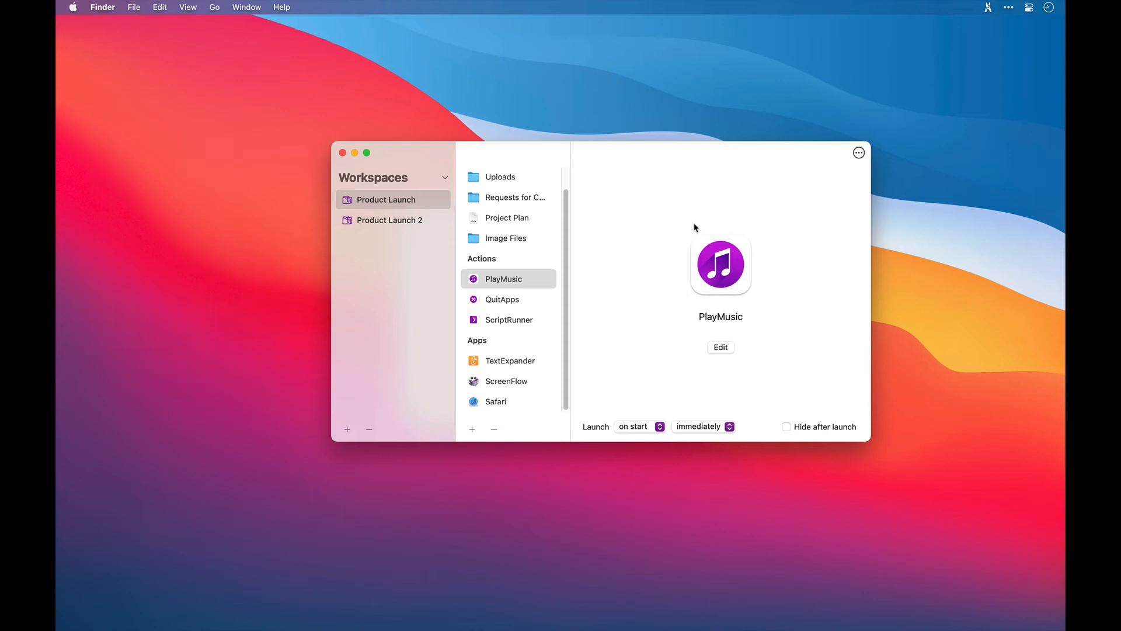
Move the PauseMusic action into the Actions group below PlayMusic
{"action": "right_click", "coordinate": [503, 279]}
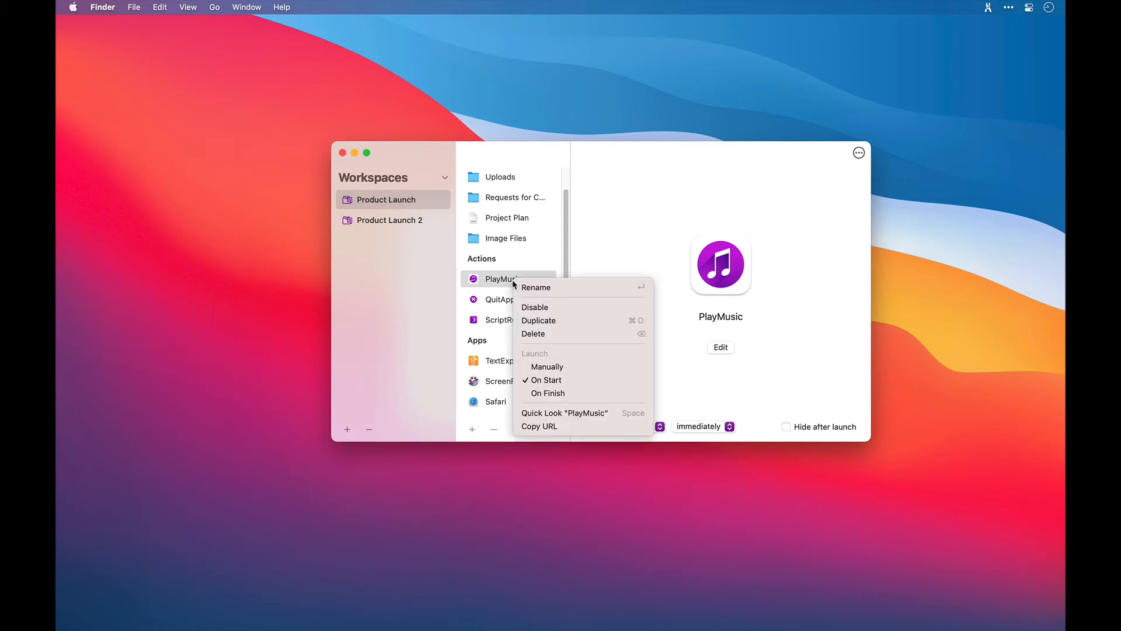
{"action": "left_click", "coordinate": [539, 320]}
{"action": "type", "text": "PauseMusic"}
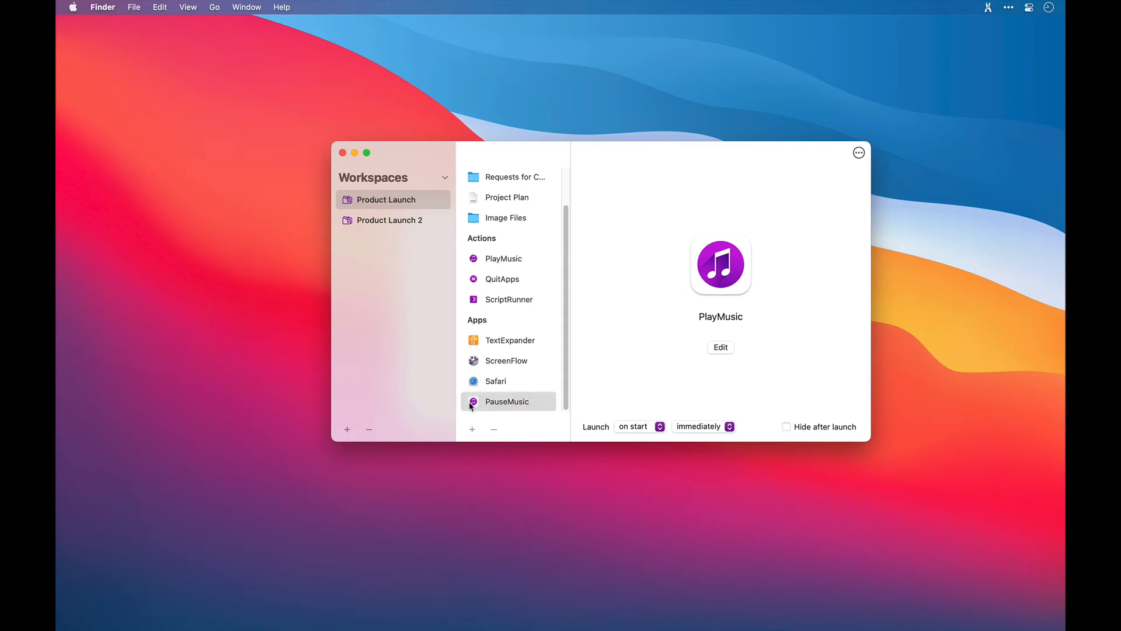
{"action": "left_click_drag", "start_coordinate": [507, 401], "coordinate": [507, 279]}
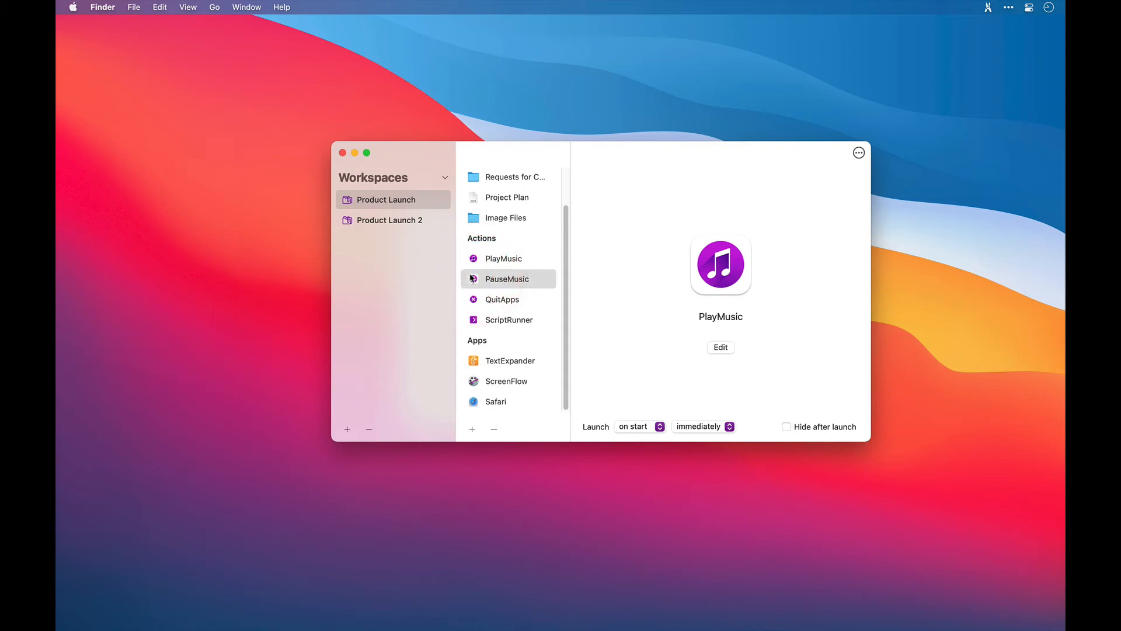
Check PauseMusic's settings and set its Launch option to 'on finish'
{"action": "left_click", "coordinate": [720, 347]}
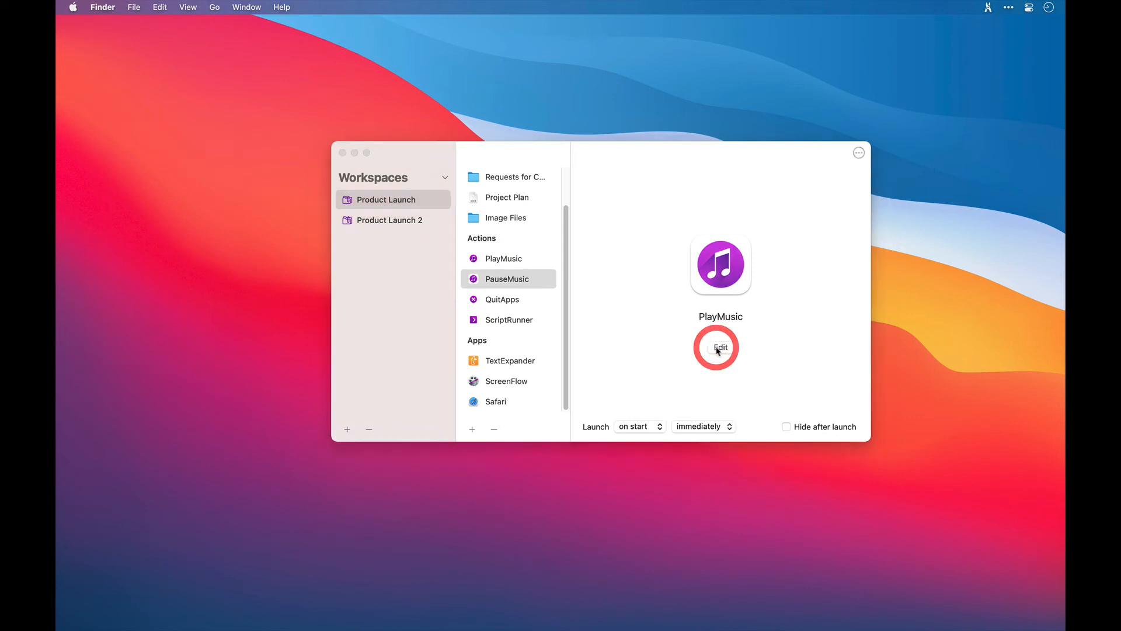
{"action": "left_click", "coordinate": [720, 347]}
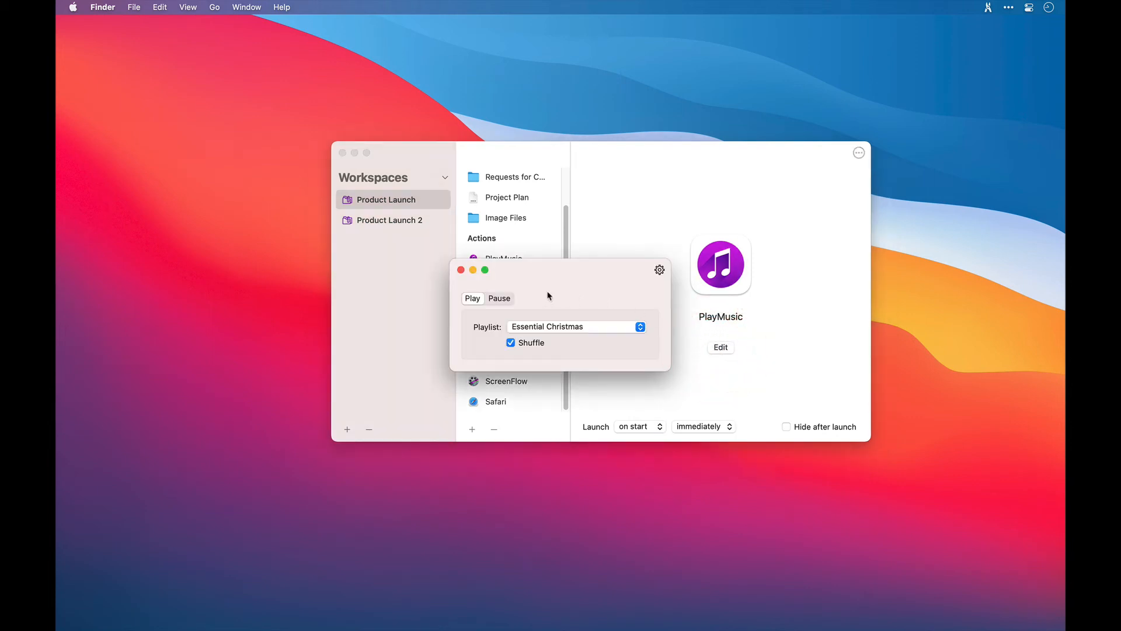
{"action": "left_click", "coordinate": [499, 299]}
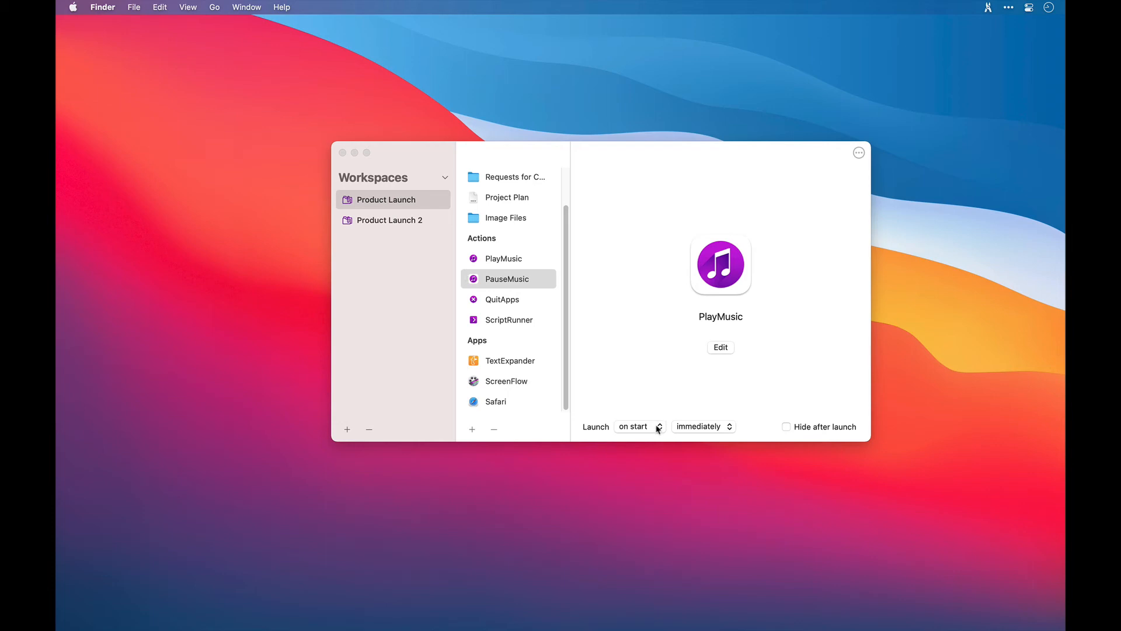
{"action": "left_click", "coordinate": [638, 427]}
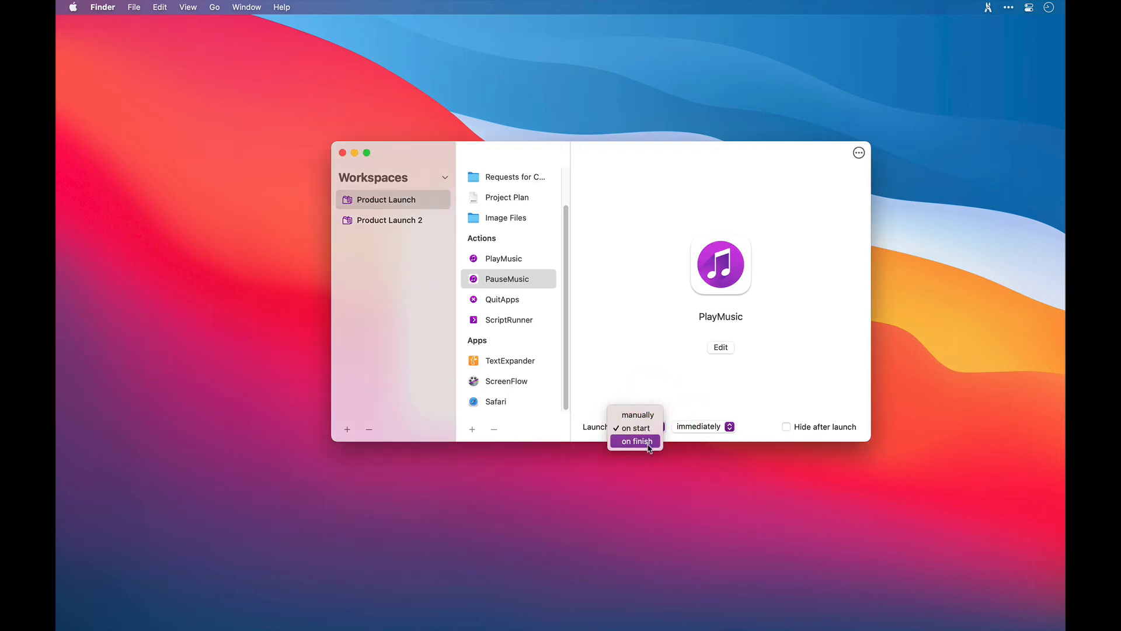
{"action": "left_click", "coordinate": [636, 440]}
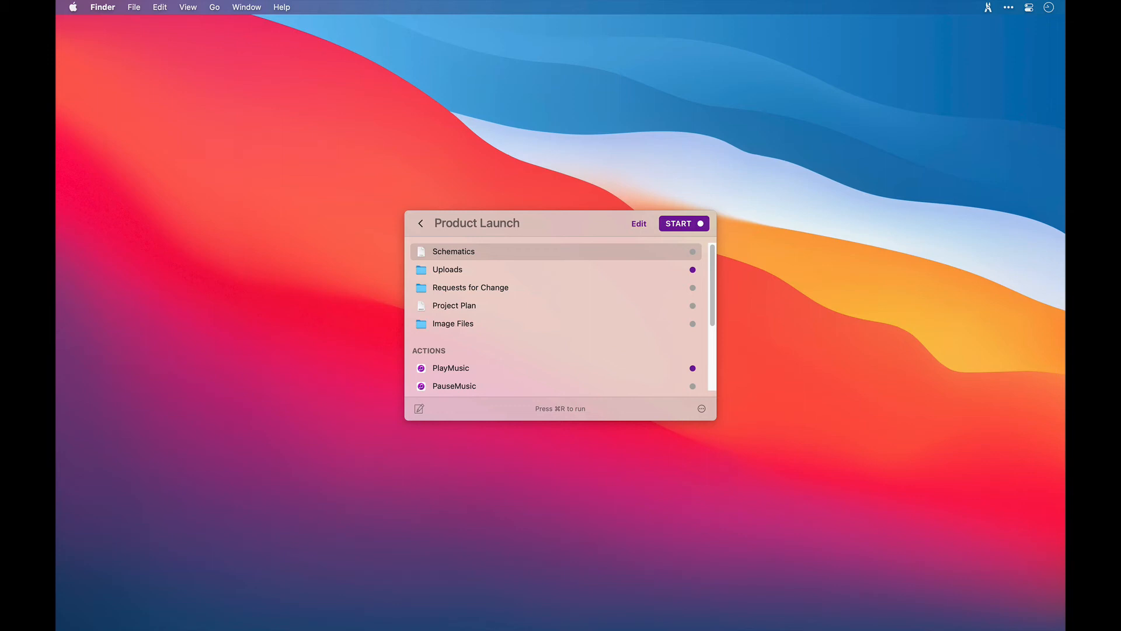
{"action": "mouse_move", "coordinate": [579, 264]}
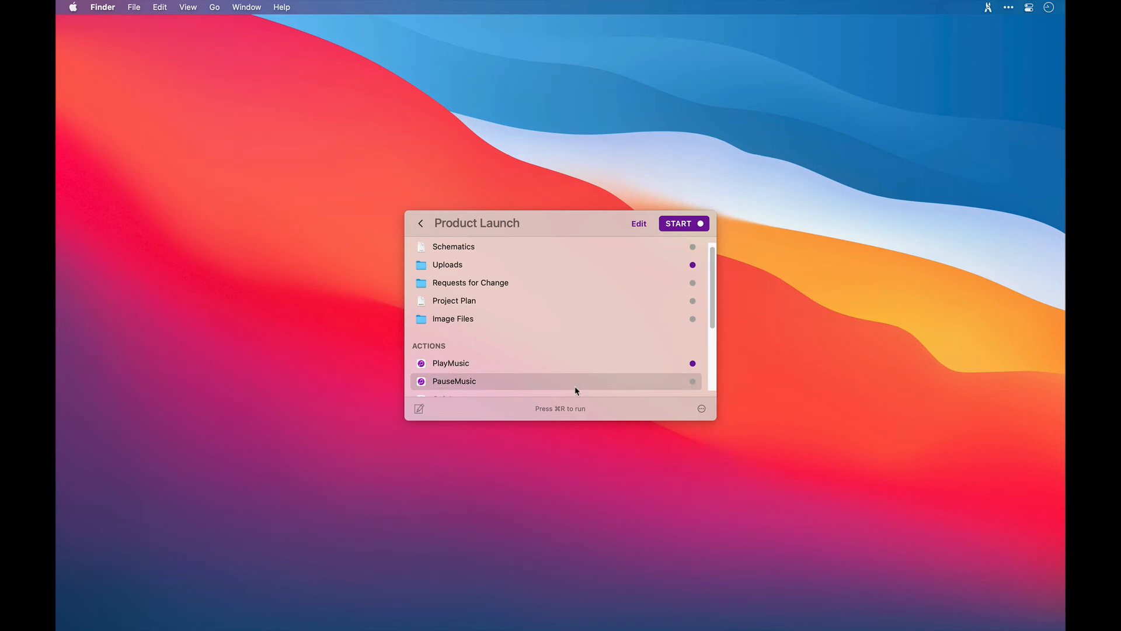
{"action": "mouse_move", "coordinate": [636, 229]}
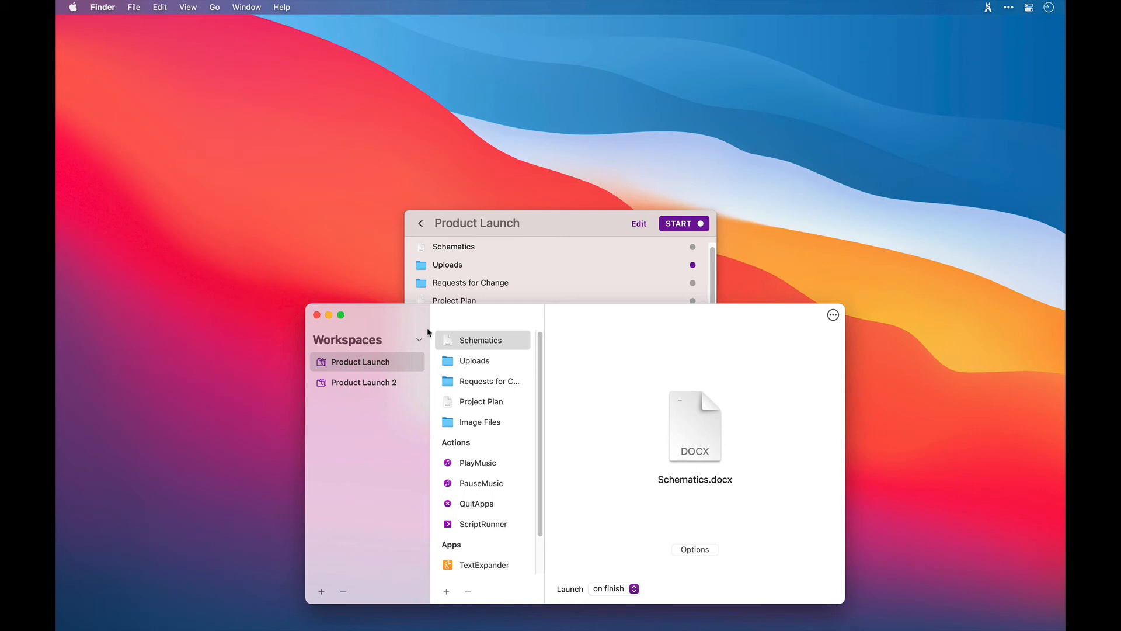
Change Schematics.docx's Launch popup from 'on finish' to 'on start'
{"action": "left_click", "coordinate": [612, 589]}
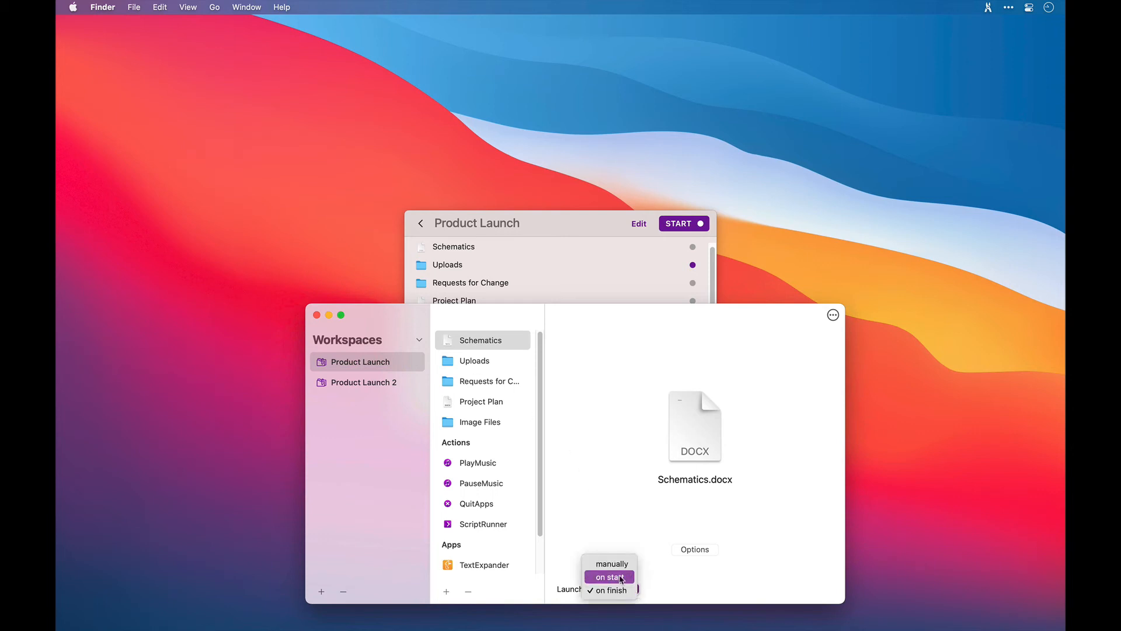
{"action": "left_click", "coordinate": [607, 577]}
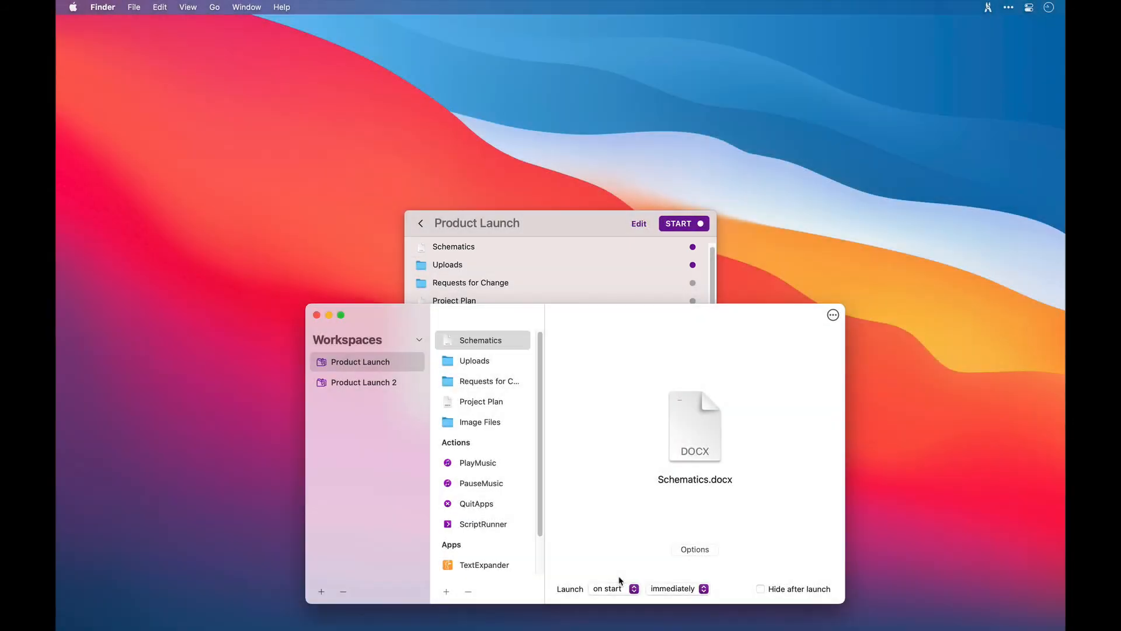
{"action": "left_click", "coordinate": [612, 589]}
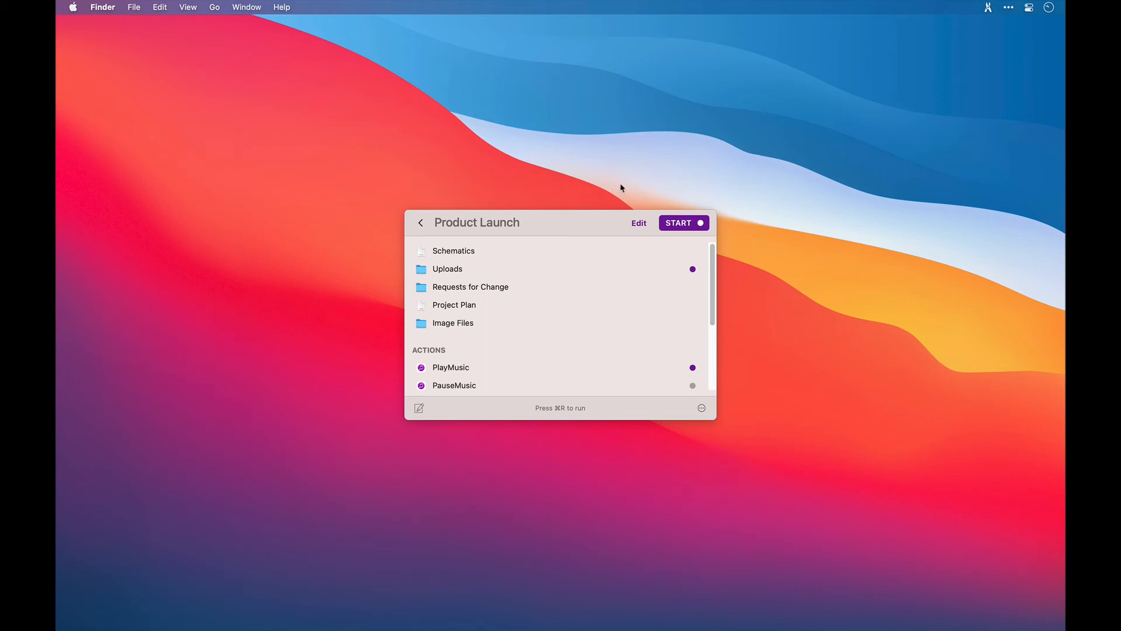
Start Product Launch, opening the Uploads folder, then finish the workspace
{"action": "left_click", "coordinate": [678, 222]}
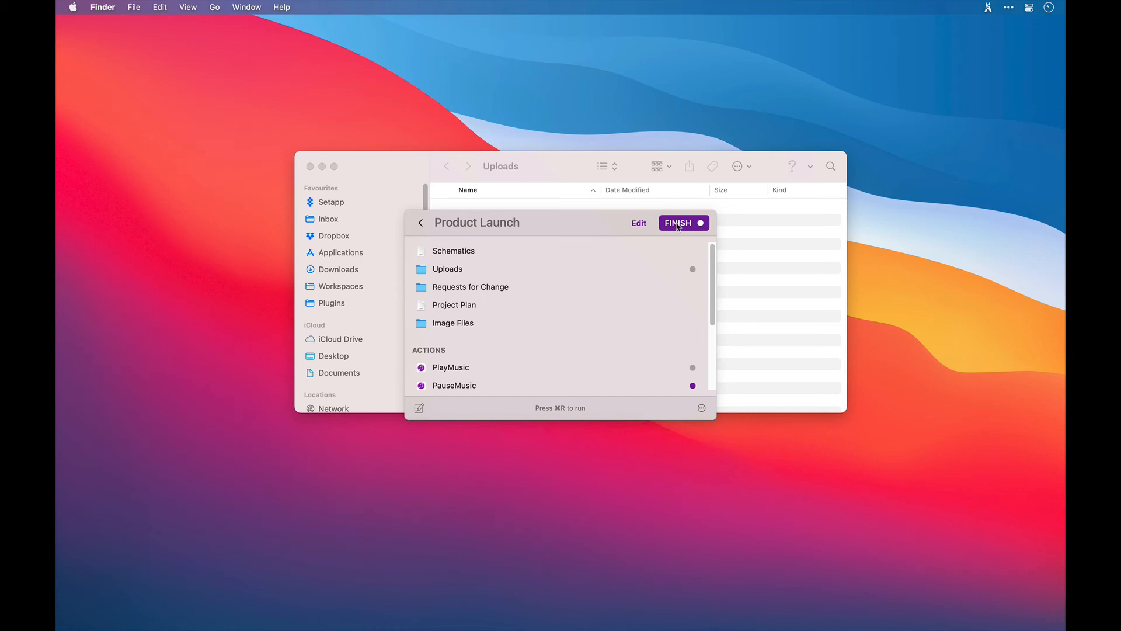
{"action": "left_click", "coordinate": [677, 222]}
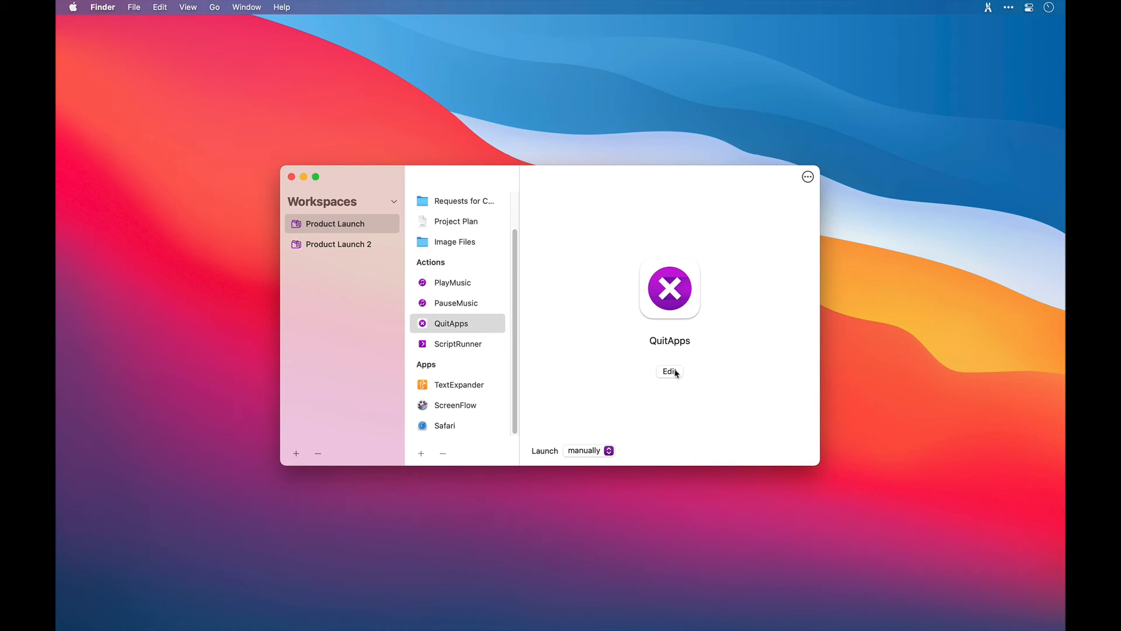
In QuitApps settings, add and remove Music, then choose 'all except following'
{"action": "left_click", "coordinate": [670, 371]}
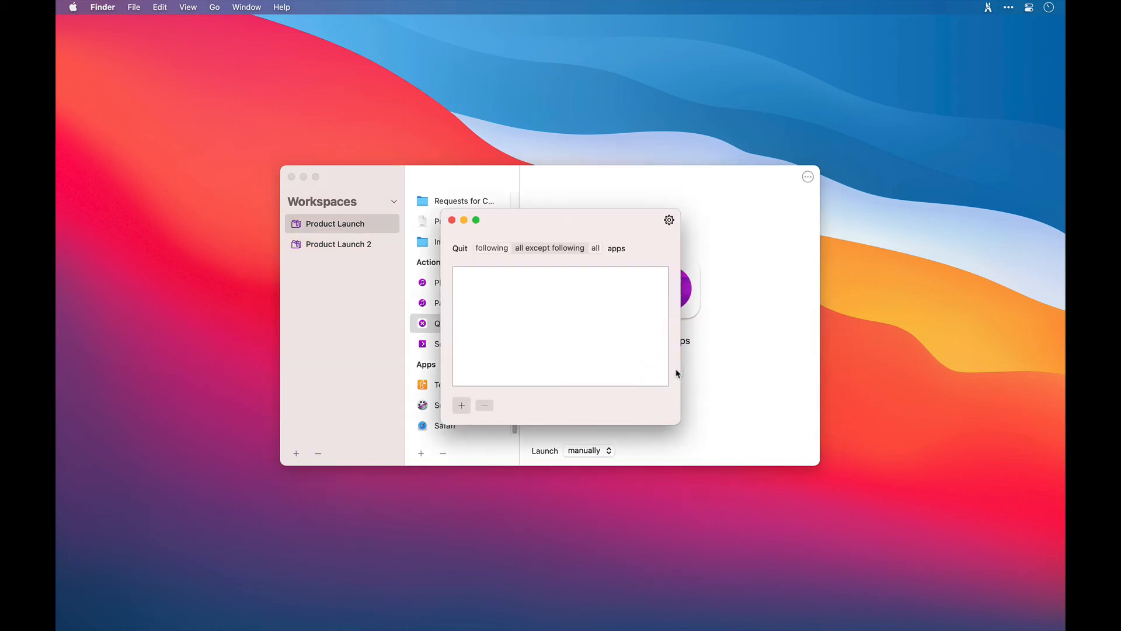
{"action": "left_click", "coordinate": [491, 248]}
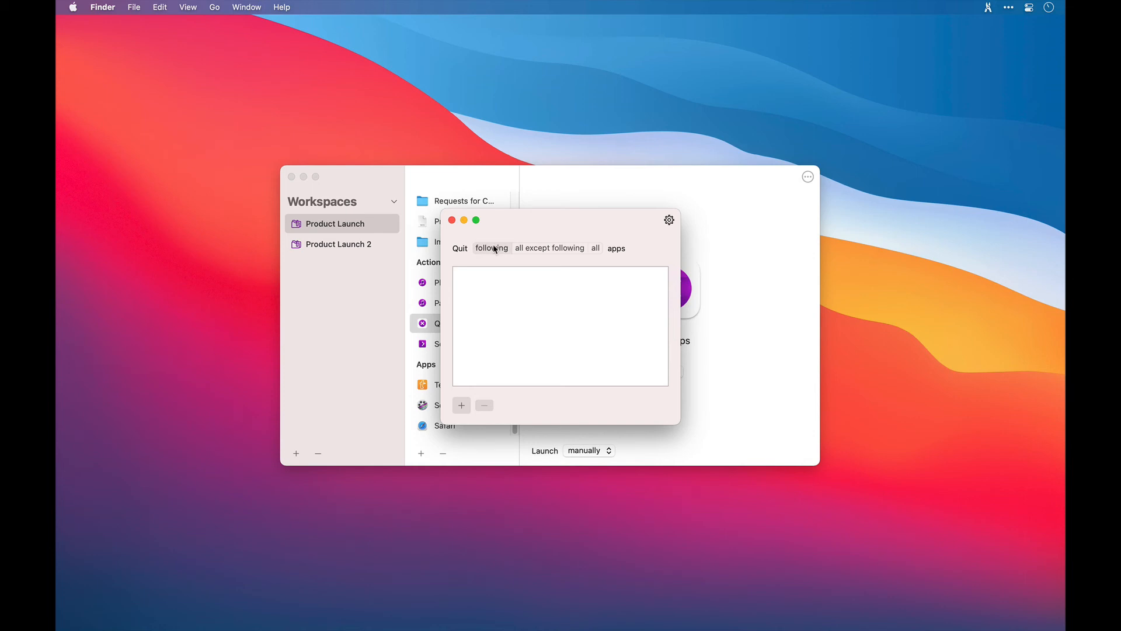
{"action": "left_click", "coordinate": [549, 248]}
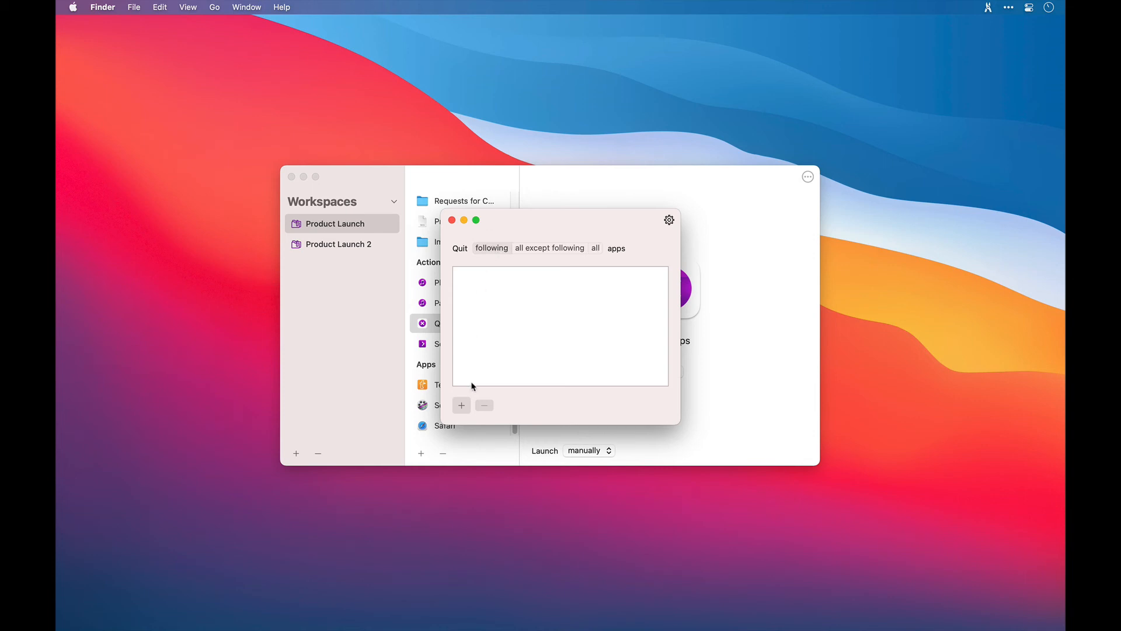
{"action": "left_click", "coordinate": [461, 405]}
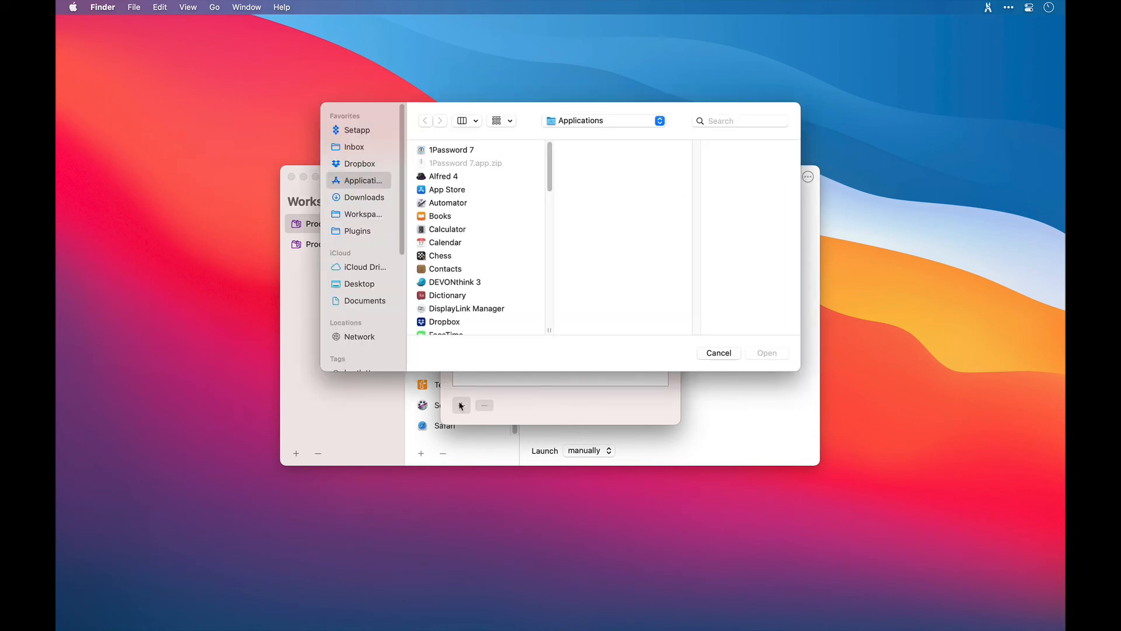
{"action": "mouse_move", "coordinate": [459, 359]}
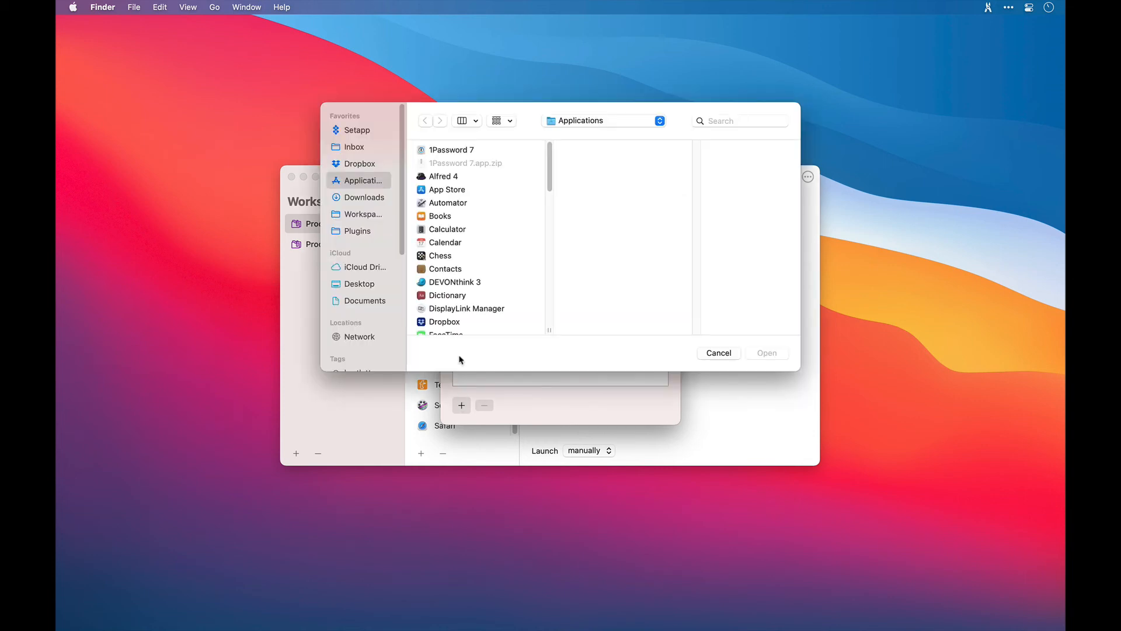
{"action": "scroll", "scroll_direction": "down", "scroll_amount": 3}
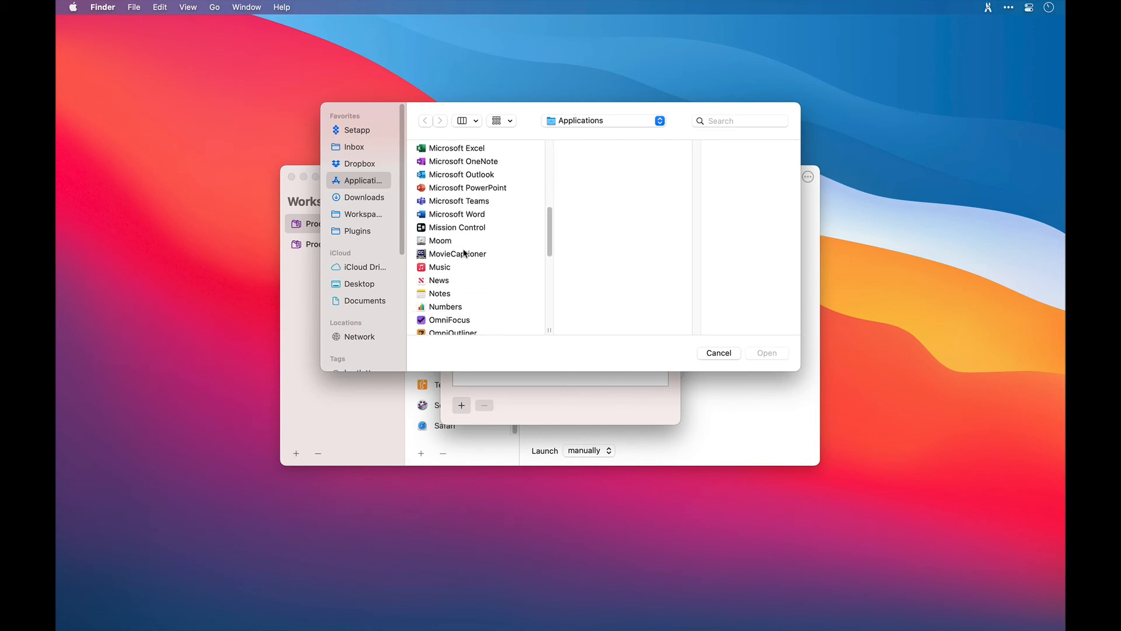
{"action": "left_click", "coordinate": [439, 267]}
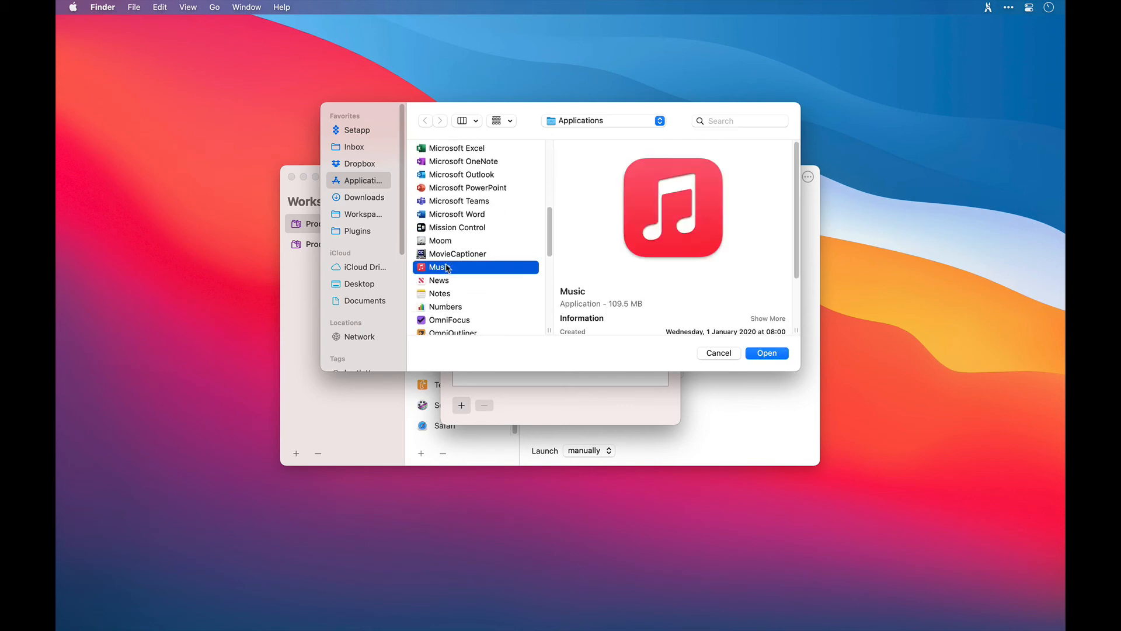
{"action": "left_click", "coordinate": [766, 352]}
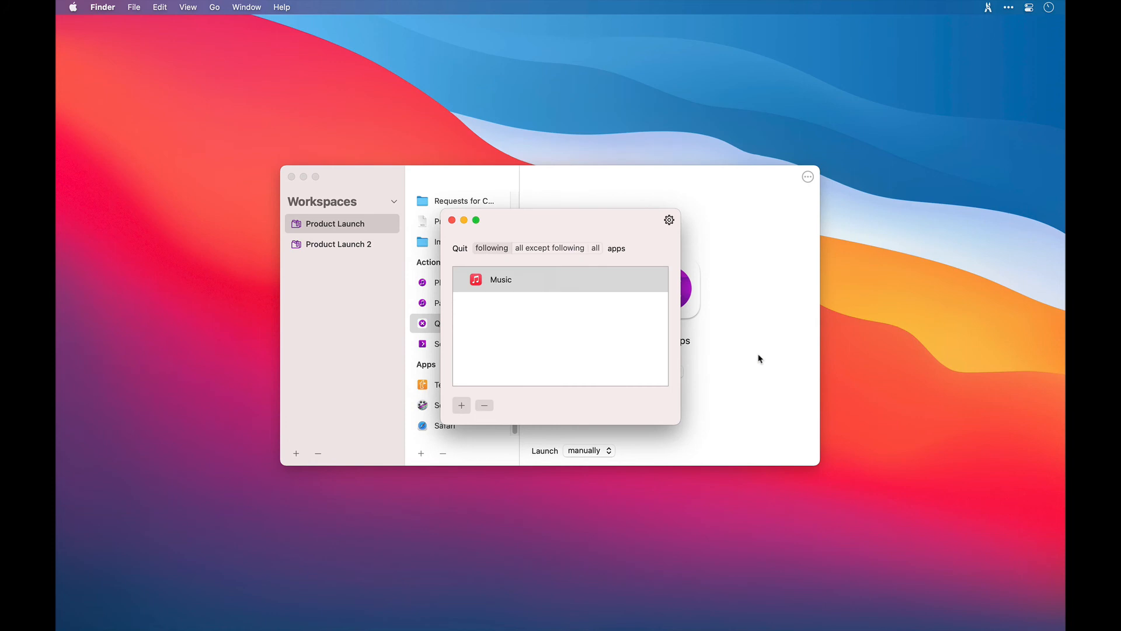
{"action": "left_click", "coordinate": [484, 406]}
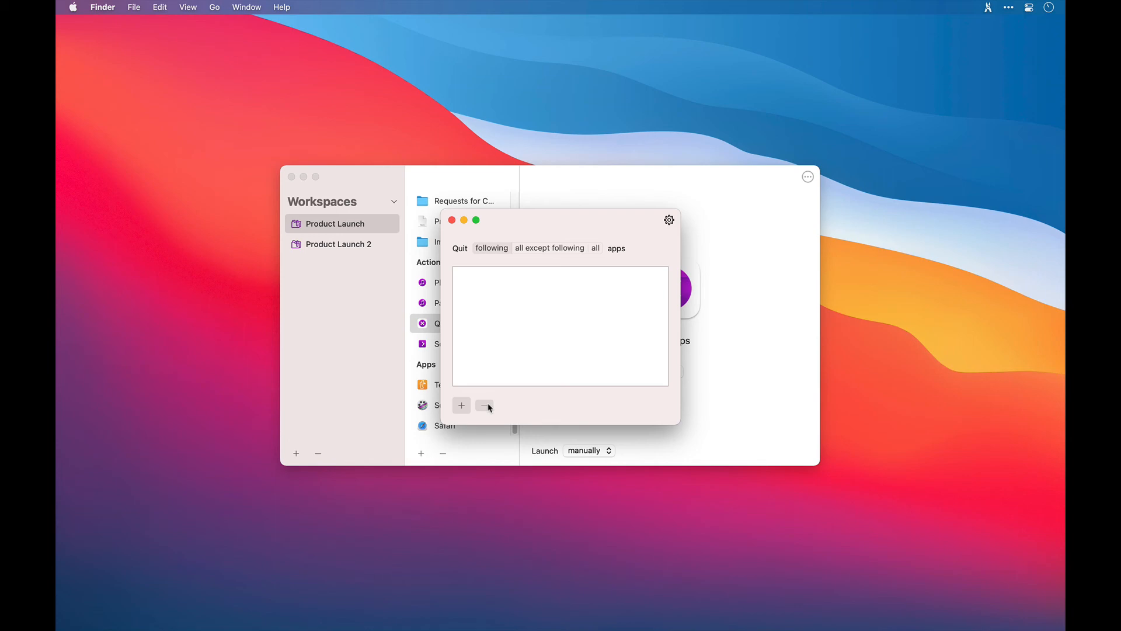
{"action": "mouse_move", "coordinate": [558, 252]}
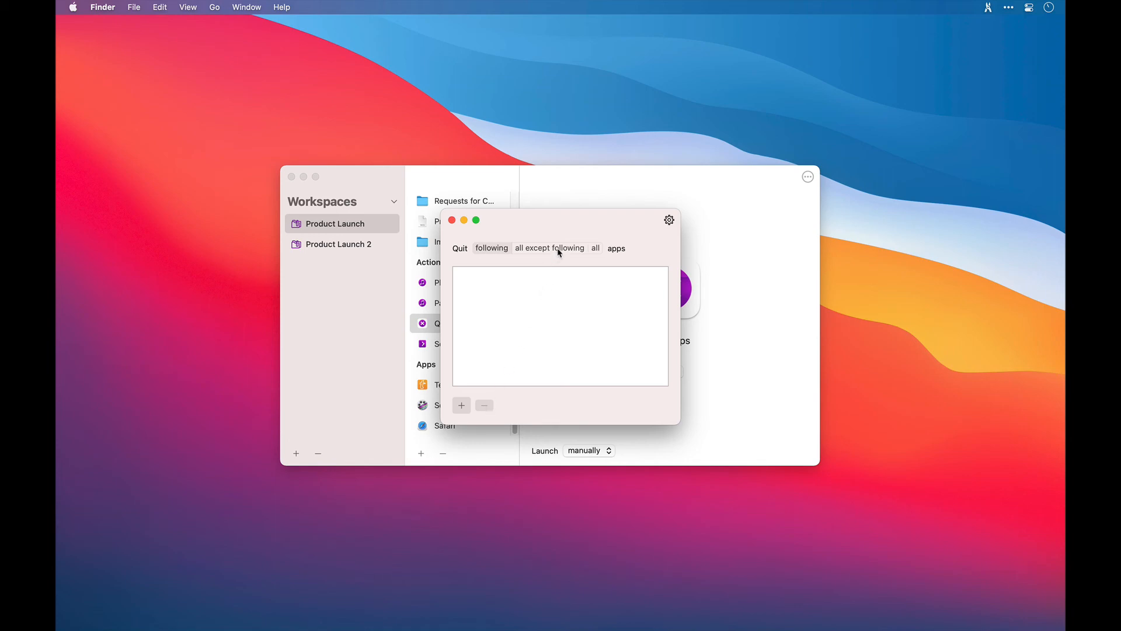
{"action": "left_click", "coordinate": [548, 248]}
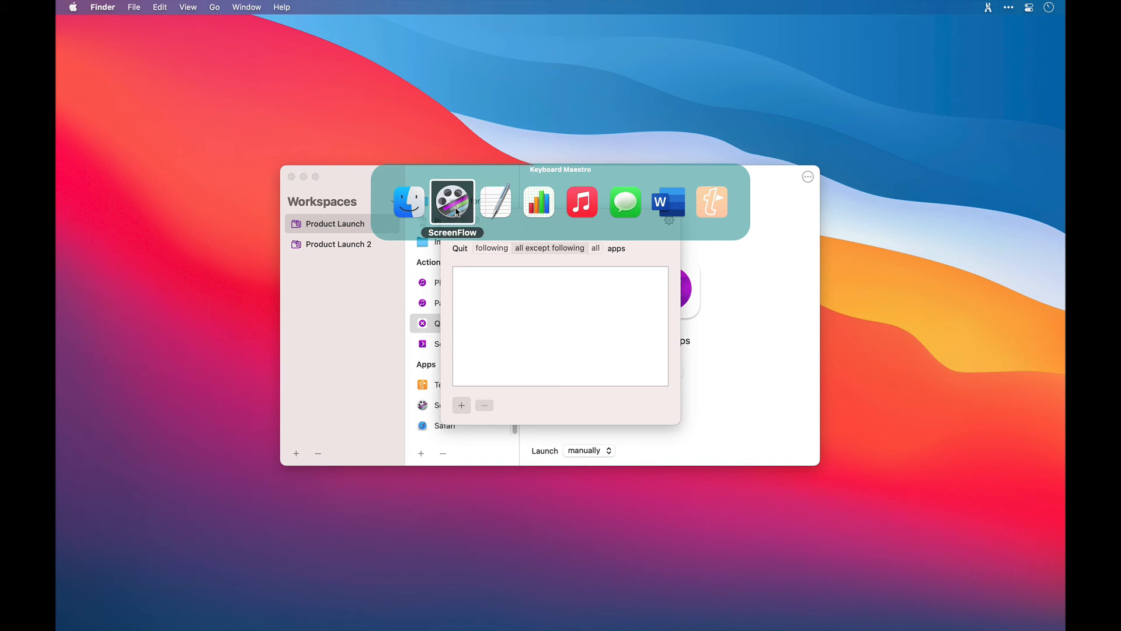
{"action": "mouse_move", "coordinate": [539, 201]}
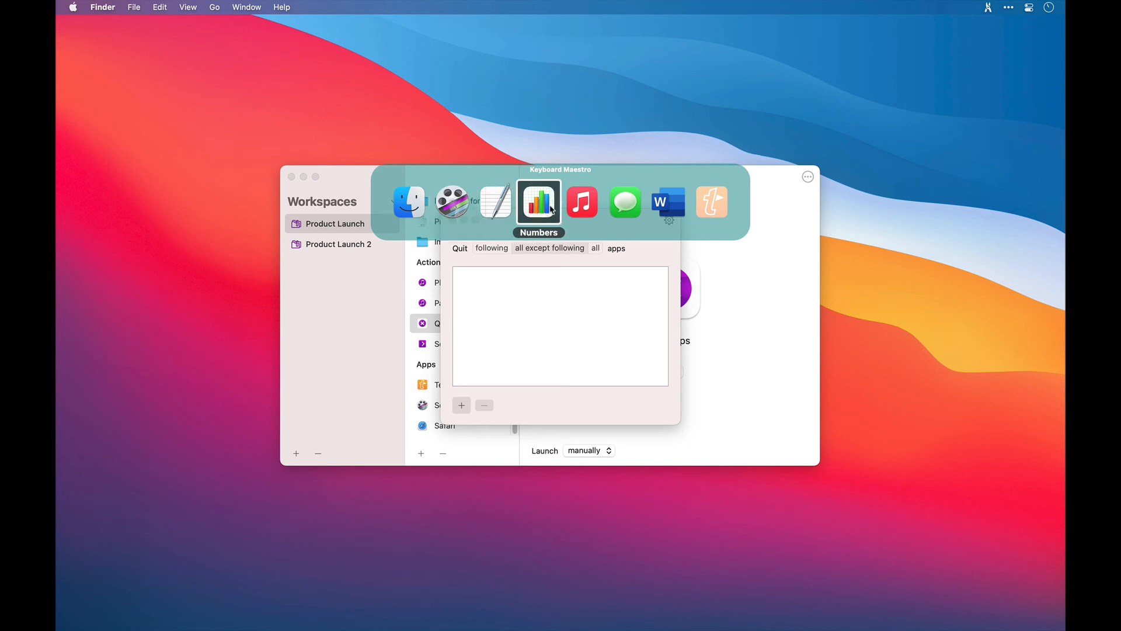
{"action": "mouse_move", "coordinate": [494, 201]}
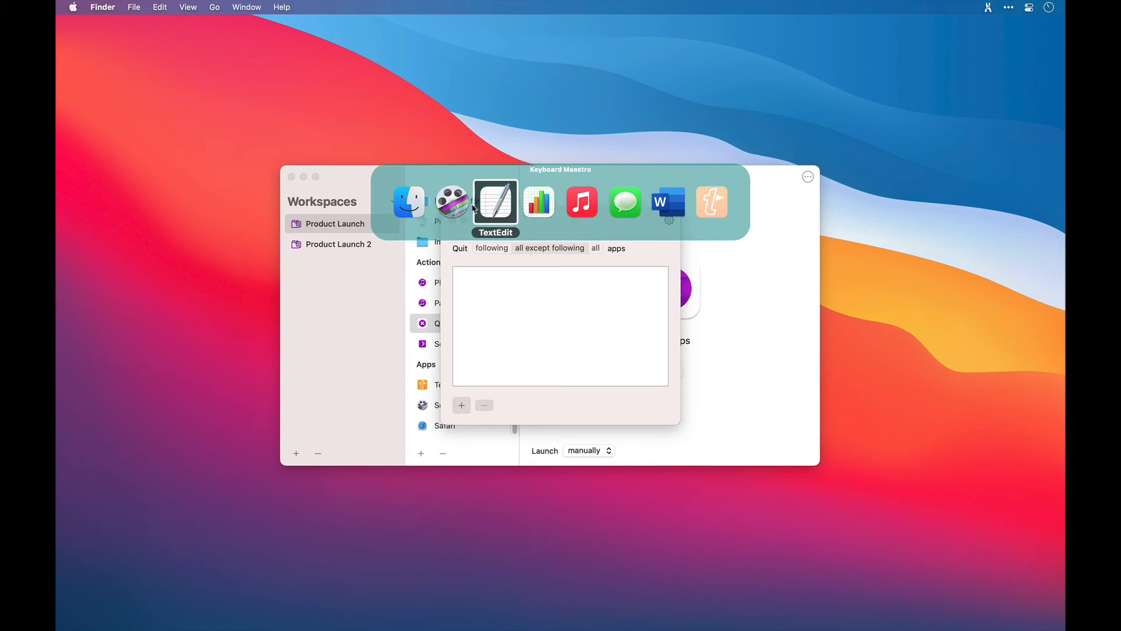
{"action": "mouse_move", "coordinate": [536, 302]}
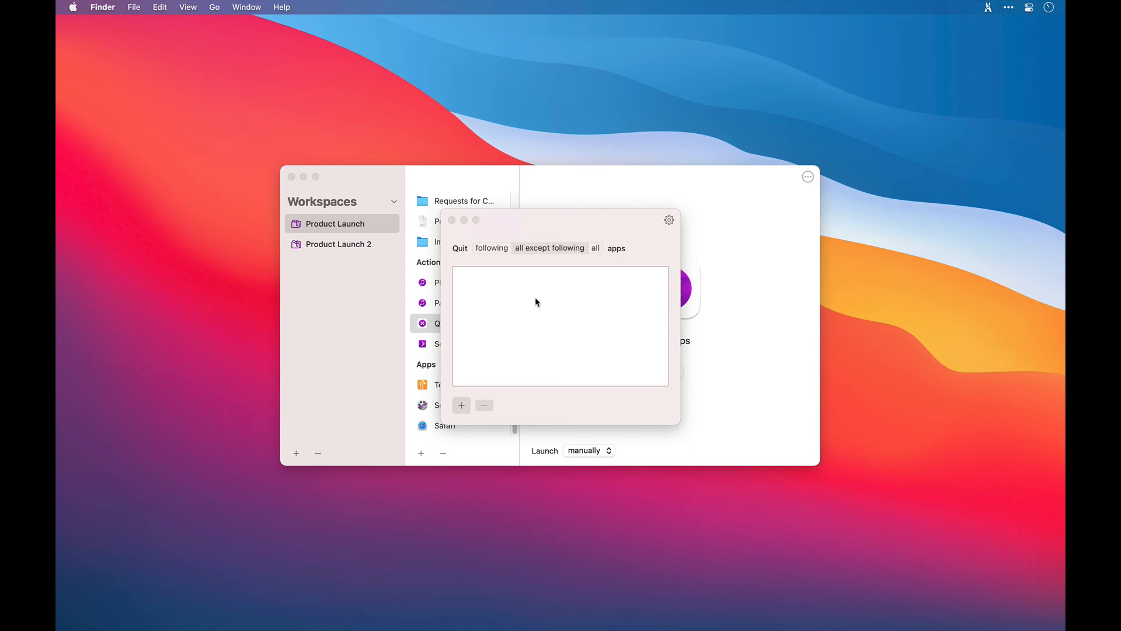
{"action": "mouse_move", "coordinate": [512, 350]}
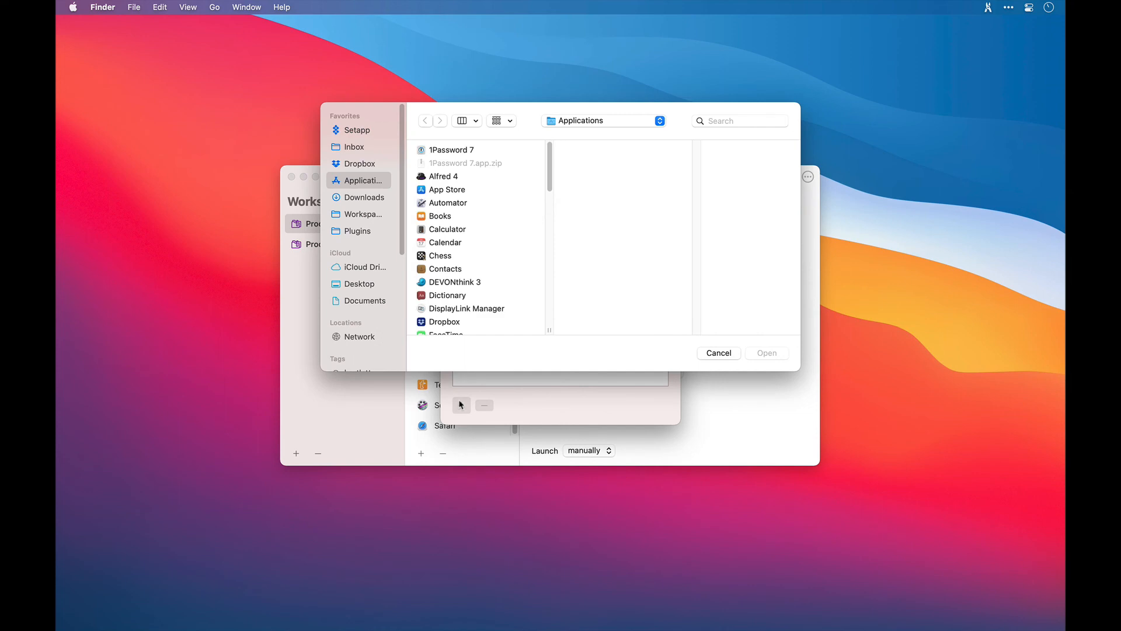
Add ScreenFlow and TextEdit to QuitApps' list of apps to keep open
{"action": "scroll", "scroll_direction": "down", "scroll_amount": 3}
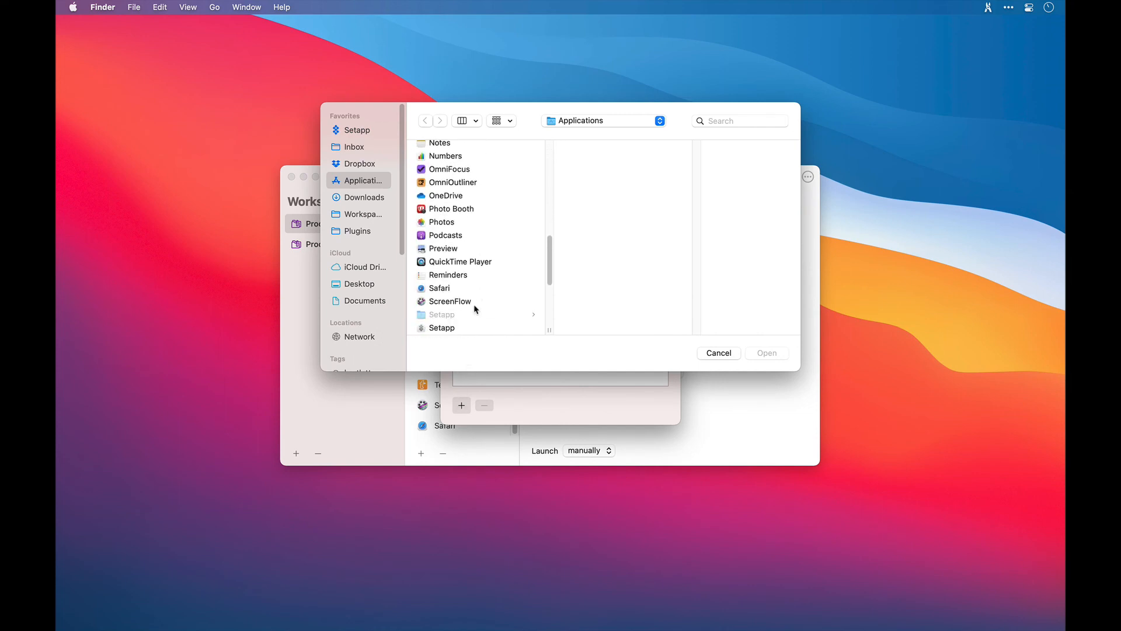
{"action": "left_click", "coordinate": [449, 300]}
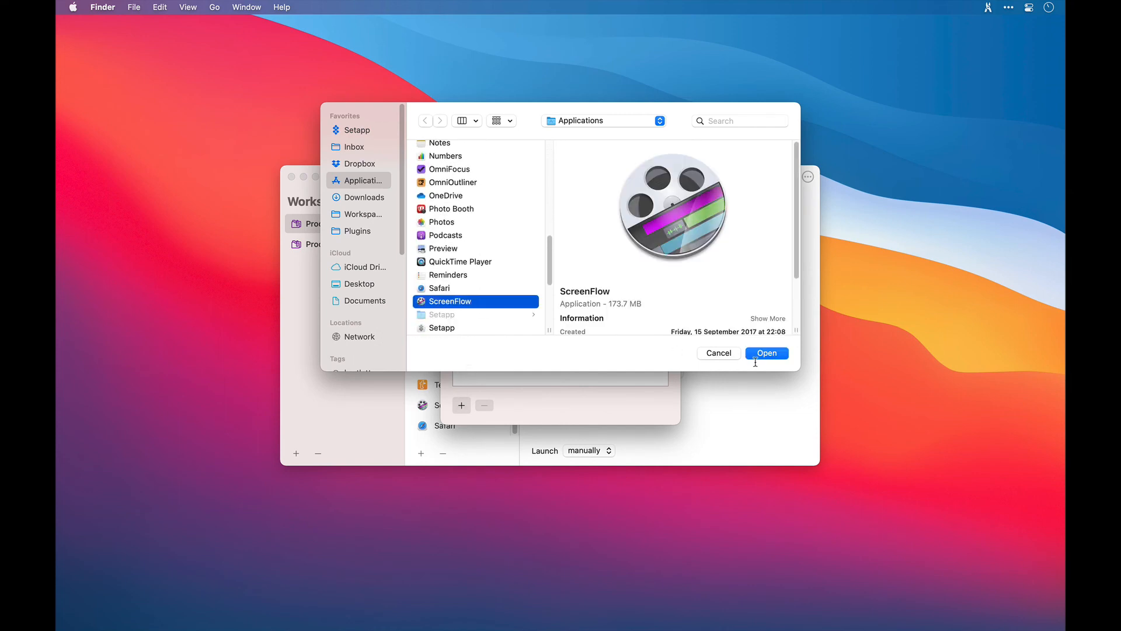
{"action": "left_click", "coordinate": [765, 353]}
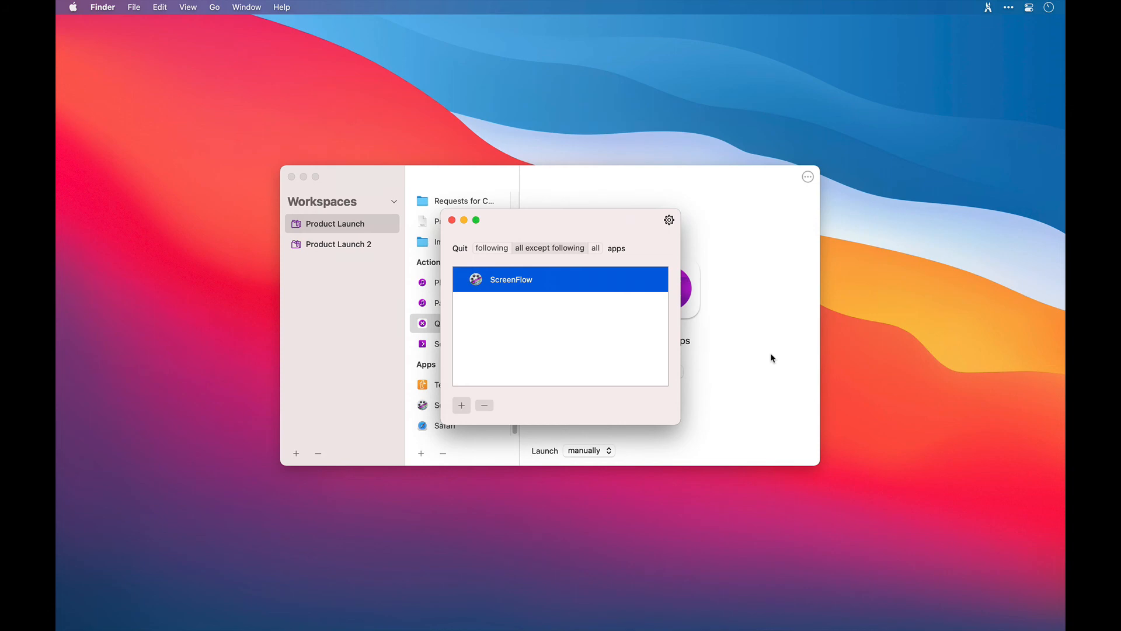
{"action": "left_click", "coordinate": [461, 405]}
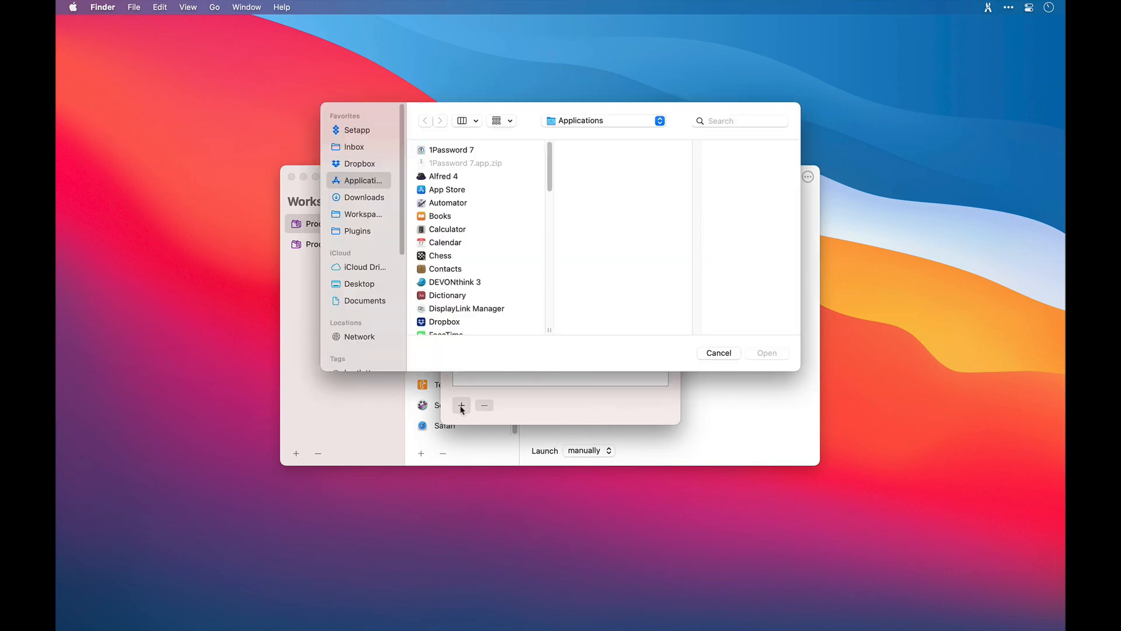
{"action": "scroll", "scroll_direction": "down", "scroll_amount": 3}
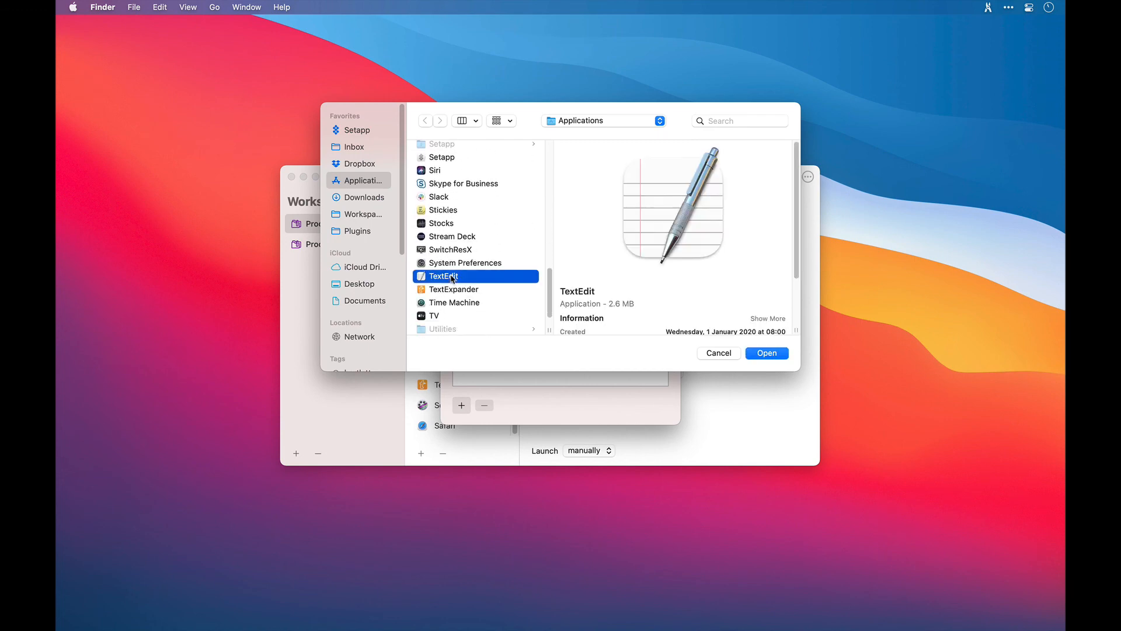
{"action": "left_click", "coordinate": [766, 353]}
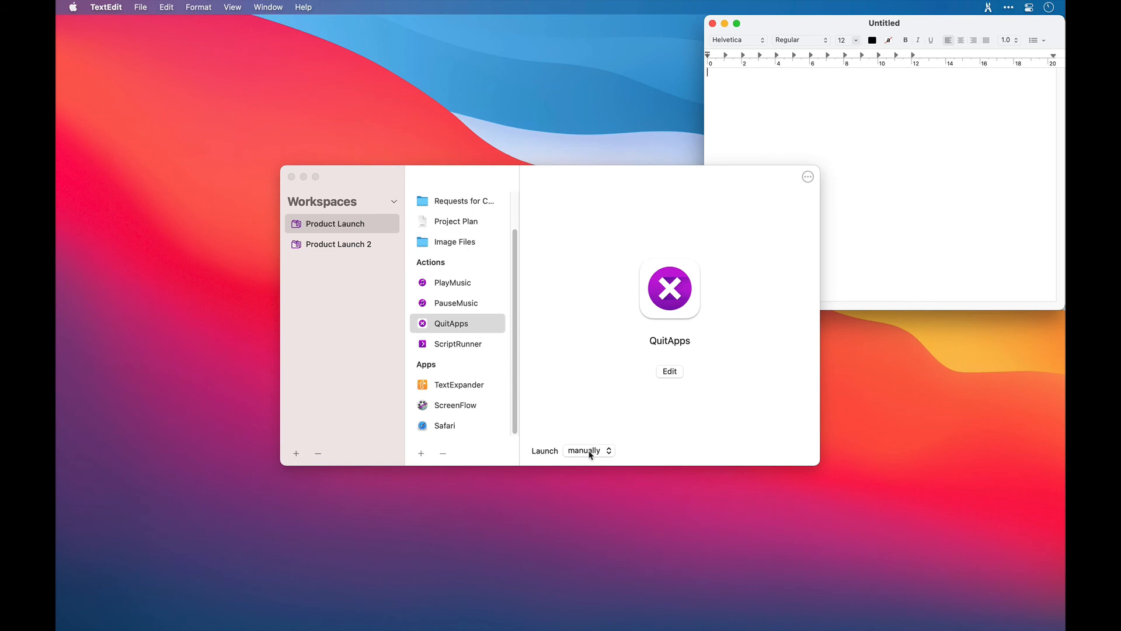
Run QuitApps from the Product Launch panel with ⌘8, leaving only TextEdit open
{"action": "left_click", "coordinate": [588, 450]}
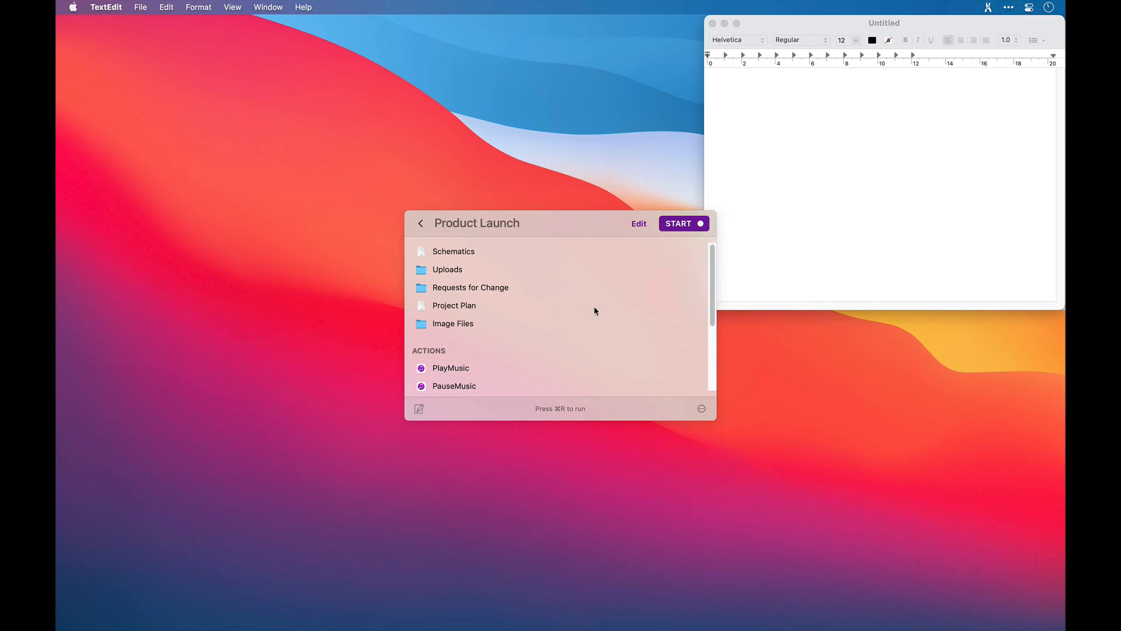
{"action": "scroll", "scroll_direction": "down", "scroll_amount": 3}
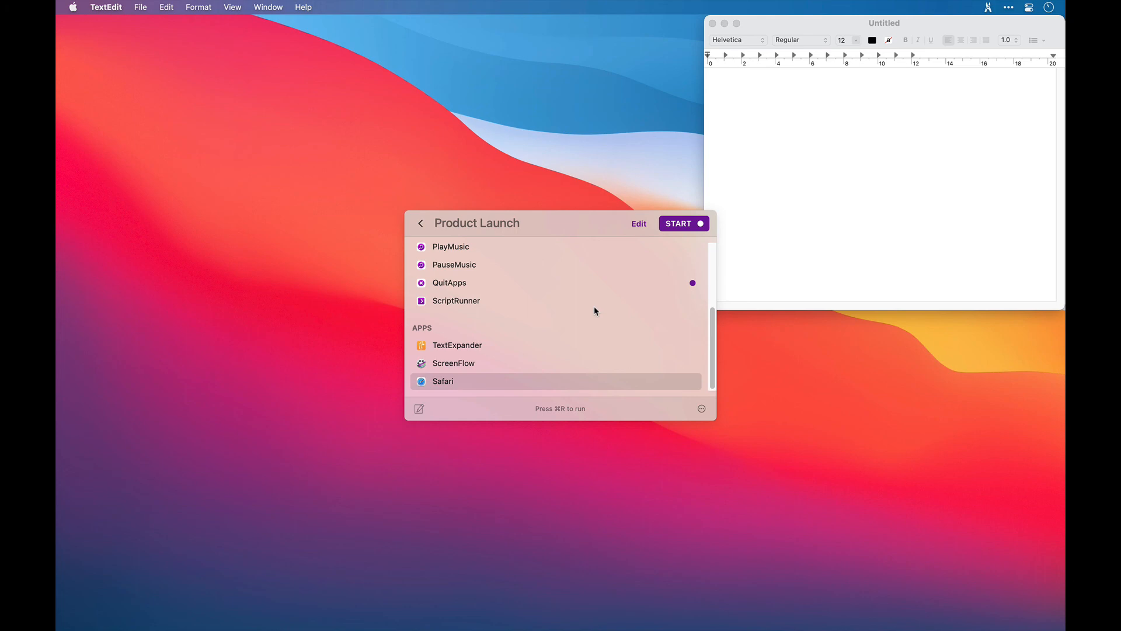
{"action": "key", "text": "cmd+tab"}
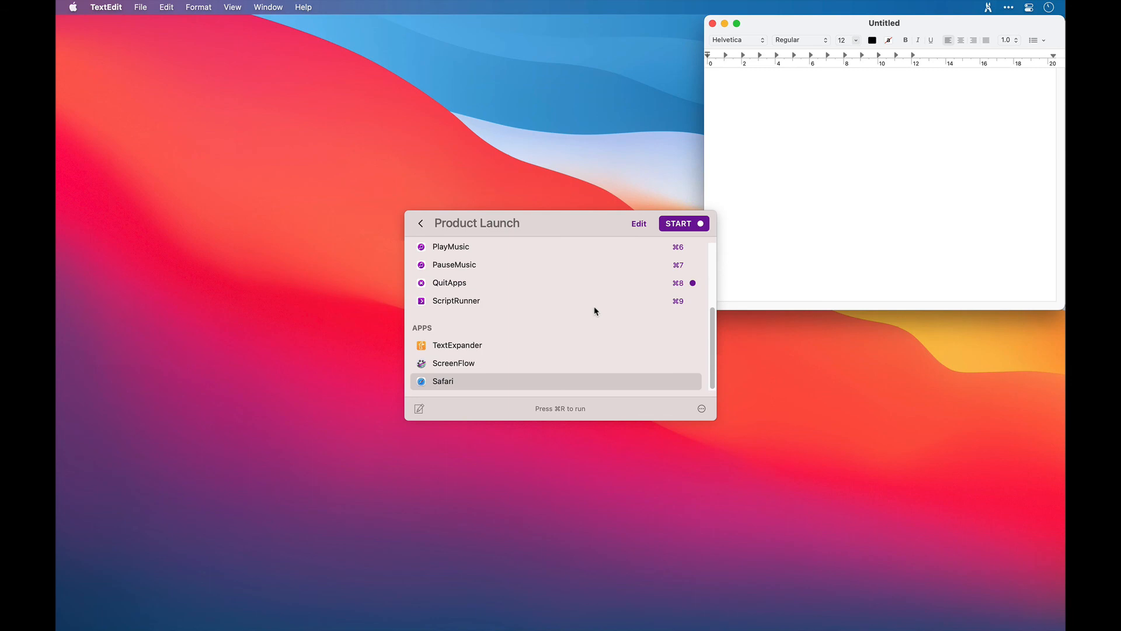
{"action": "mouse_move", "coordinate": [667, 251]}
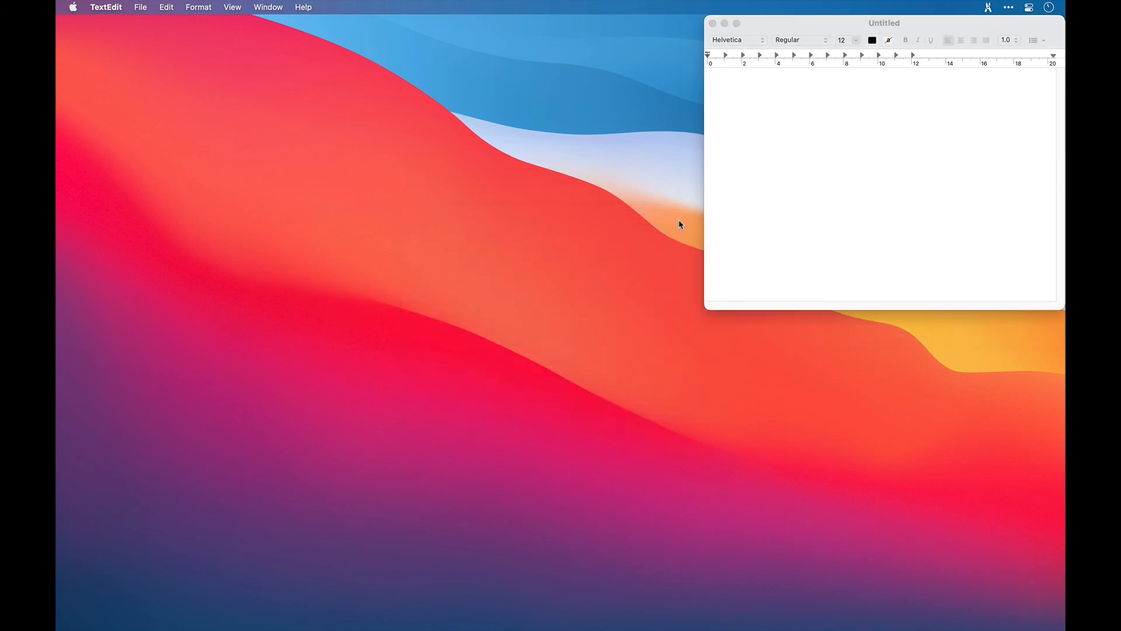
{"action": "key", "text": "cmd+tab"}
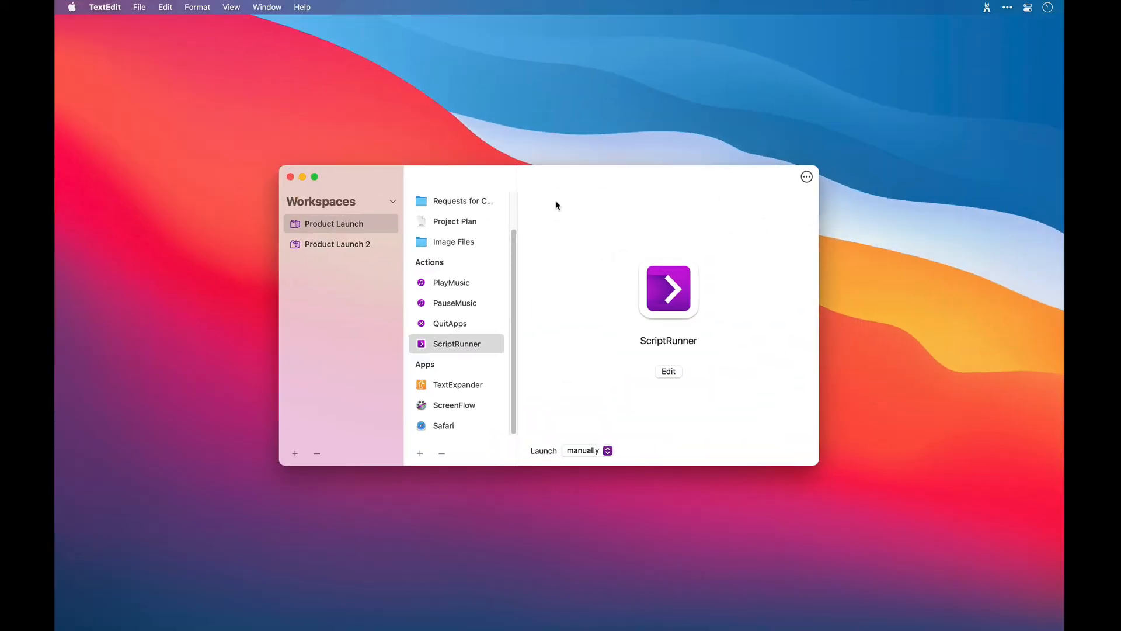
{"action": "mouse_move", "coordinate": [647, 344]}
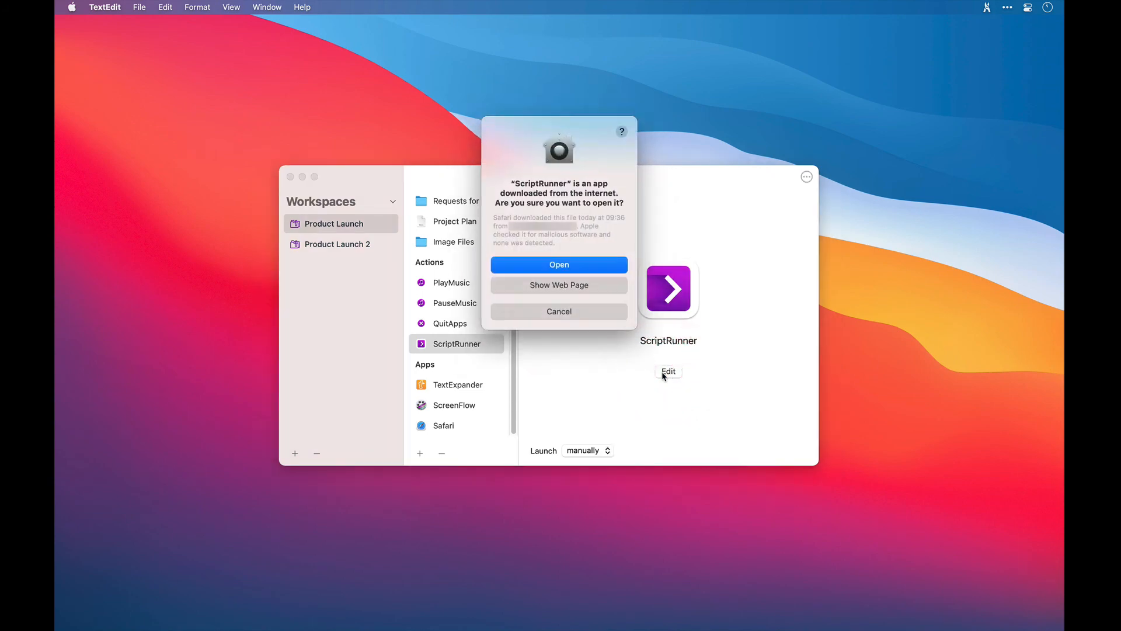
Allow ScriptRunner editing and write the script echo "Hello World"
{"action": "left_click", "coordinate": [560, 264]}
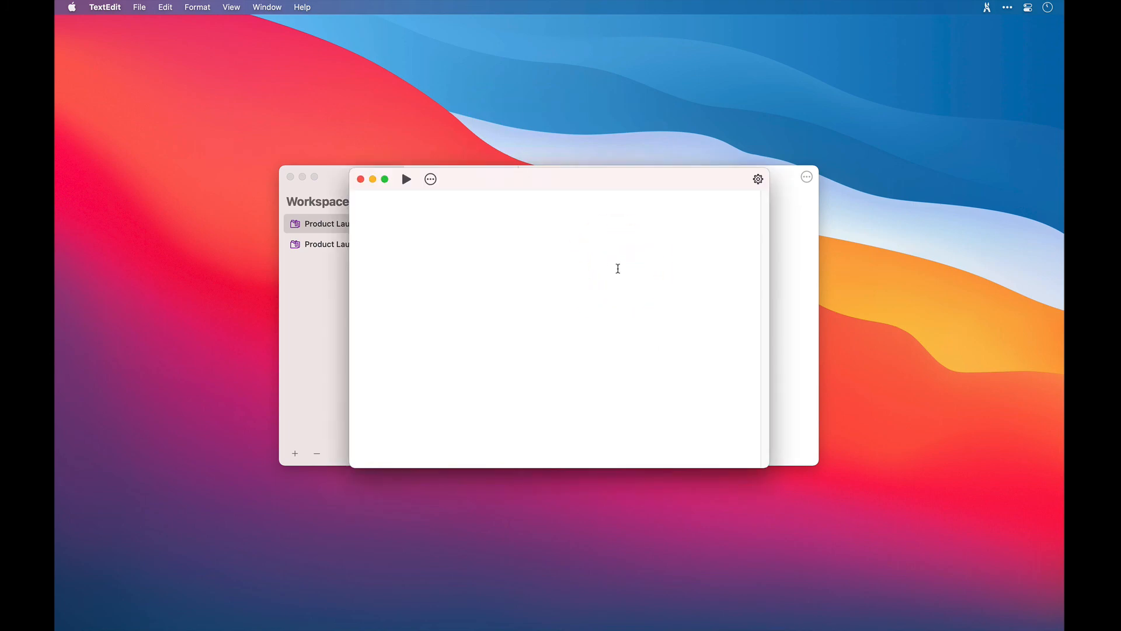
{"action": "left_click", "coordinate": [371, 210]}
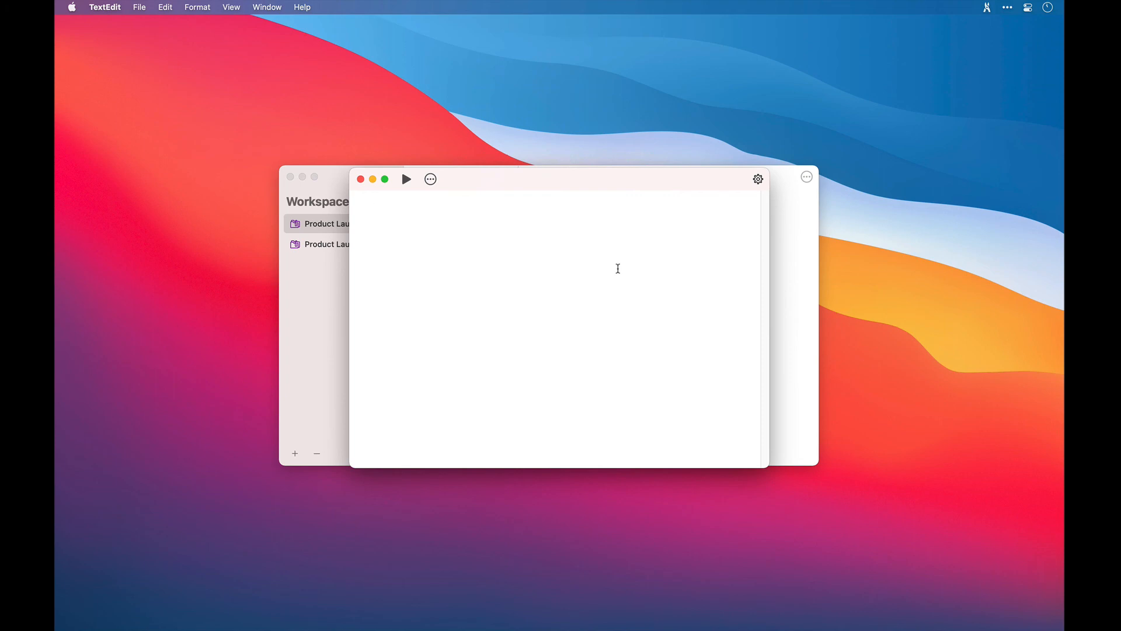
{"action": "type", "text": "echo \"Hell"}
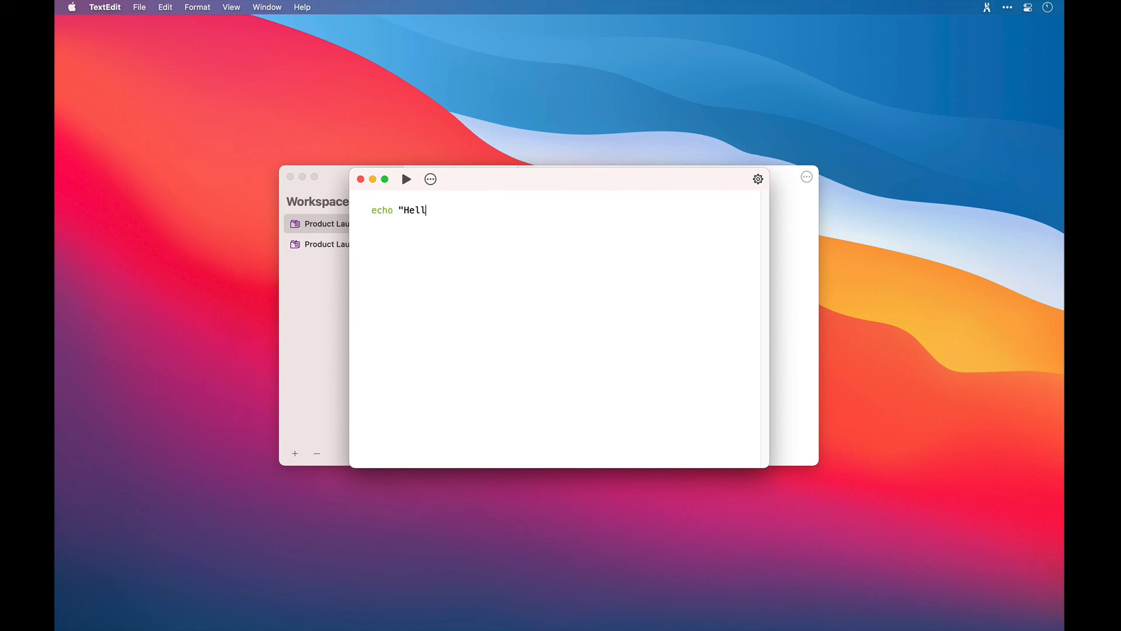
{"action": "type", "text": "o World\""}
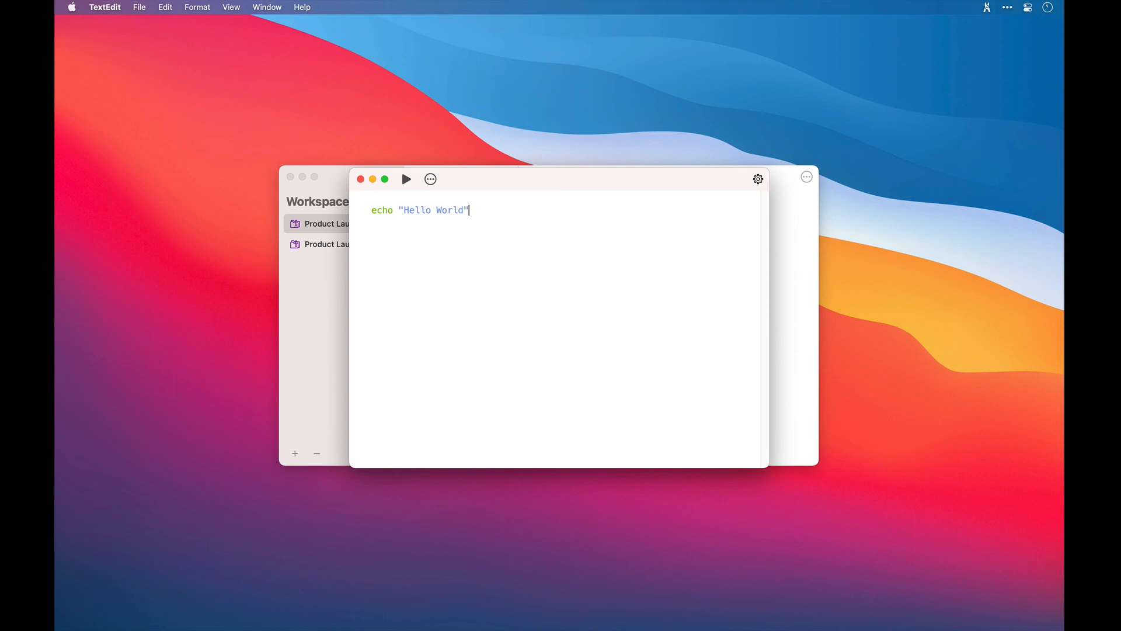
{"action": "mouse_move", "coordinate": [483, 198]}
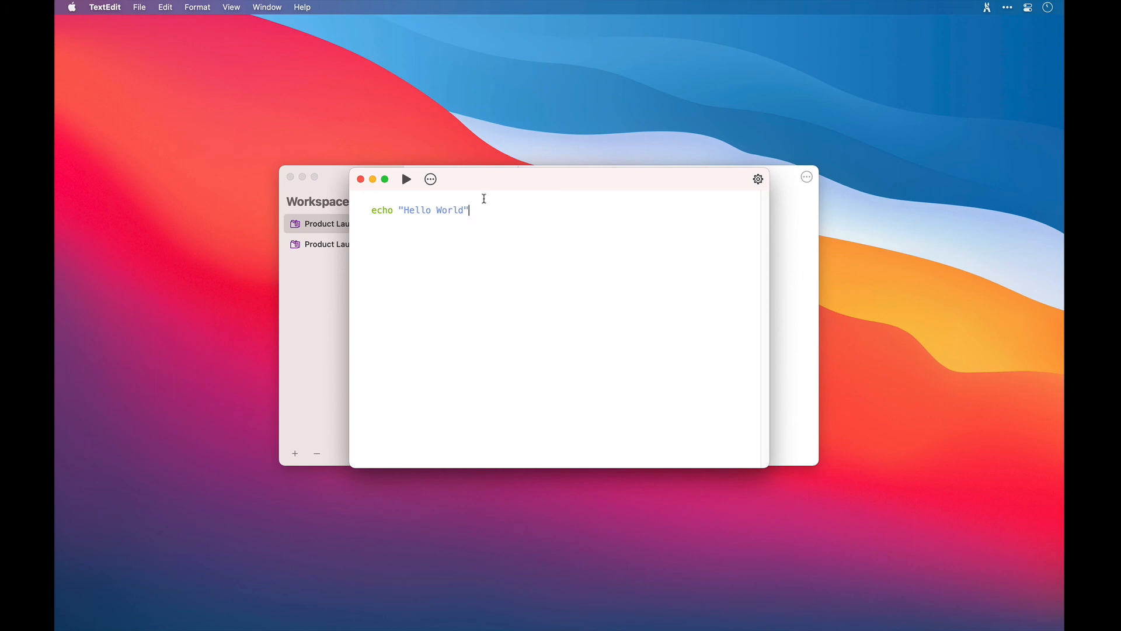
Set the script's run options to always show results and notifications, entering a timeout
{"action": "left_click", "coordinate": [405, 178]}
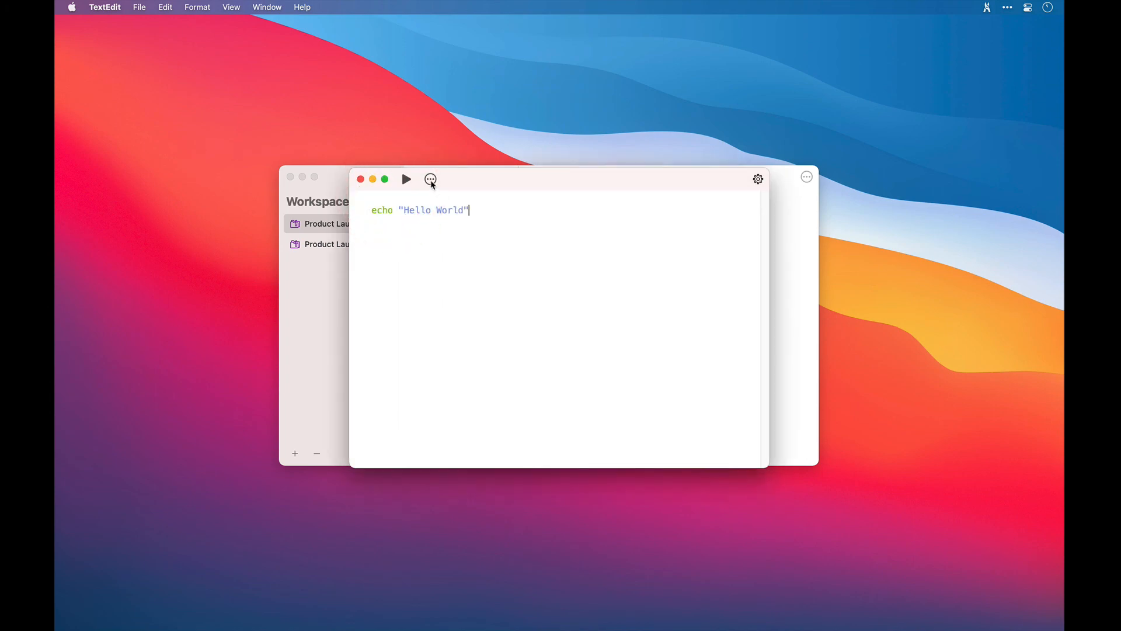
{"action": "left_click", "coordinate": [430, 179]}
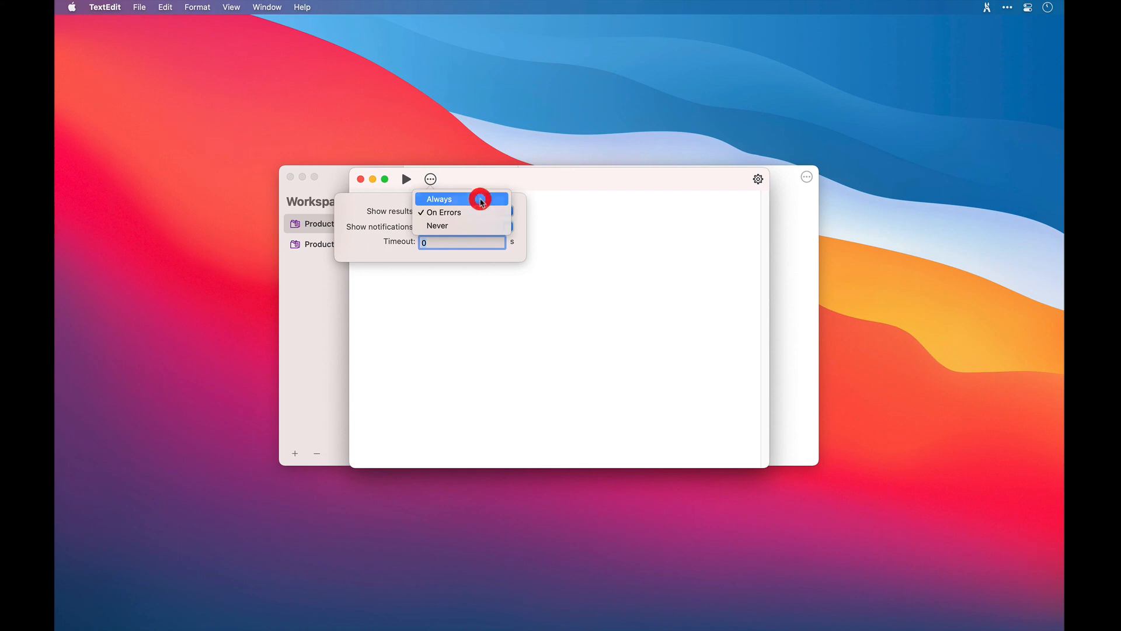
{"action": "left_click", "coordinate": [438, 199]}
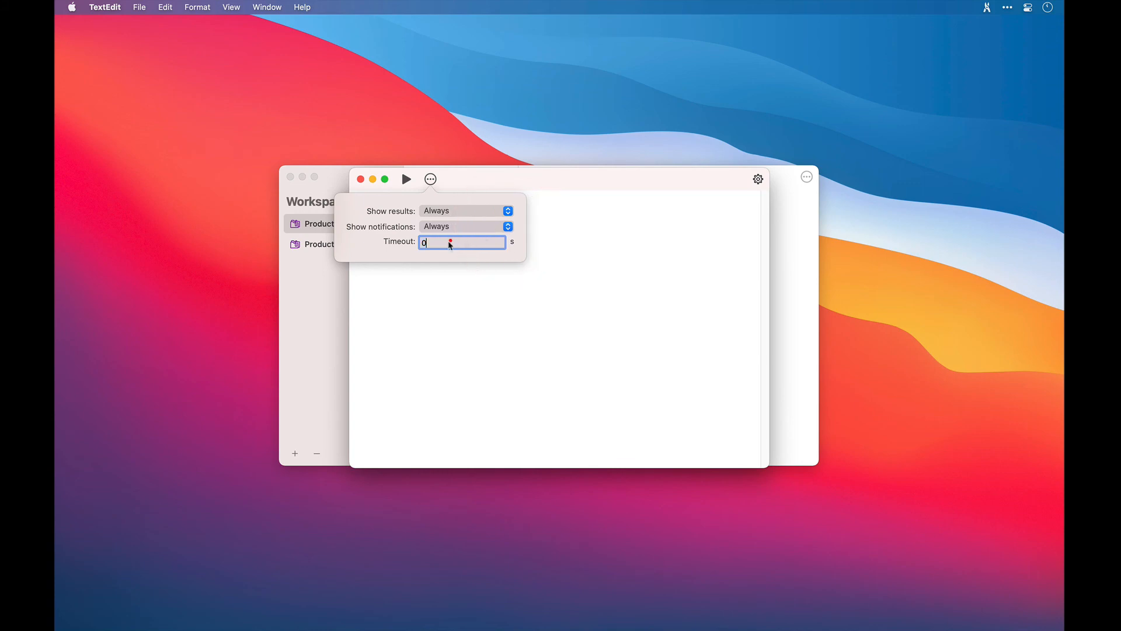
{"action": "type", "text": "2"}
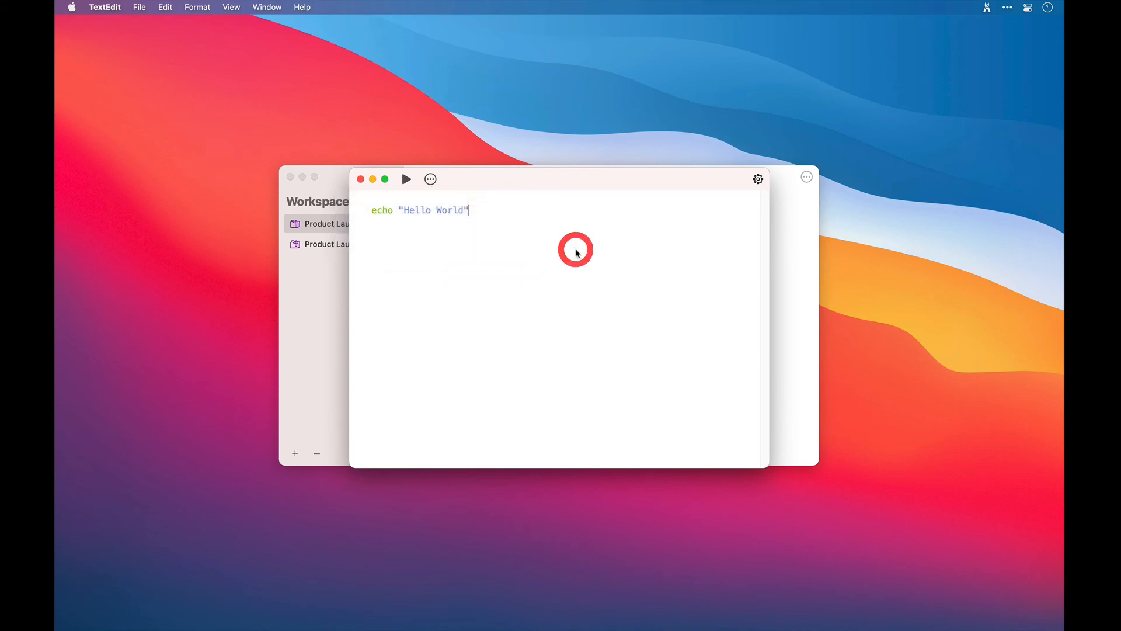
{"action": "mouse_move", "coordinate": [757, 188]}
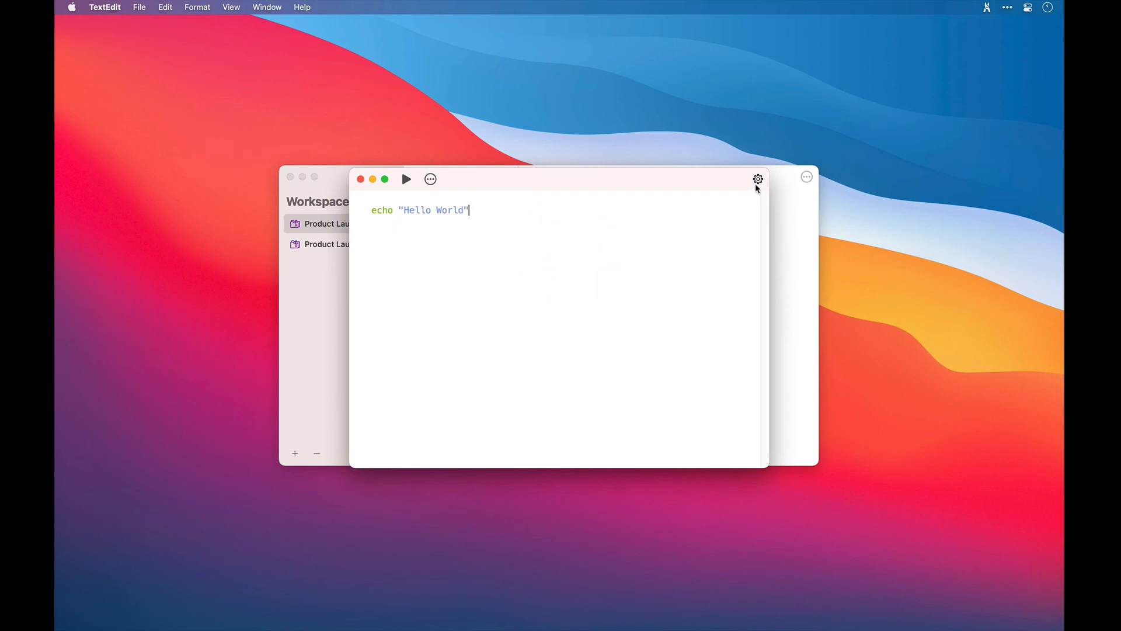
Make ScriptRunner's general preferences always show results by default, then close preferences
{"action": "left_click", "coordinate": [758, 179]}
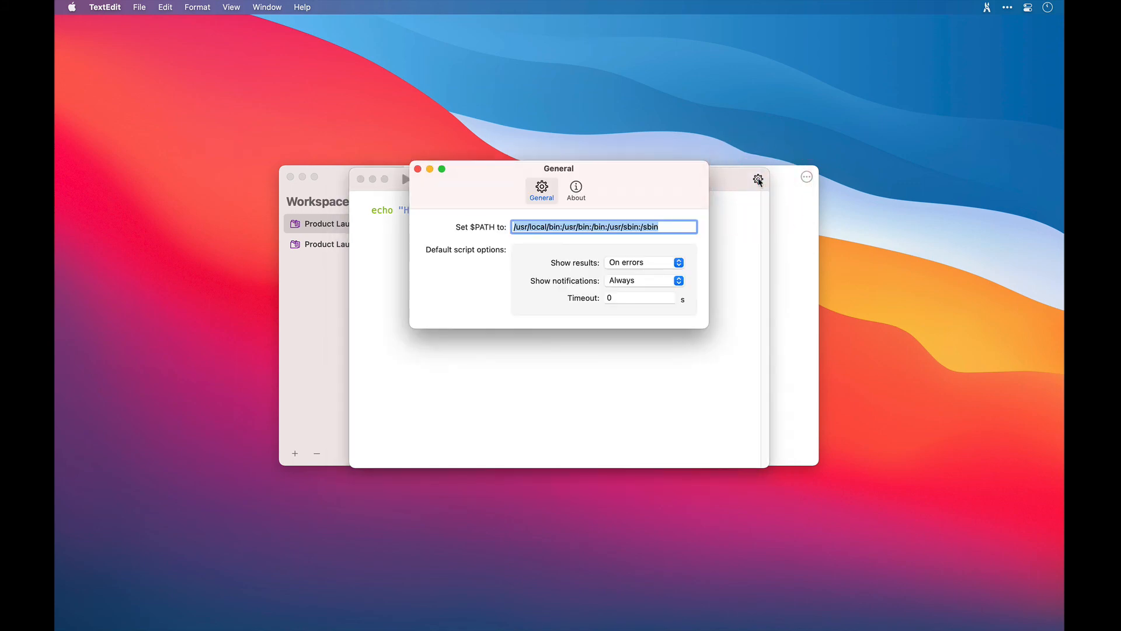
{"action": "left_click", "coordinate": [642, 262]}
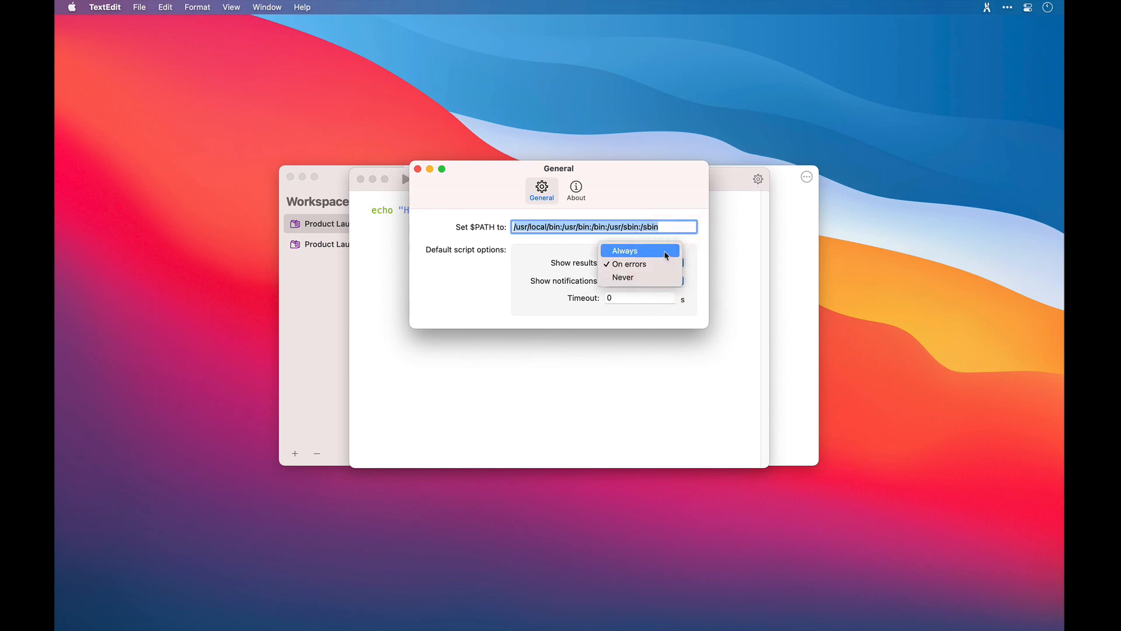
{"action": "left_click", "coordinate": [624, 250]}
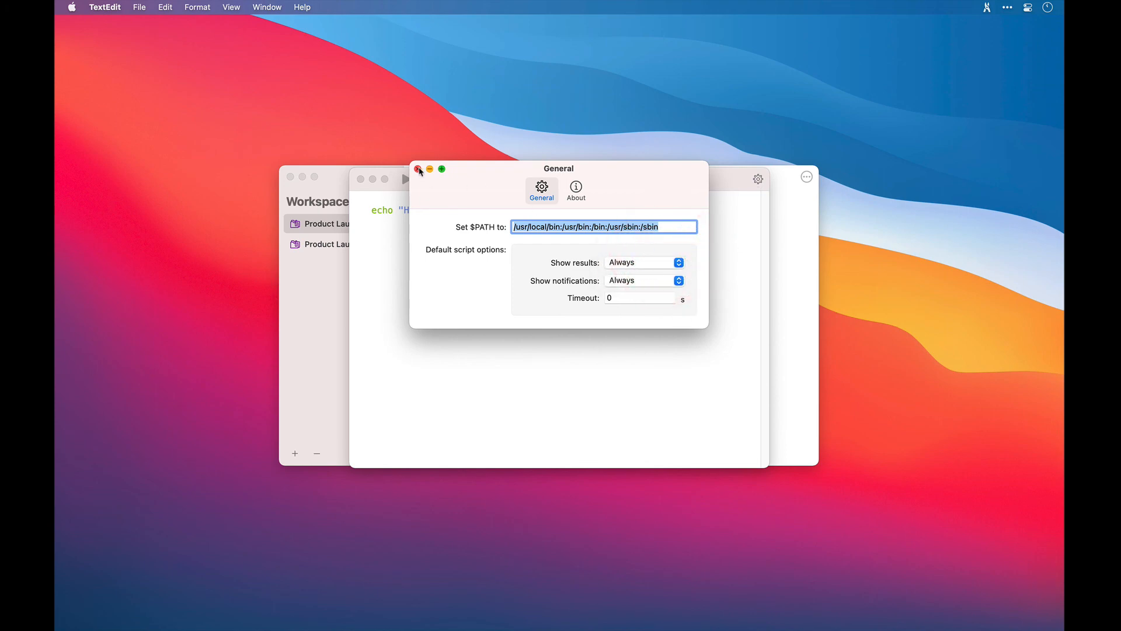
{"action": "left_click", "coordinate": [420, 168]}
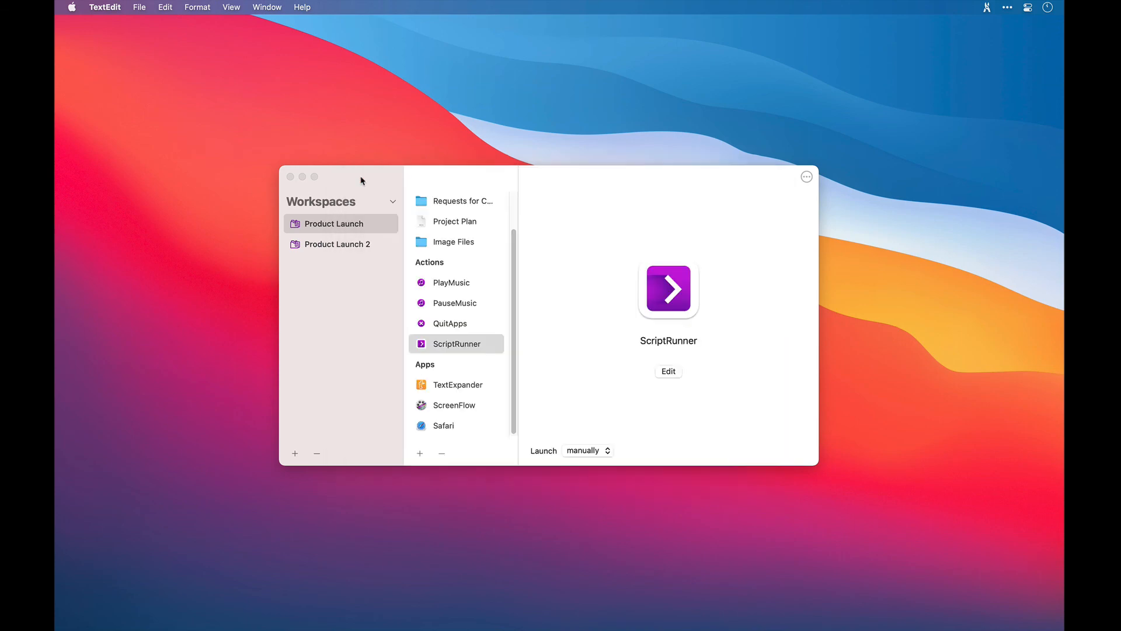
{"action": "left_click", "coordinate": [586, 449]}
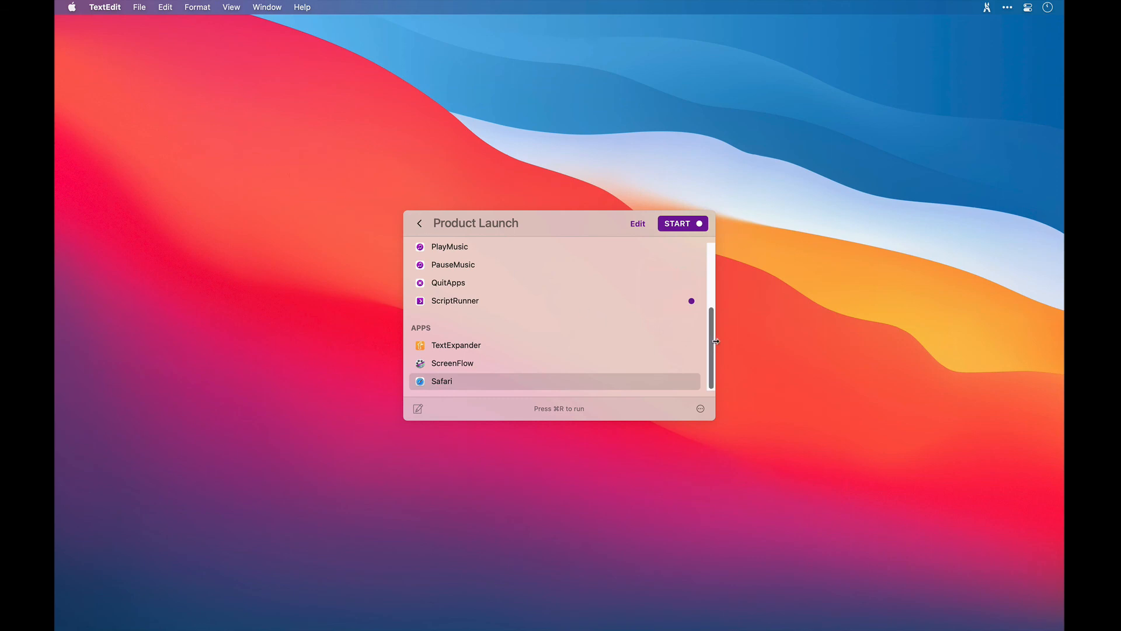
{"action": "mouse_move", "coordinate": [703, 358]}
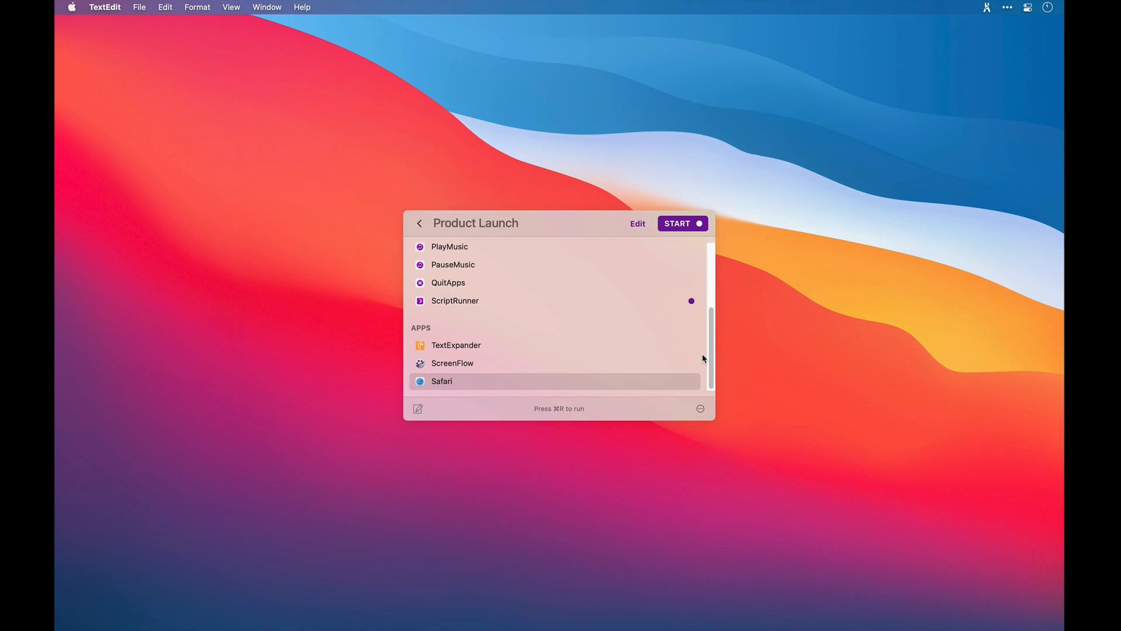
Dismiss the Product Launch workspace panel, leaving the empty desktop
{"action": "left_click", "coordinate": [677, 223]}
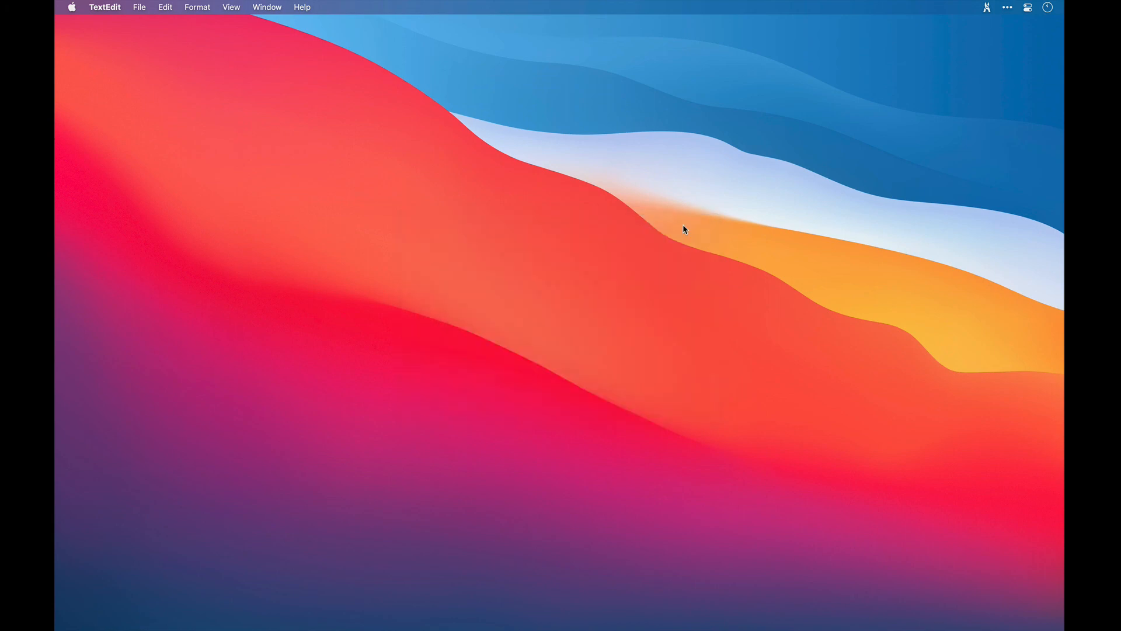